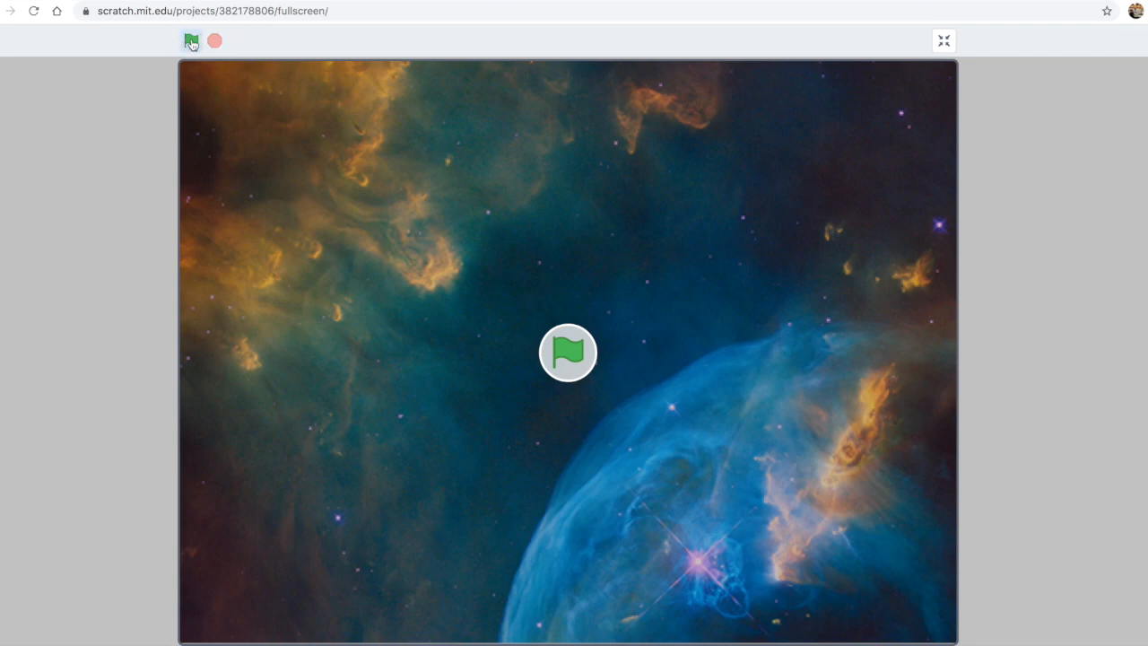
Start the finished space game with the green flag and play to GAME OVER, 16 eaten
{"action": "left_click", "coordinate": [190, 40]}
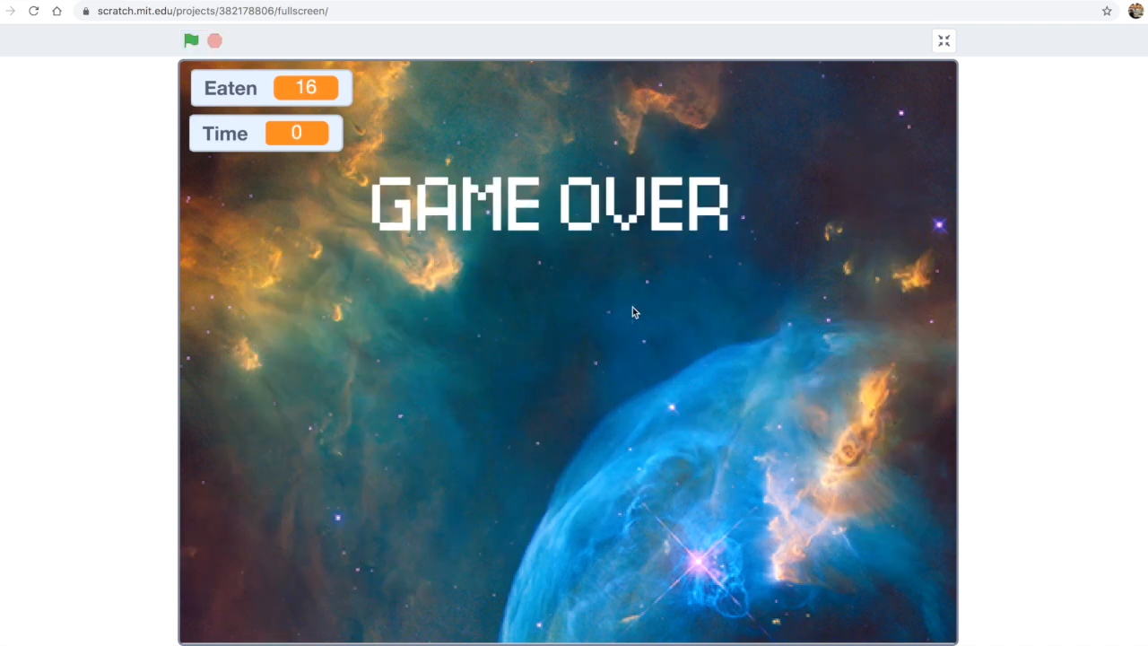
{"action": "mouse_move", "coordinate": [595, 113]}
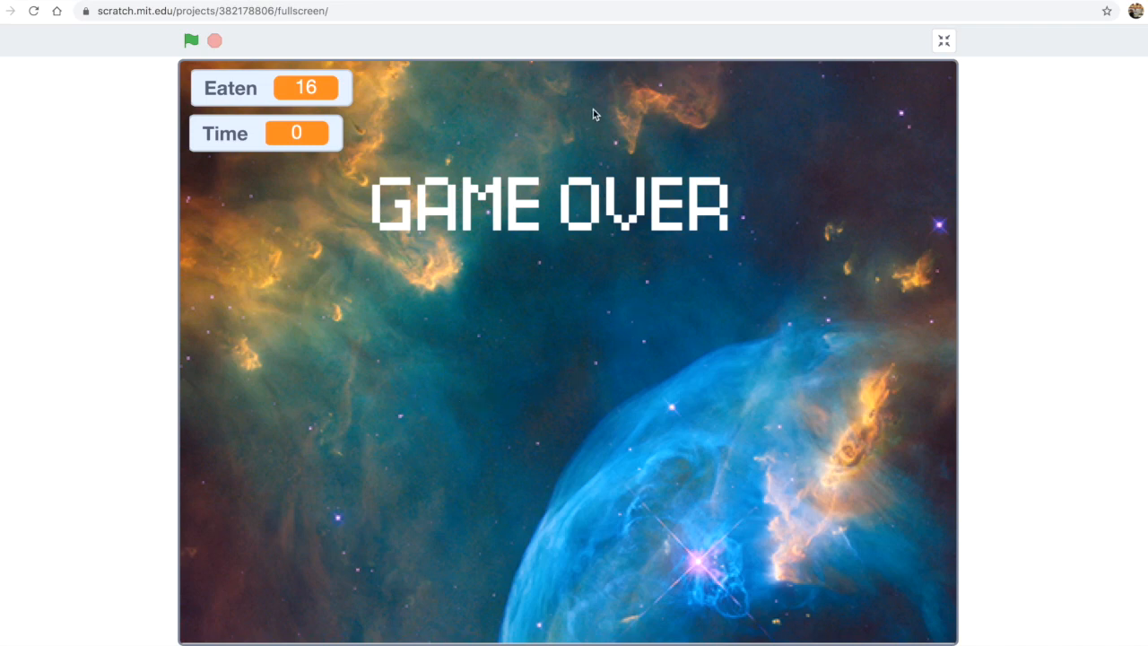
{"action": "mouse_move", "coordinate": [276, 174]}
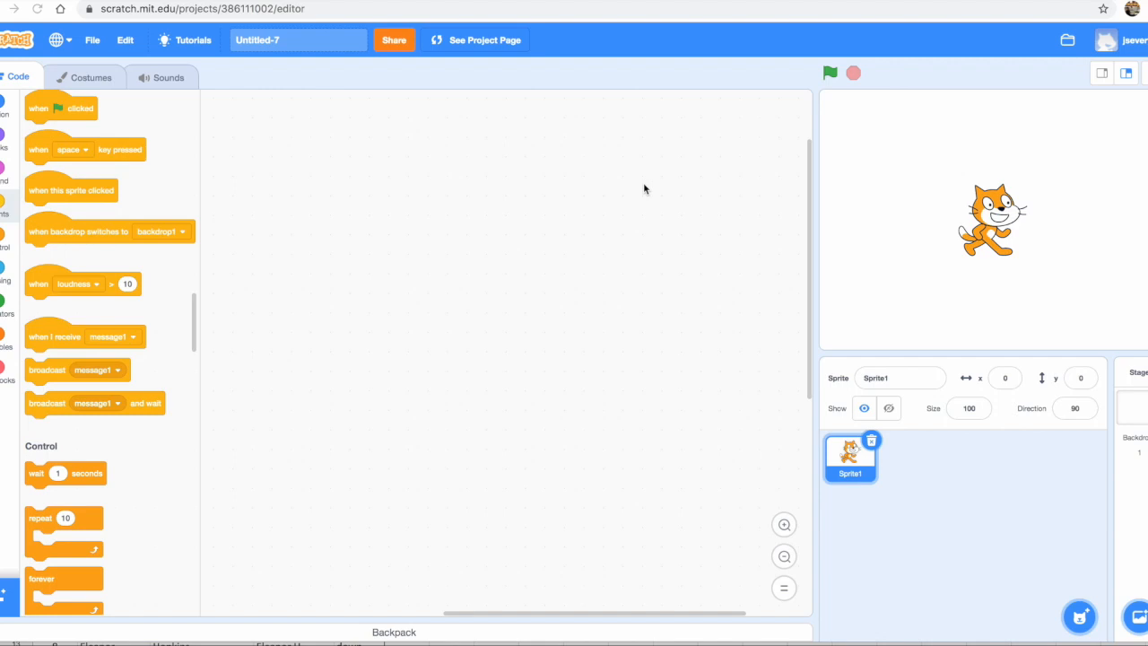
{"action": "mouse_move", "coordinate": [505, 235]}
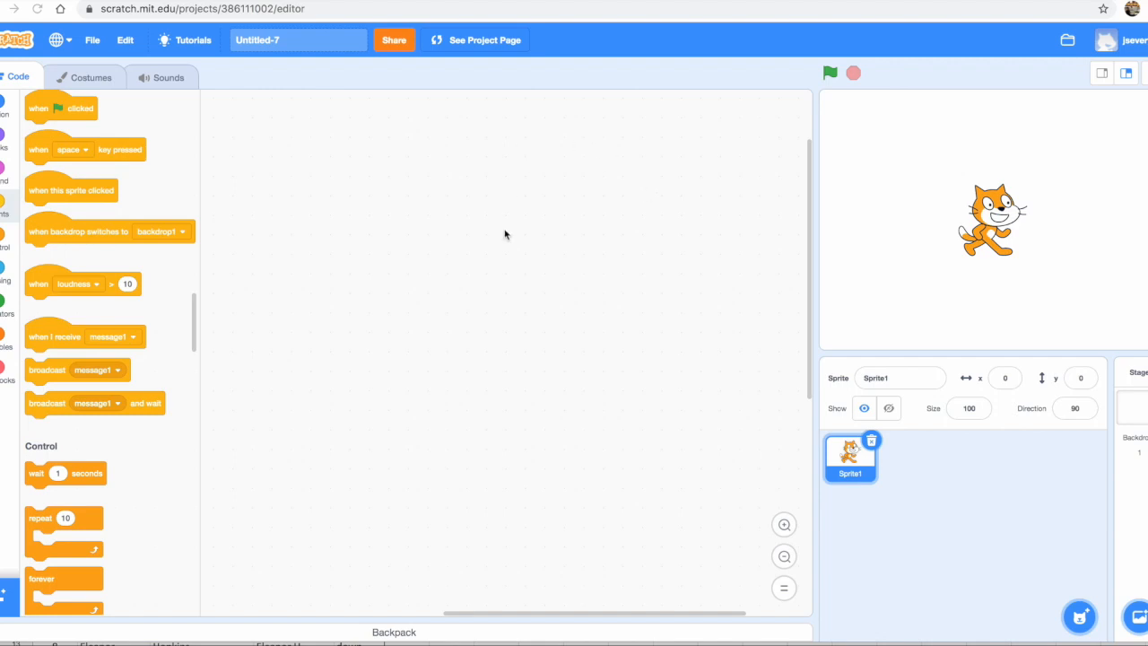
{"action": "mouse_move", "coordinate": [331, 133]}
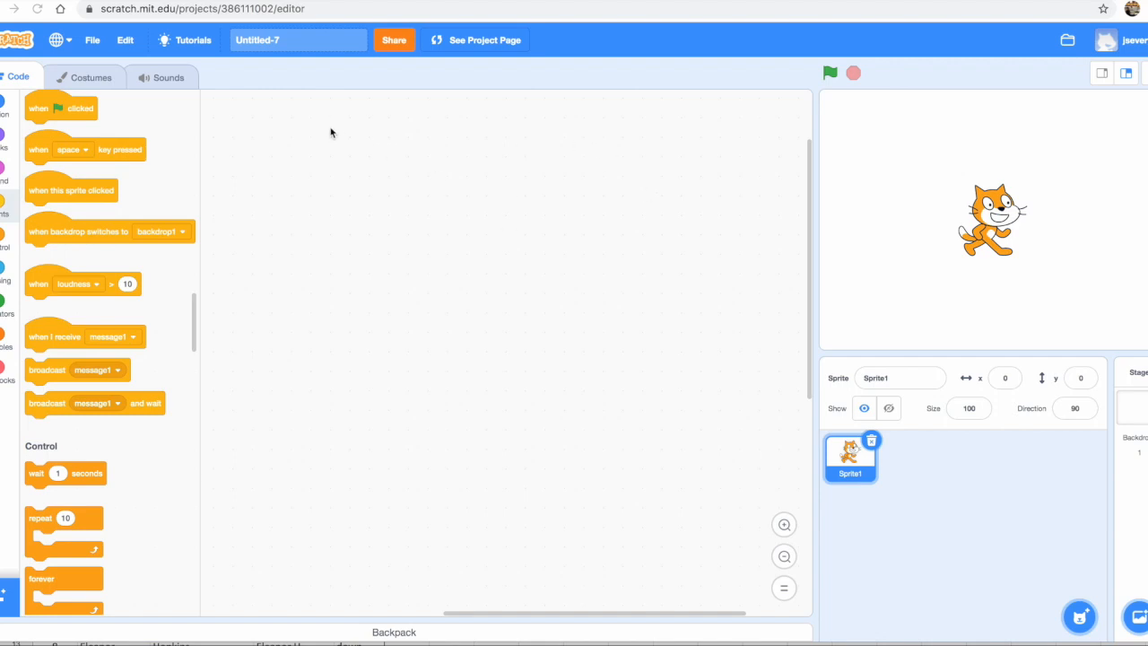
{"action": "mouse_move", "coordinate": [168, 24]}
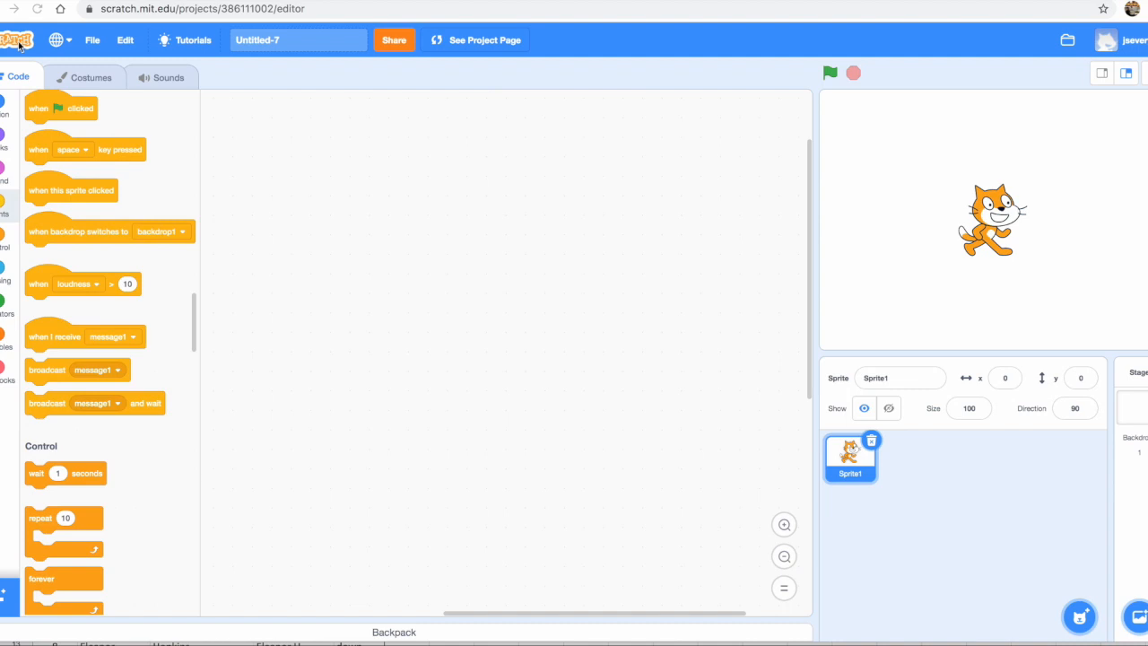
{"action": "mouse_move", "coordinate": [417, 137]}
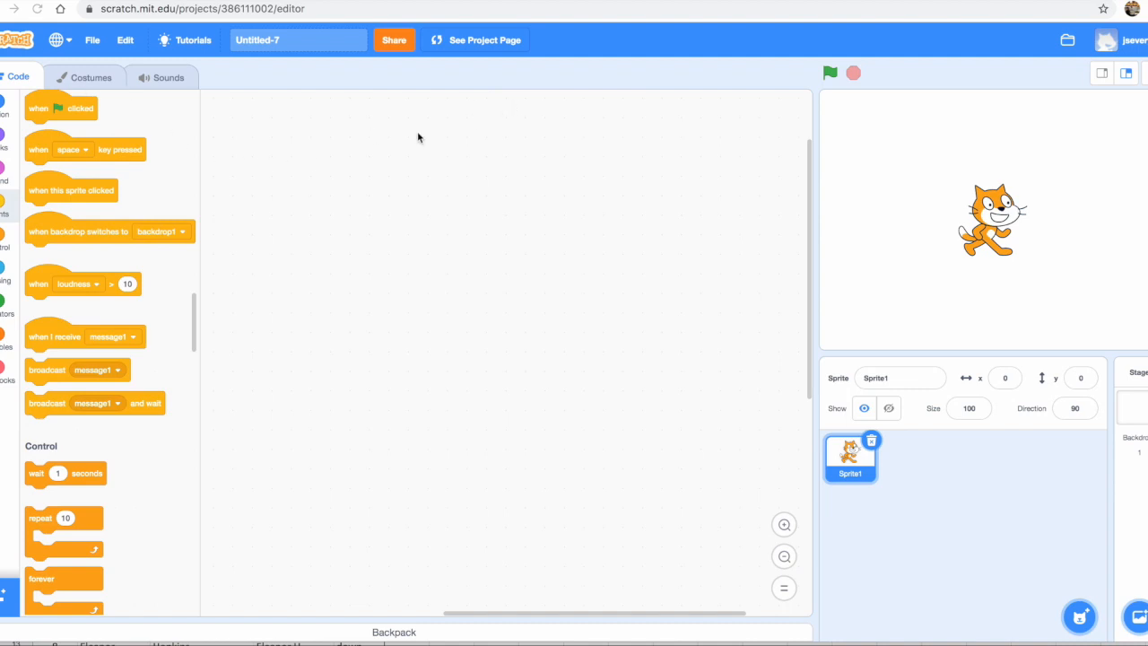
{"action": "mouse_move", "coordinate": [610, 169]}
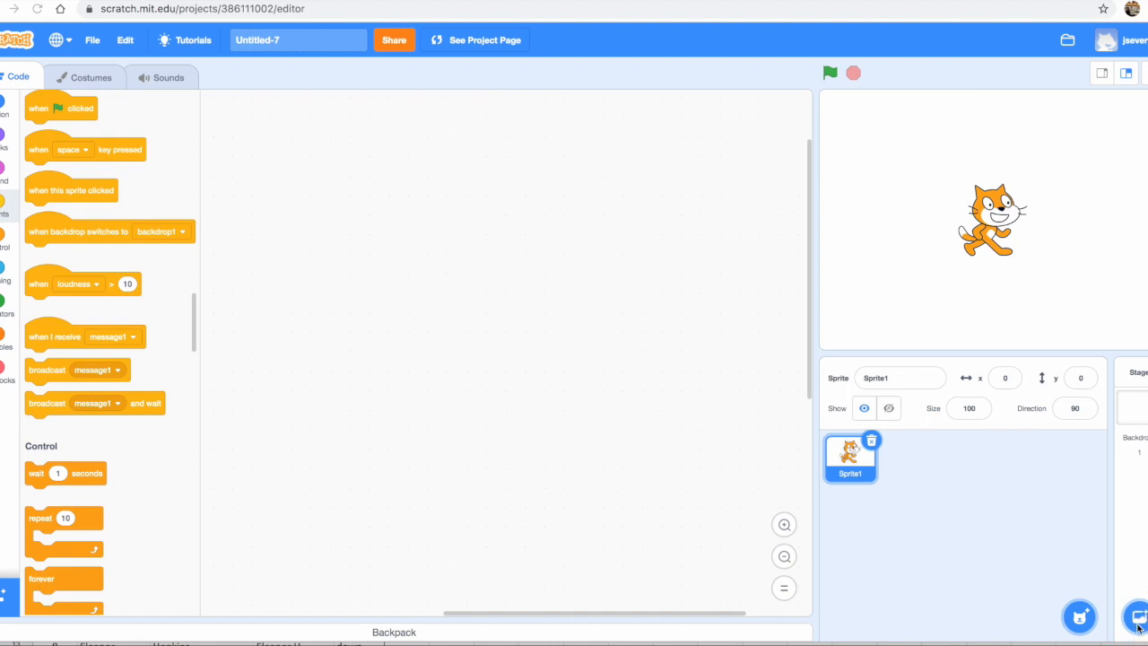
{"action": "mouse_move", "coordinate": [1138, 617]}
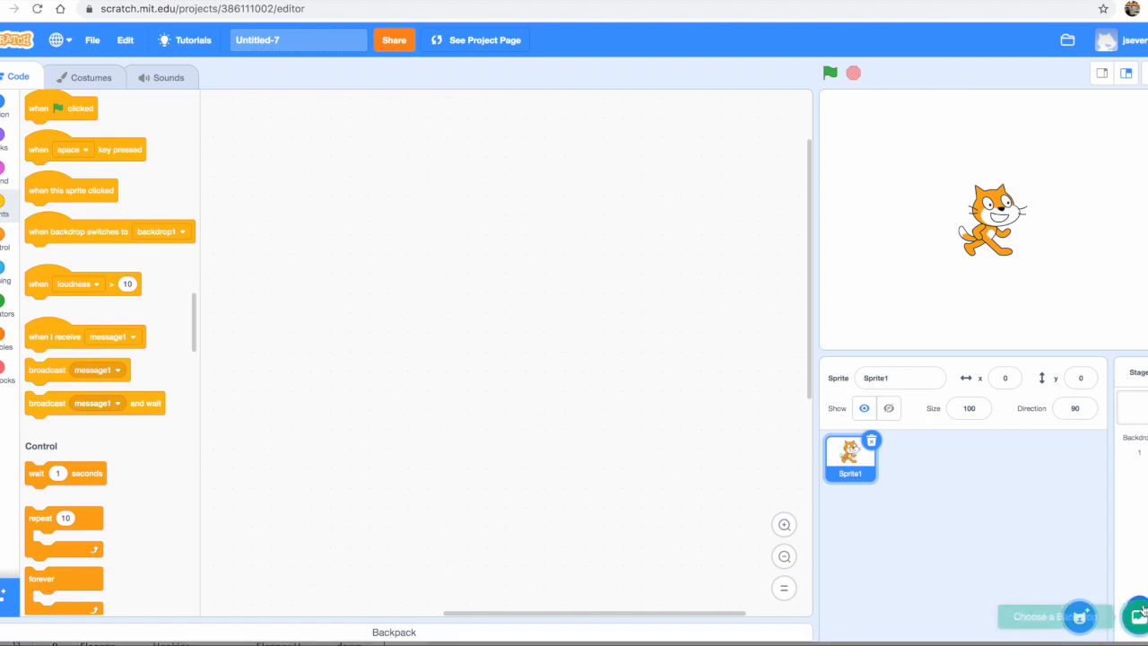
Add the Nebula backdrop from the Space category of the backdrop library
{"action": "left_click", "coordinate": [1056, 616]}
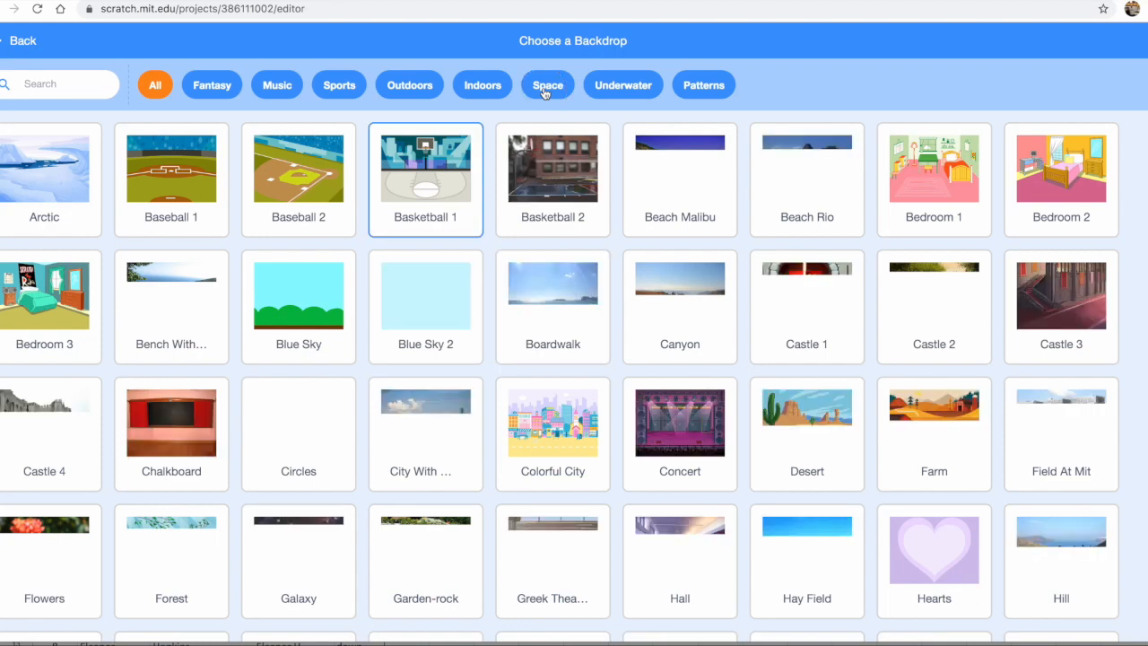
{"action": "left_click", "coordinate": [547, 85]}
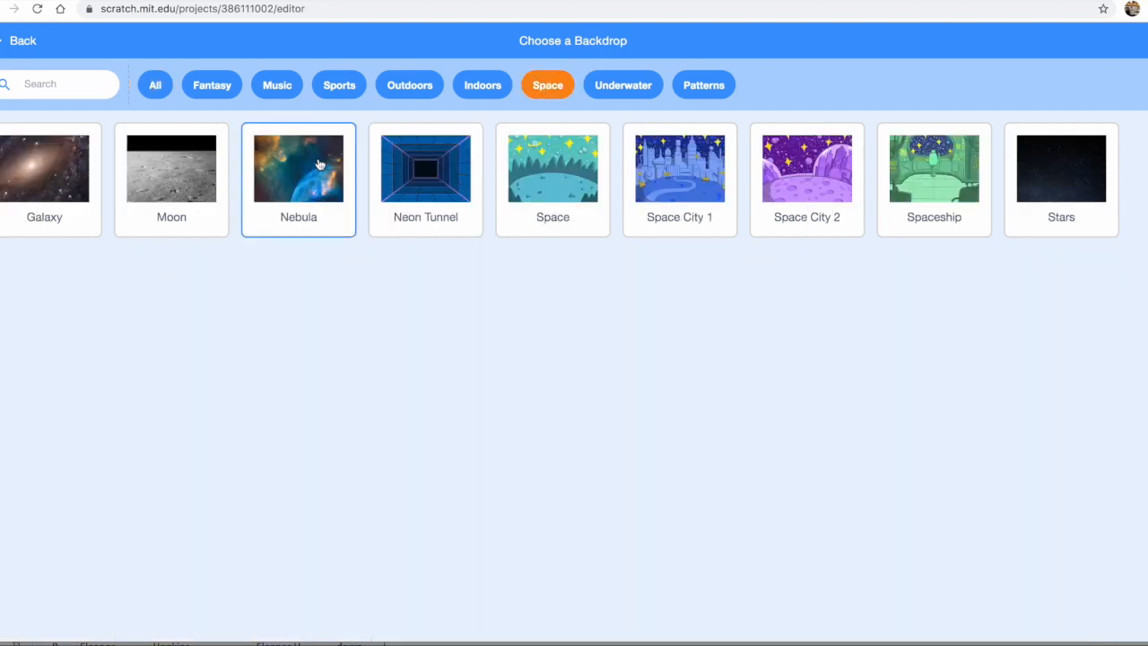
{"action": "left_click", "coordinate": [298, 168]}
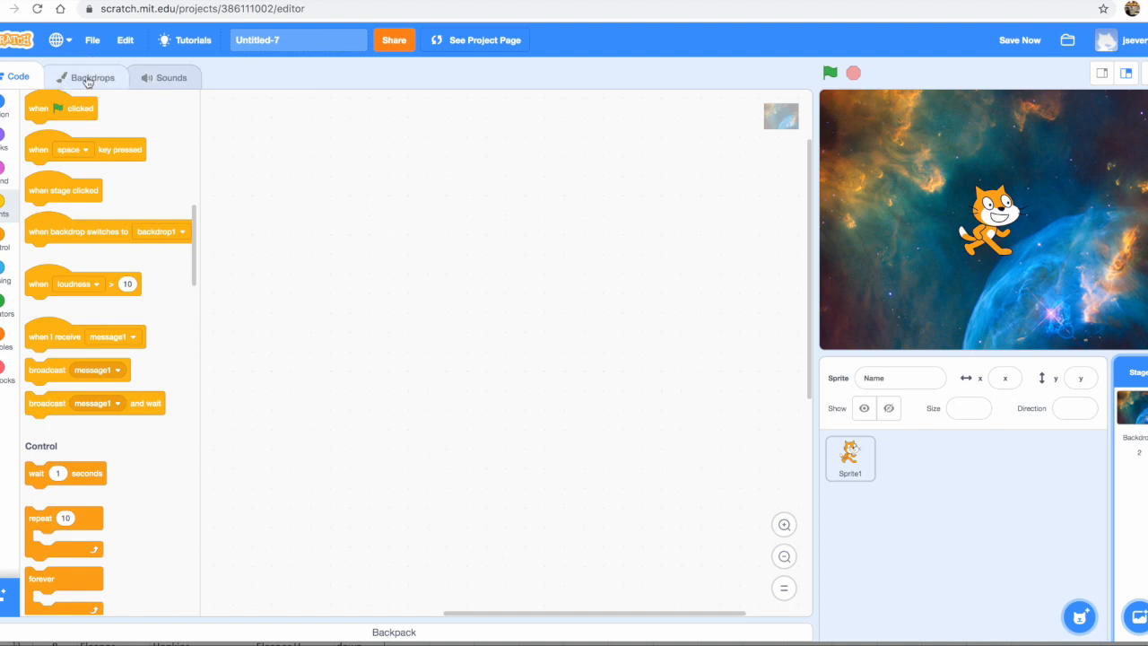
Delete the blank backdrop1 in the Backdrops tab, keeping only Nebula
{"action": "left_click", "coordinate": [91, 76]}
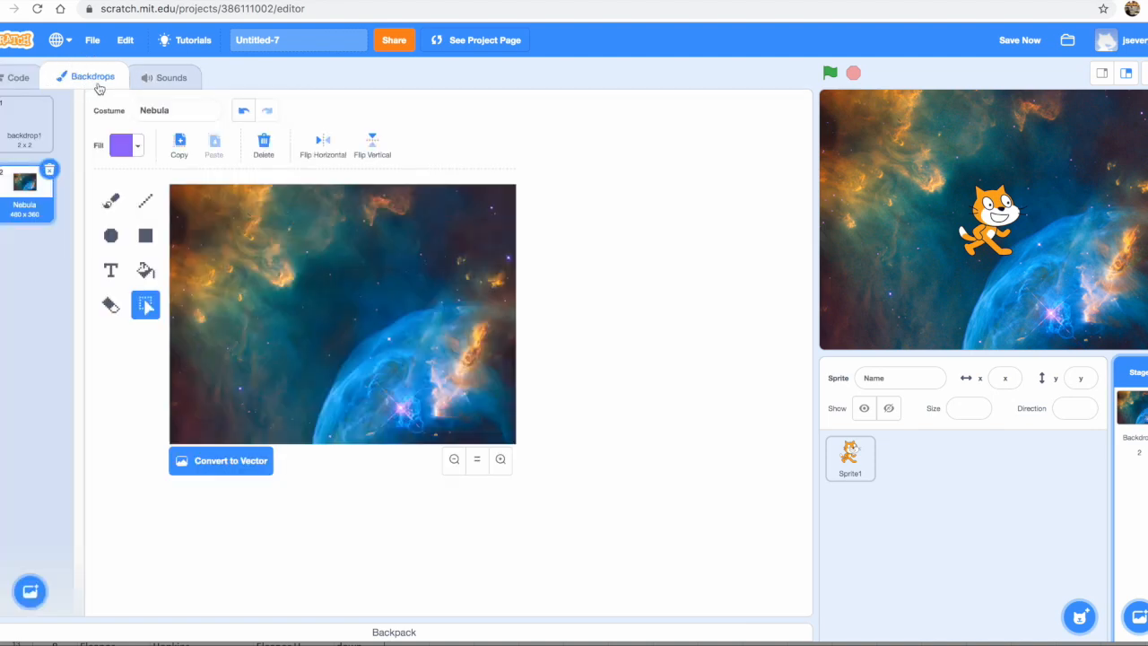
{"action": "left_click", "coordinate": [25, 123]}
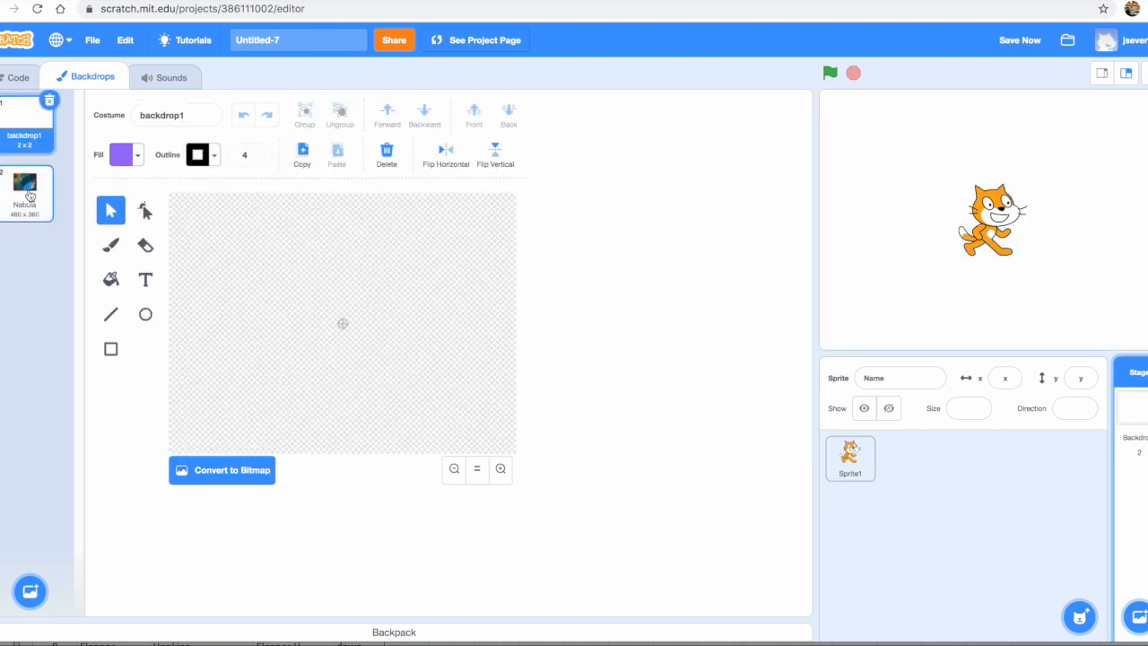
{"action": "left_click", "coordinate": [26, 188]}
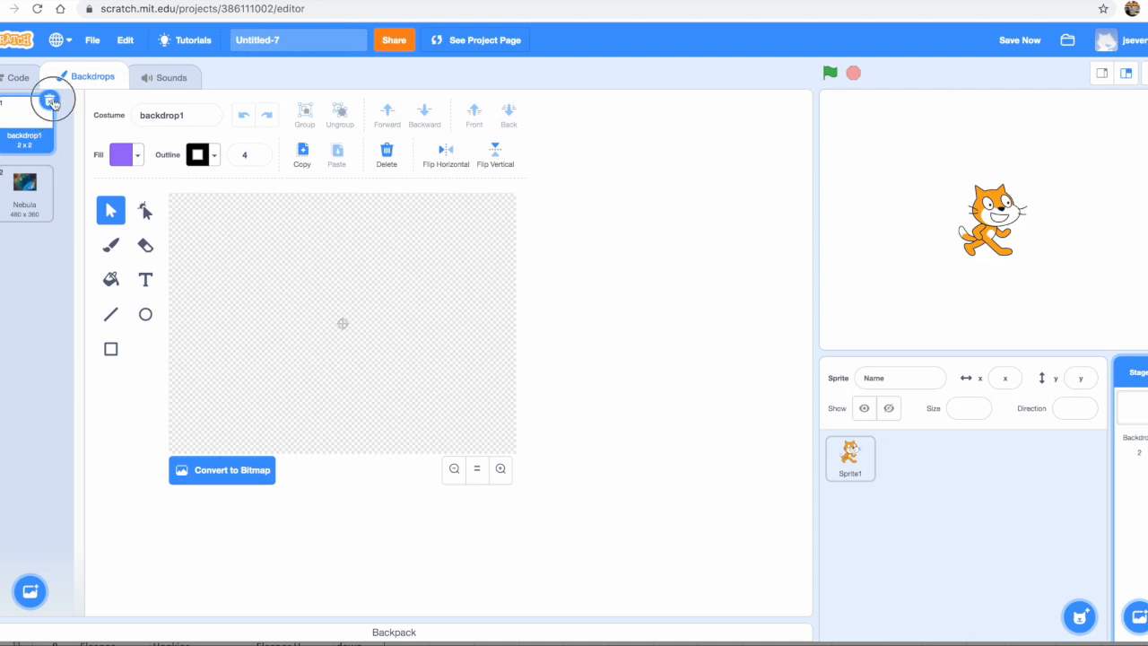
{"action": "left_click", "coordinate": [27, 184]}
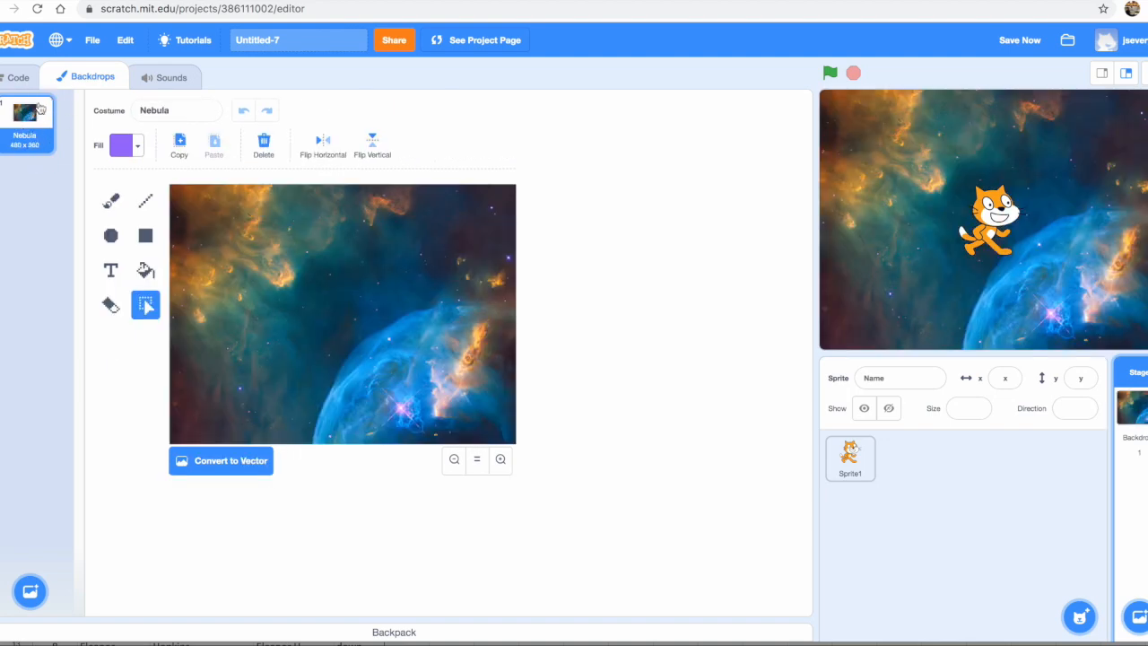
{"action": "left_click", "coordinate": [849, 458]}
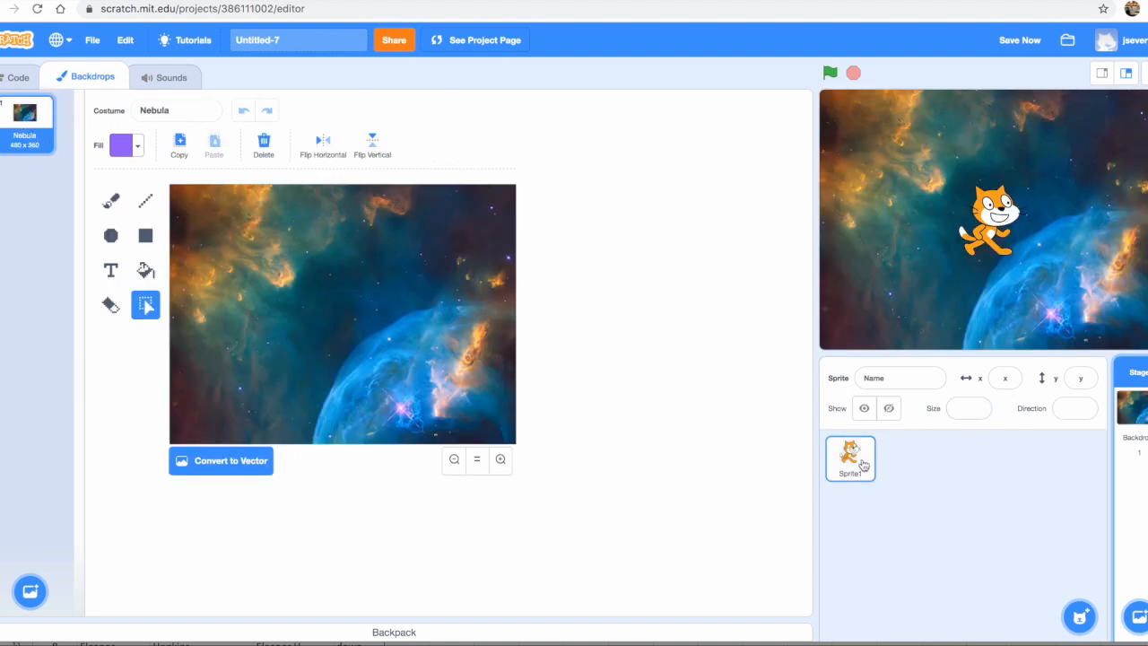
Add the Gobo sprite from the Fantasy sprite library alongside the Ghost
{"action": "left_click", "coordinate": [849, 457]}
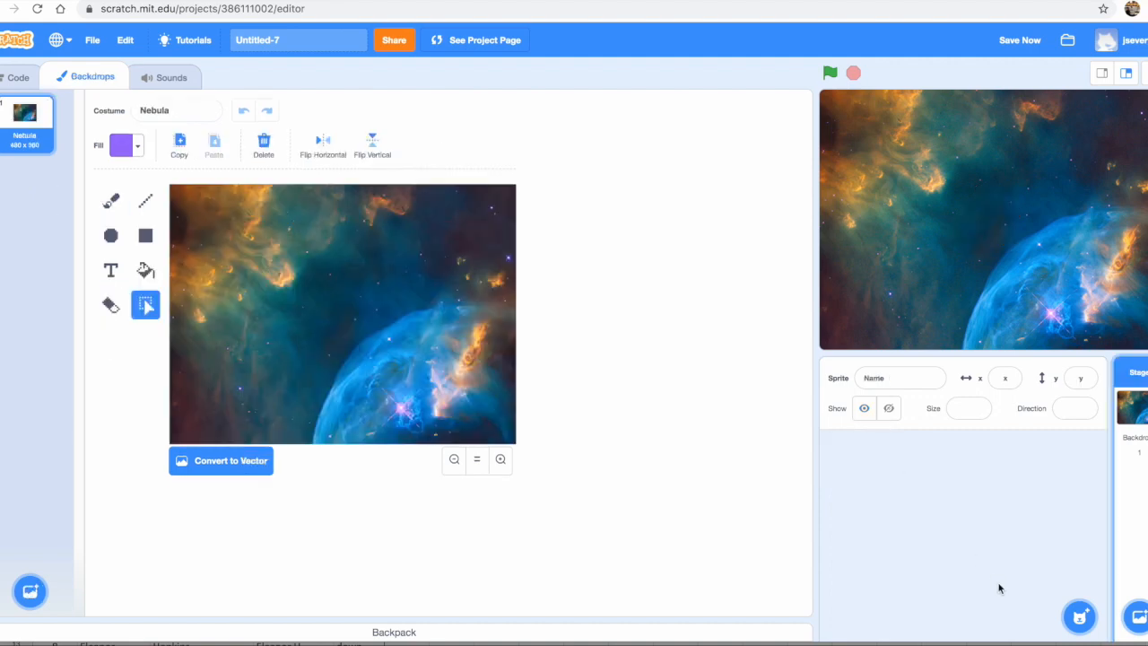
{"action": "mouse_move", "coordinate": [1080, 616]}
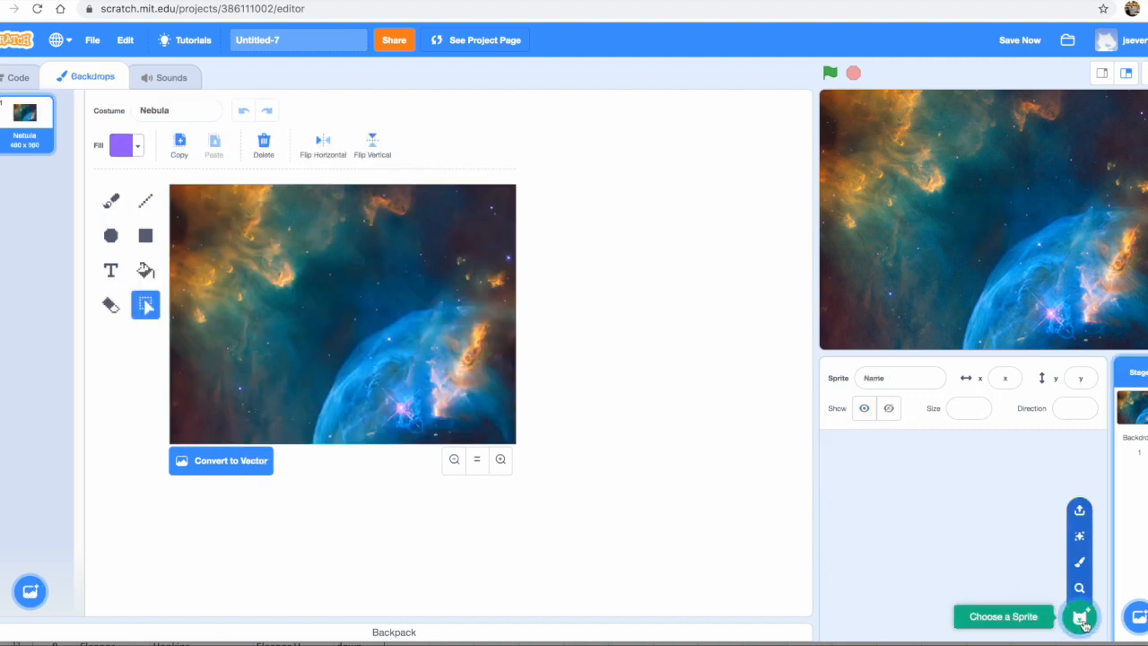
{"action": "left_click", "coordinate": [1080, 617]}
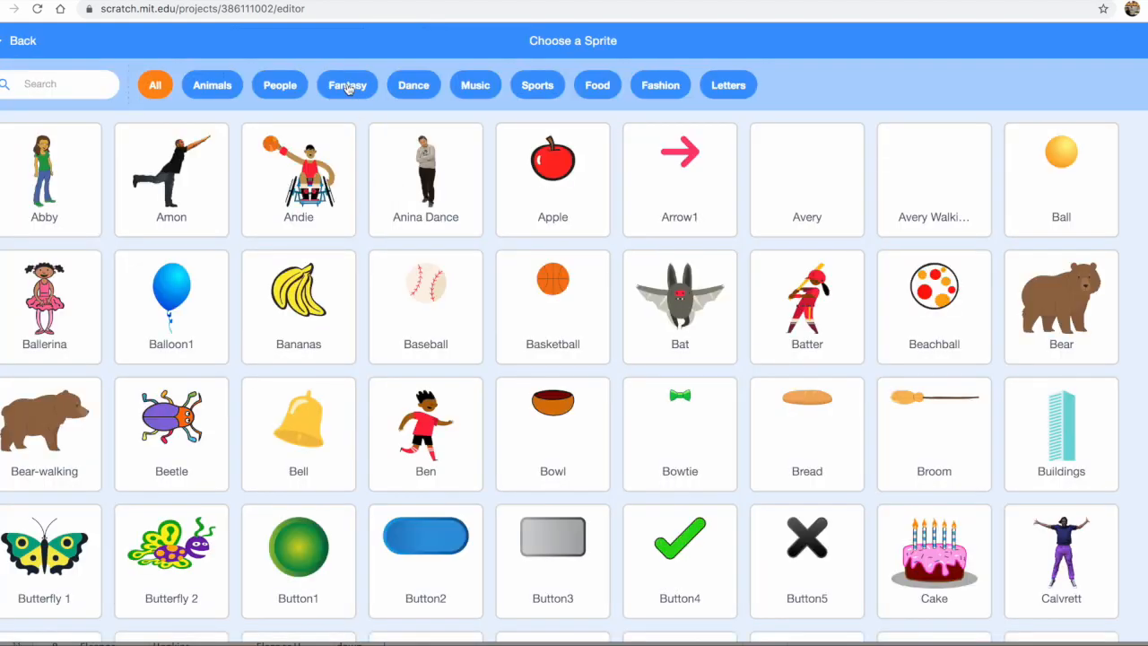
{"action": "left_click", "coordinate": [347, 84]}
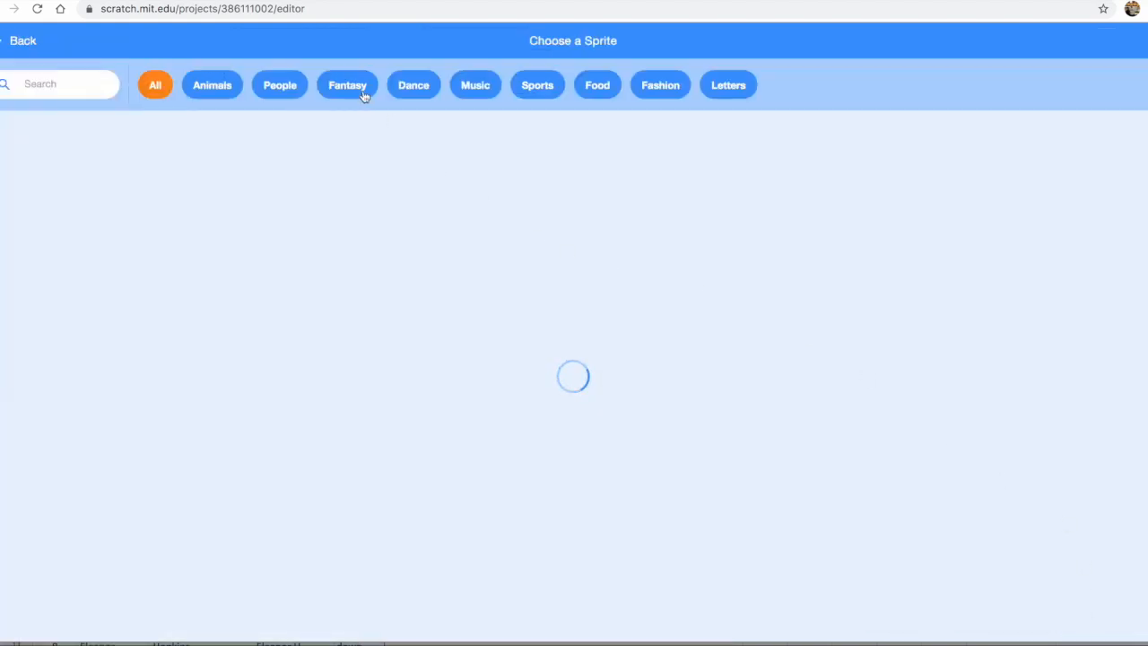
{"action": "left_click", "coordinate": [347, 85]}
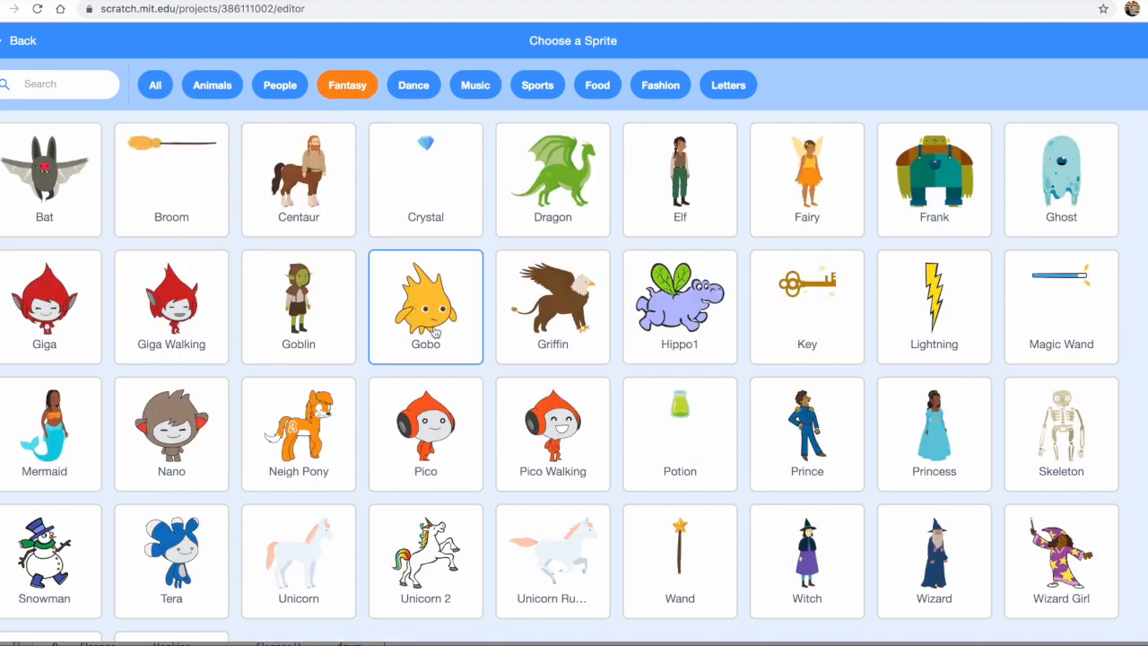
{"action": "left_click", "coordinate": [425, 305]}
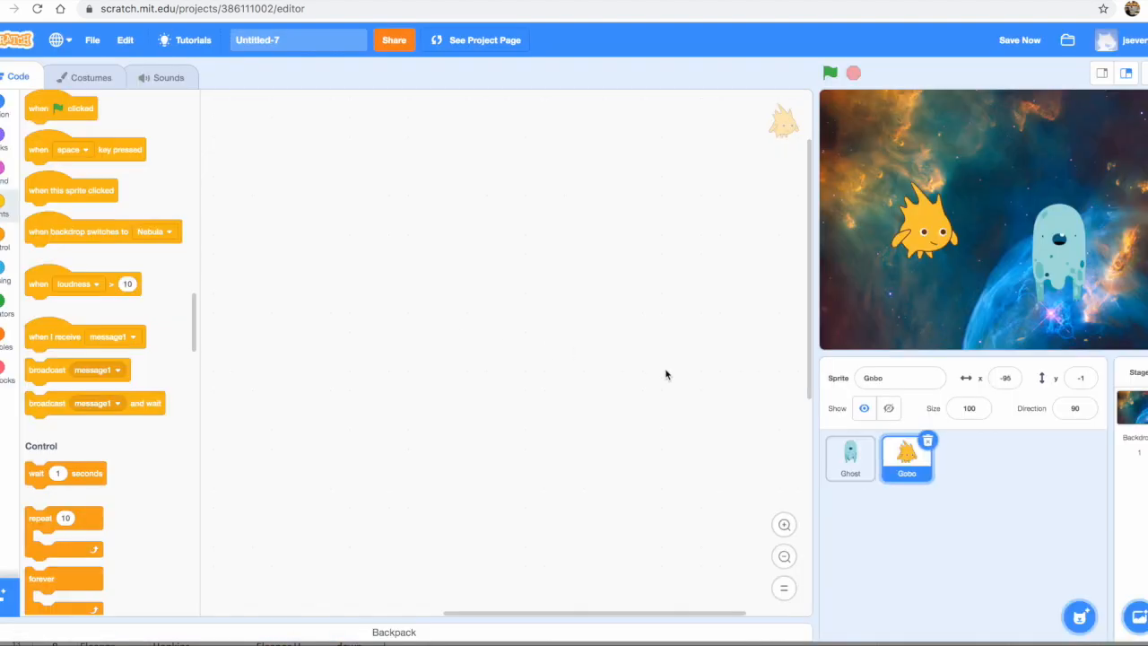
{"action": "mouse_move", "coordinate": [786, 409]}
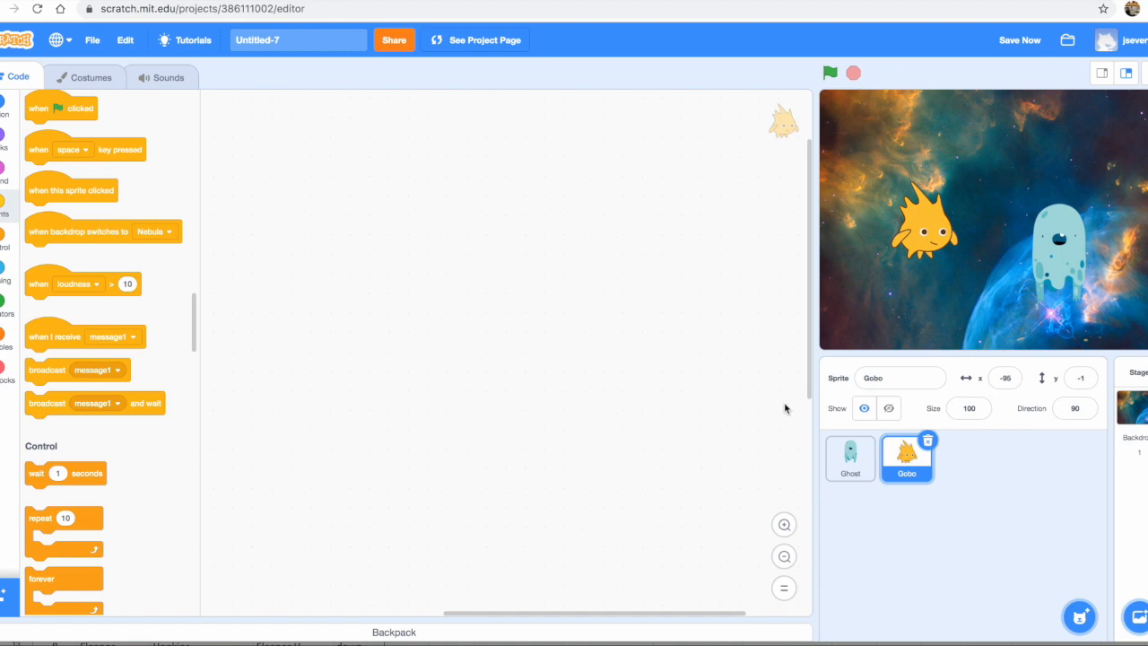
{"action": "left_click", "coordinate": [849, 458]}
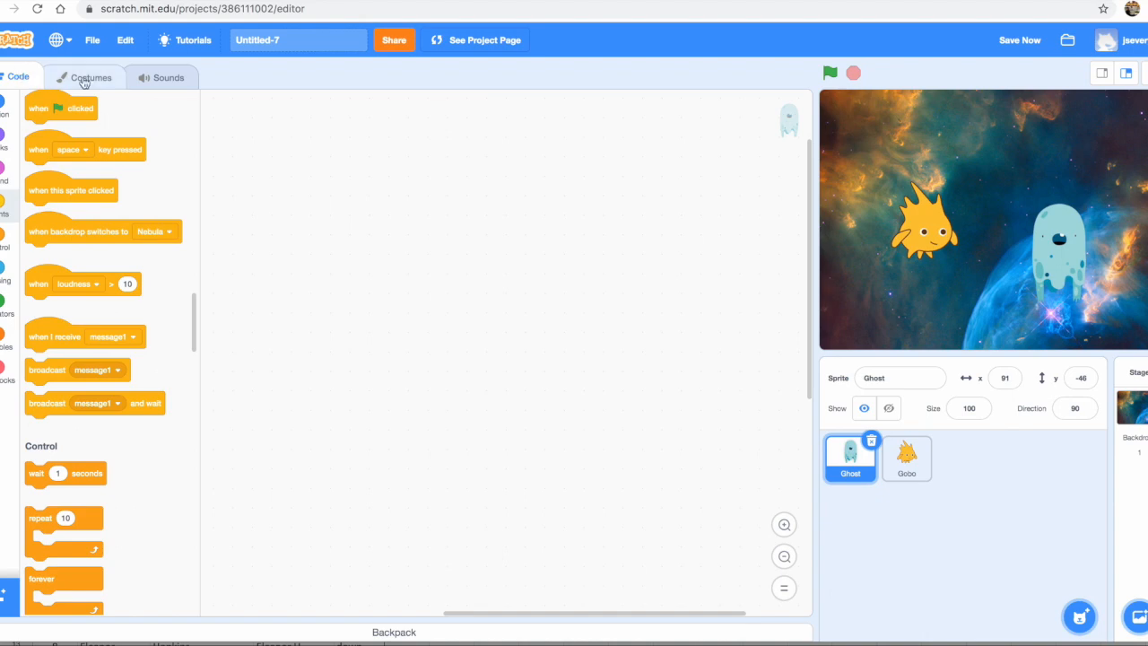
Preview the Ghost's costumes ghost-a through ghost-d and settle on ghost-c
{"action": "left_click", "coordinate": [91, 77]}
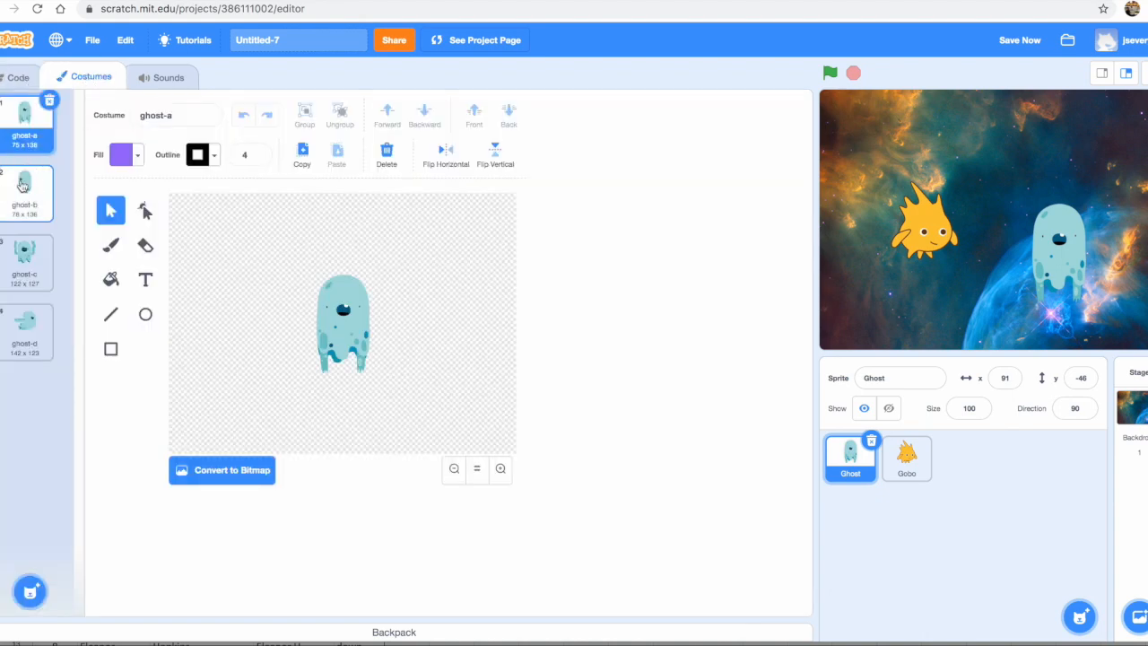
{"action": "left_click", "coordinate": [24, 261]}
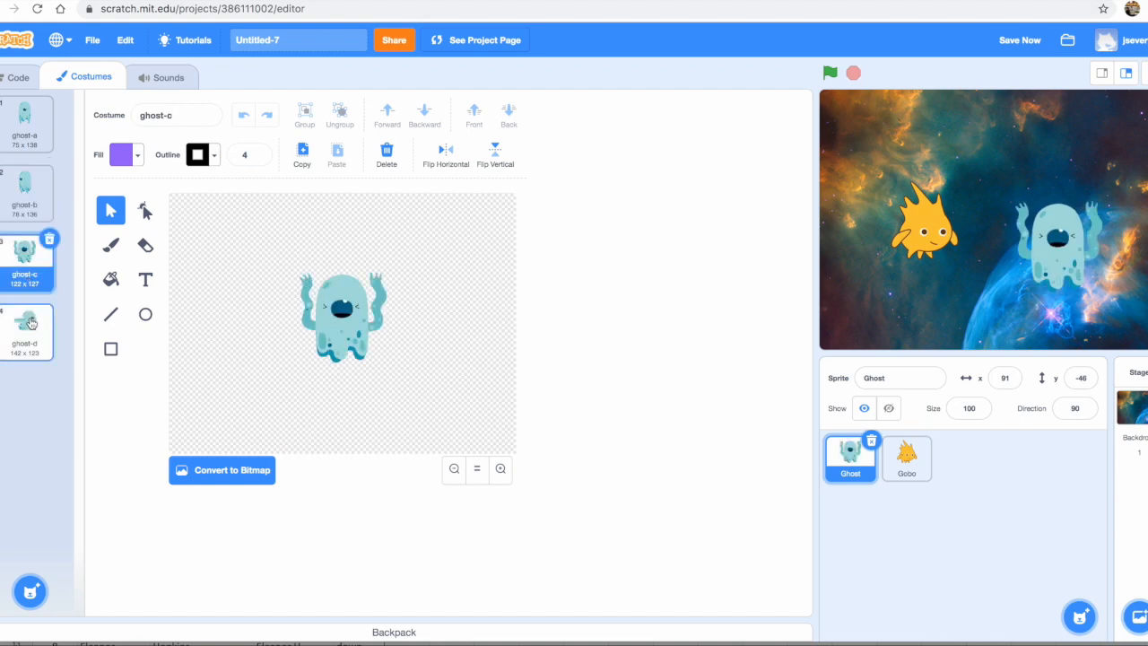
{"action": "left_click", "coordinate": [27, 331]}
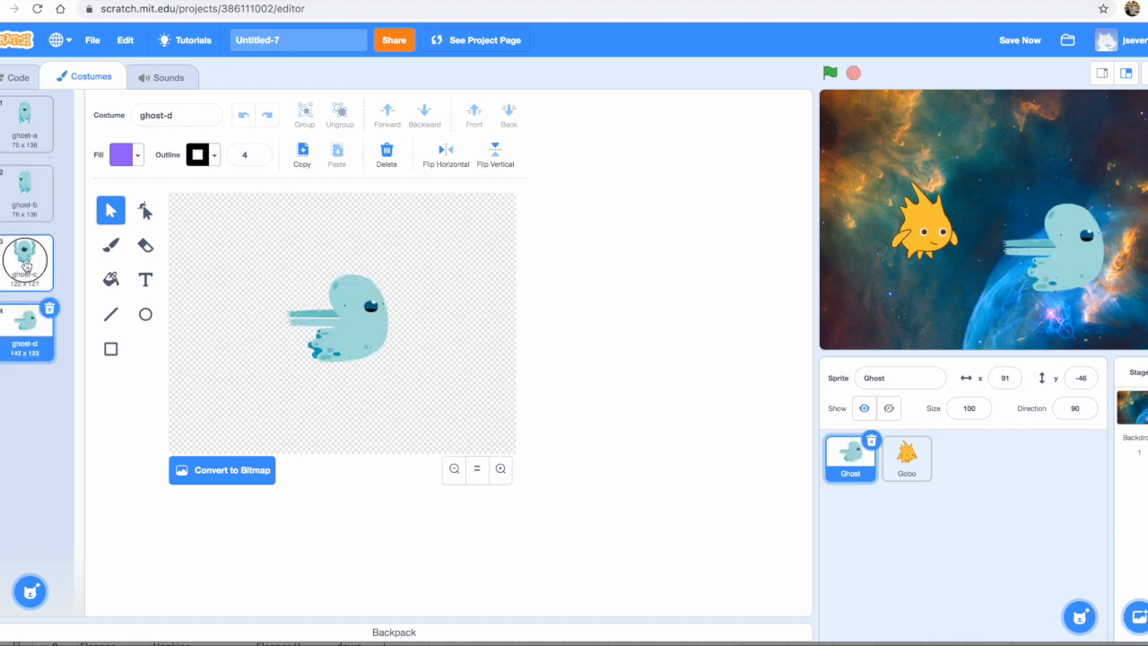
{"action": "left_click", "coordinate": [26, 192]}
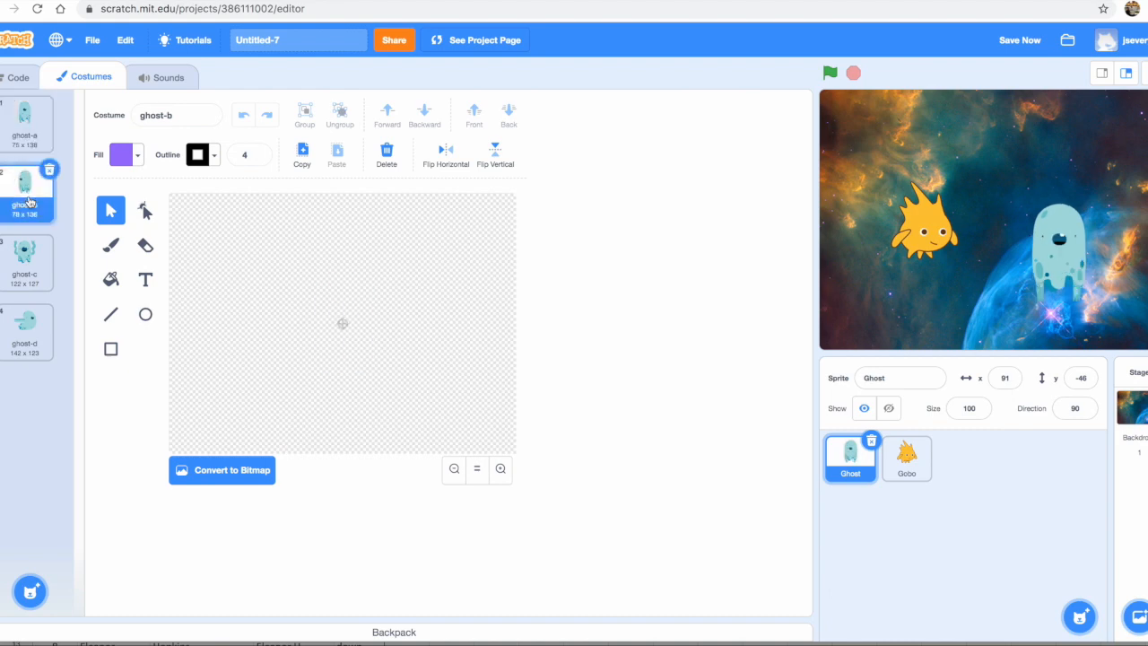
{"action": "left_click", "coordinate": [25, 325]}
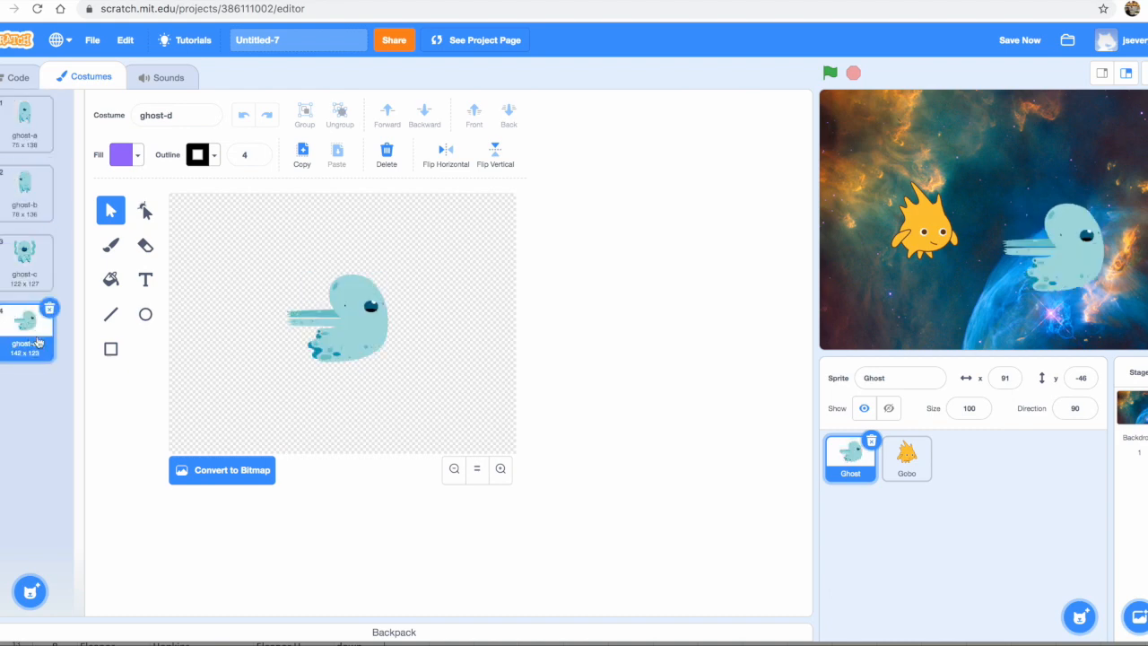
{"action": "left_click", "coordinate": [27, 261]}
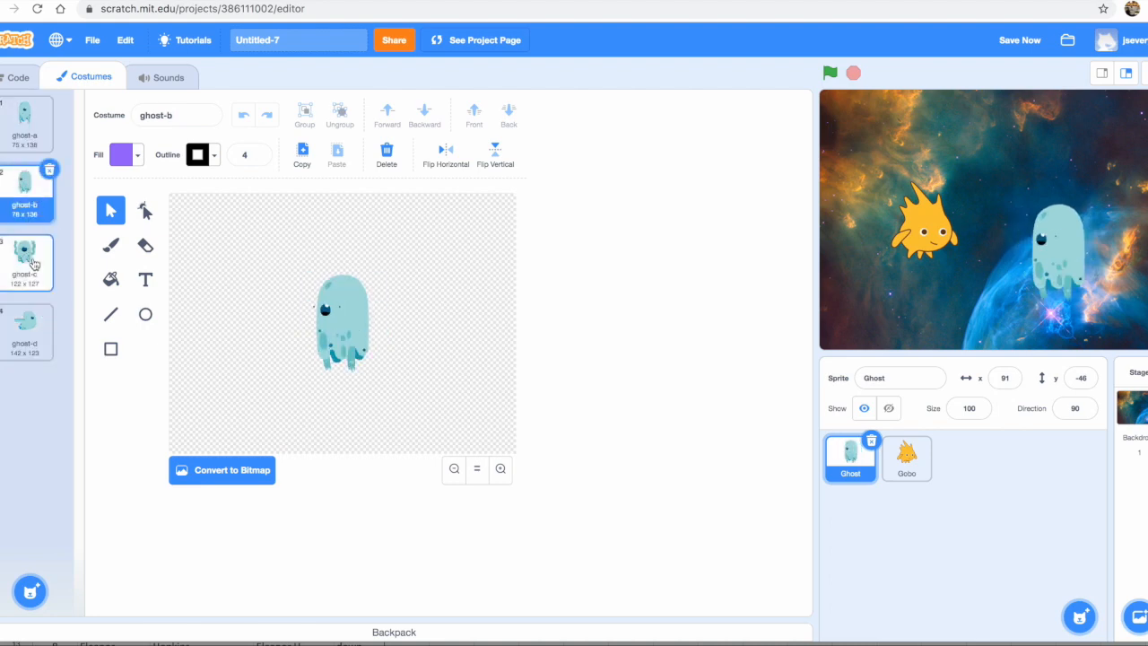
{"action": "left_click", "coordinate": [27, 260]}
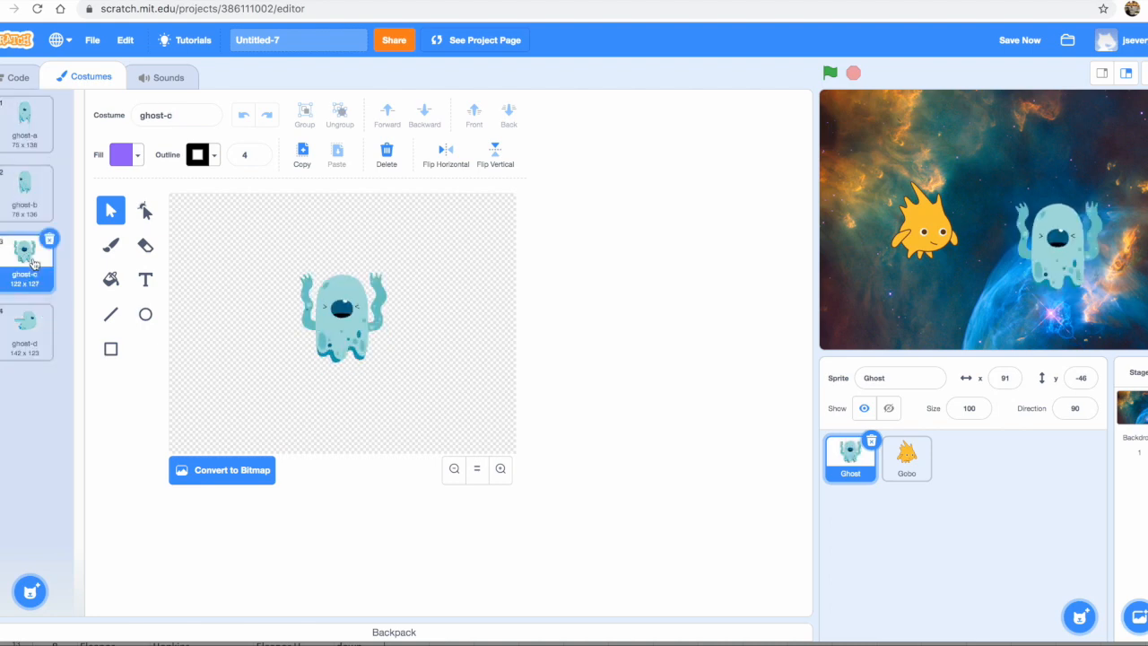
Select the Gobo sprite and switch it to the gobo-c costume
{"action": "left_click", "coordinate": [342, 314]}
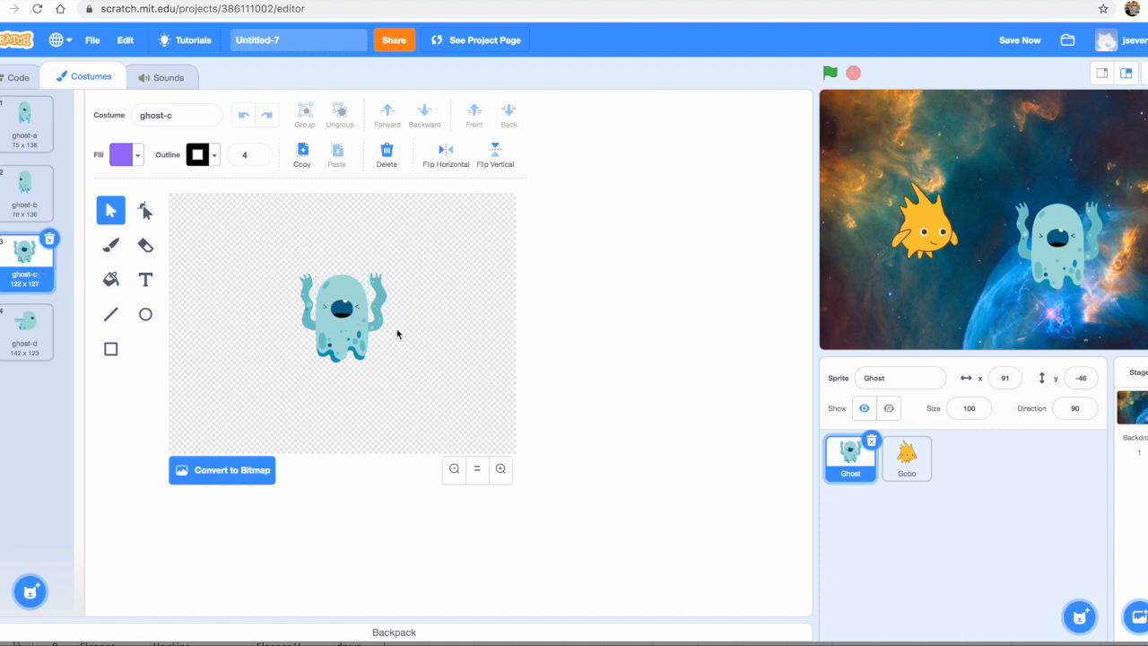
{"action": "mouse_move", "coordinate": [938, 460]}
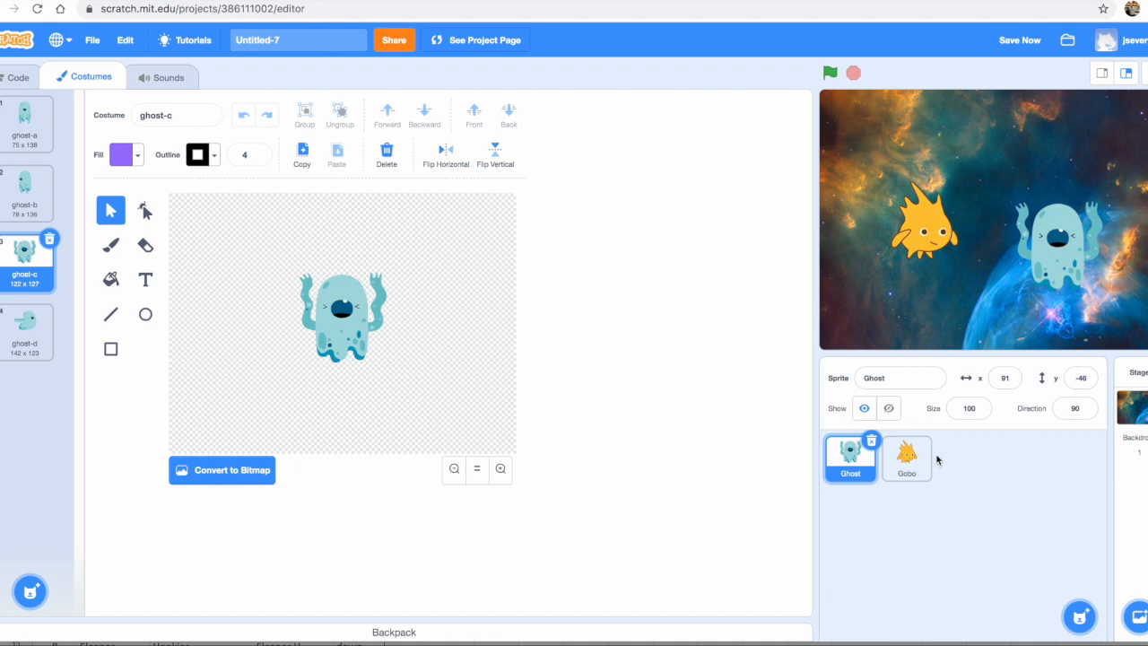
{"action": "left_click", "coordinate": [906, 457]}
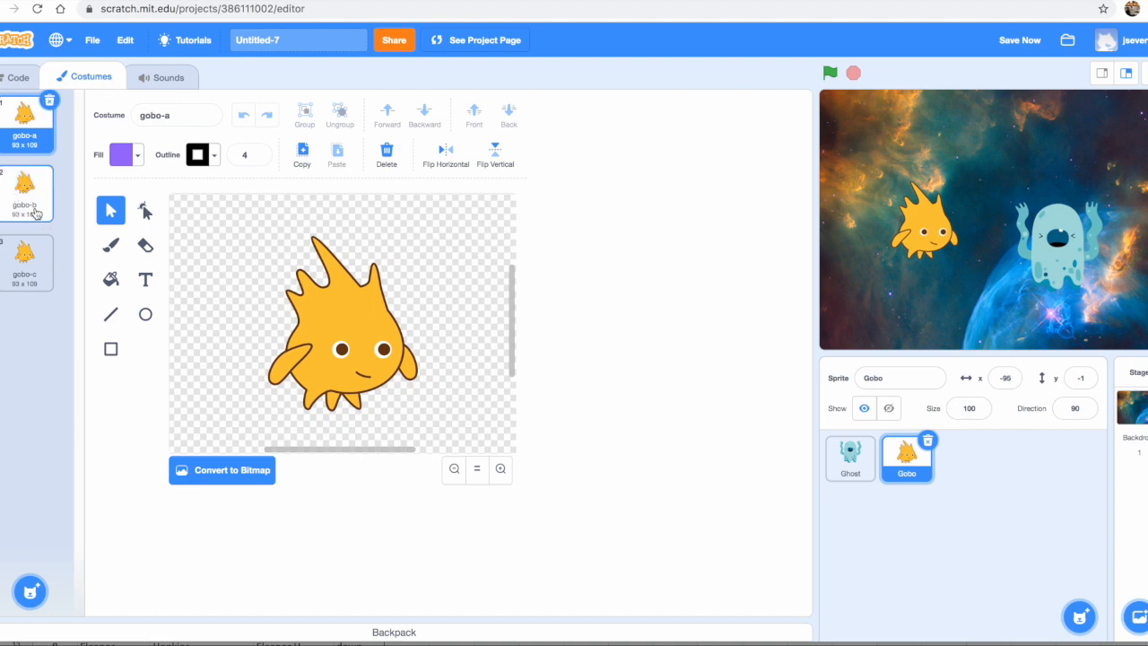
{"action": "left_click", "coordinate": [24, 260]}
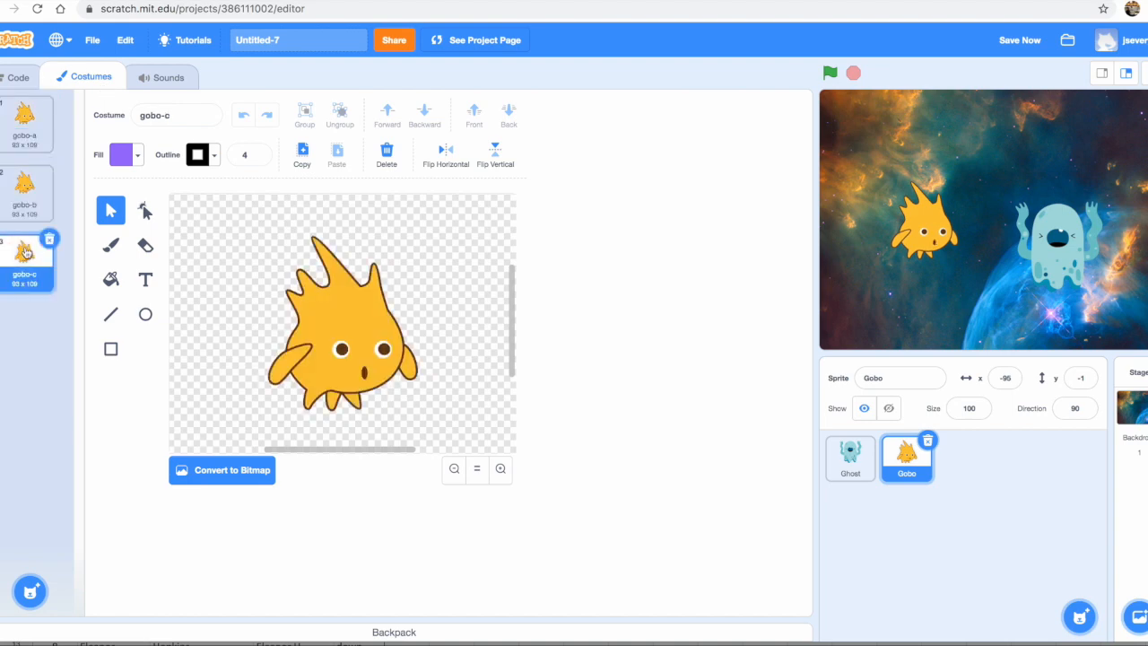
{"action": "mouse_move", "coordinate": [242, 334]}
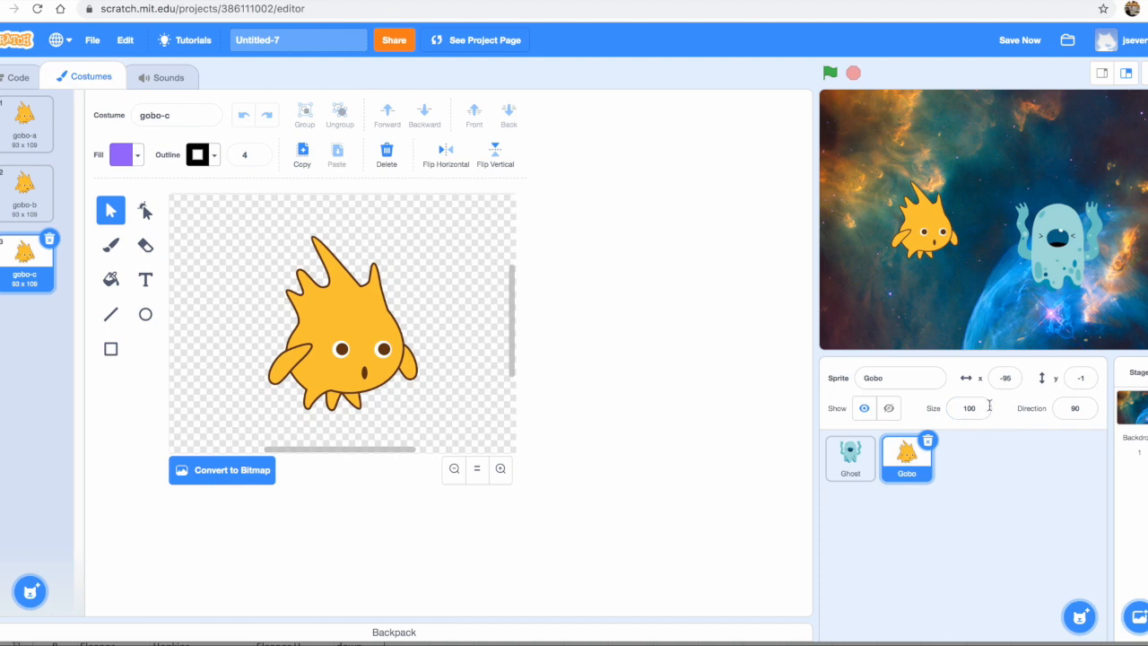
Change Gobo's Size field to 60 and click away to apply it
{"action": "left_click", "coordinate": [969, 408]}
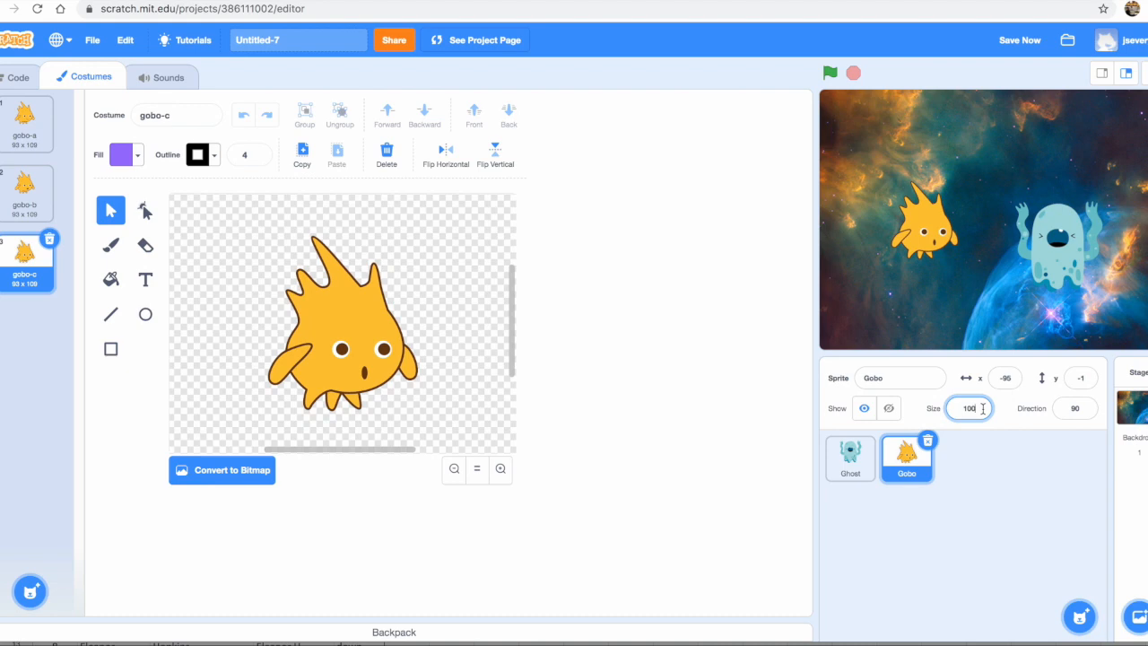
{"action": "type", "text": "60"}
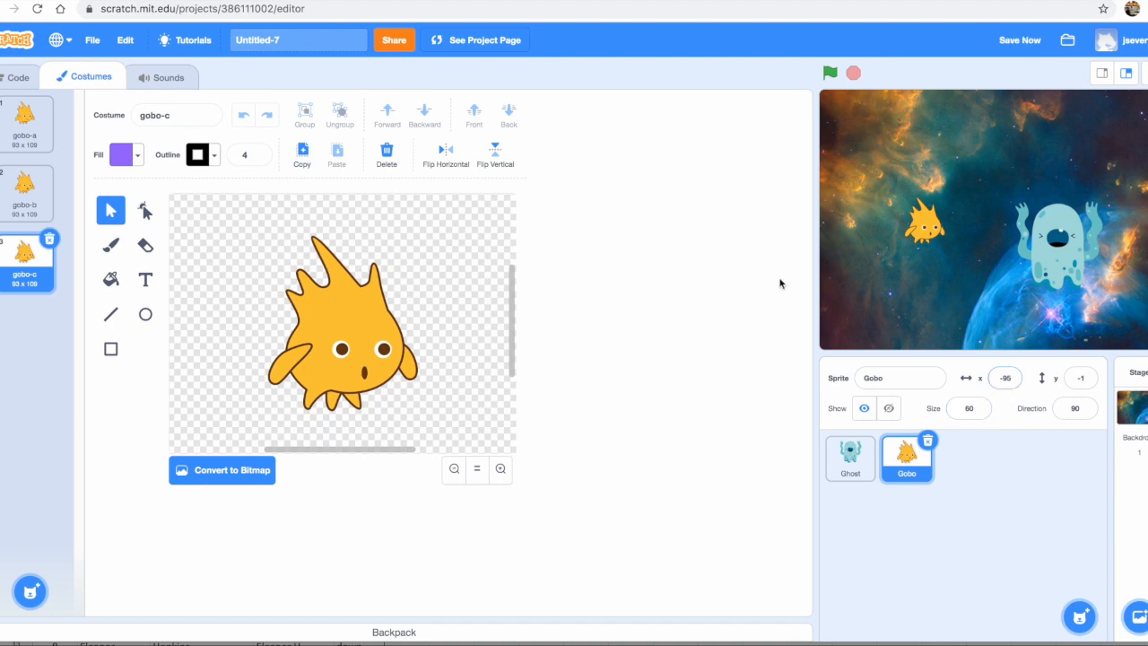
{"action": "left_click", "coordinate": [849, 457]}
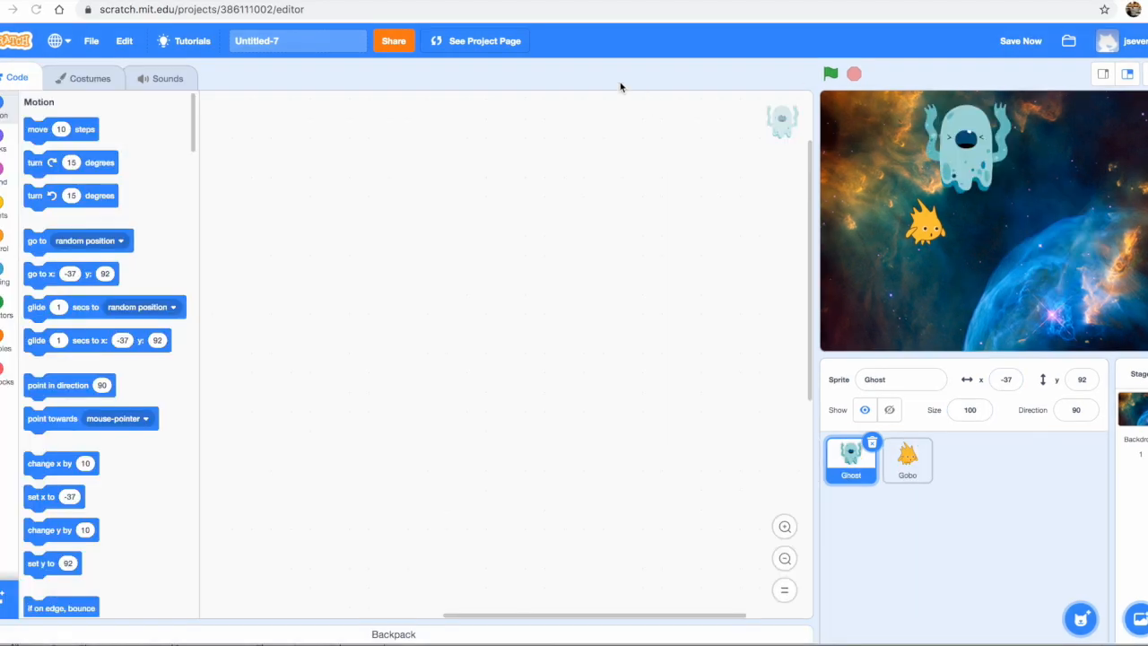
{"action": "mouse_move", "coordinate": [559, 75]}
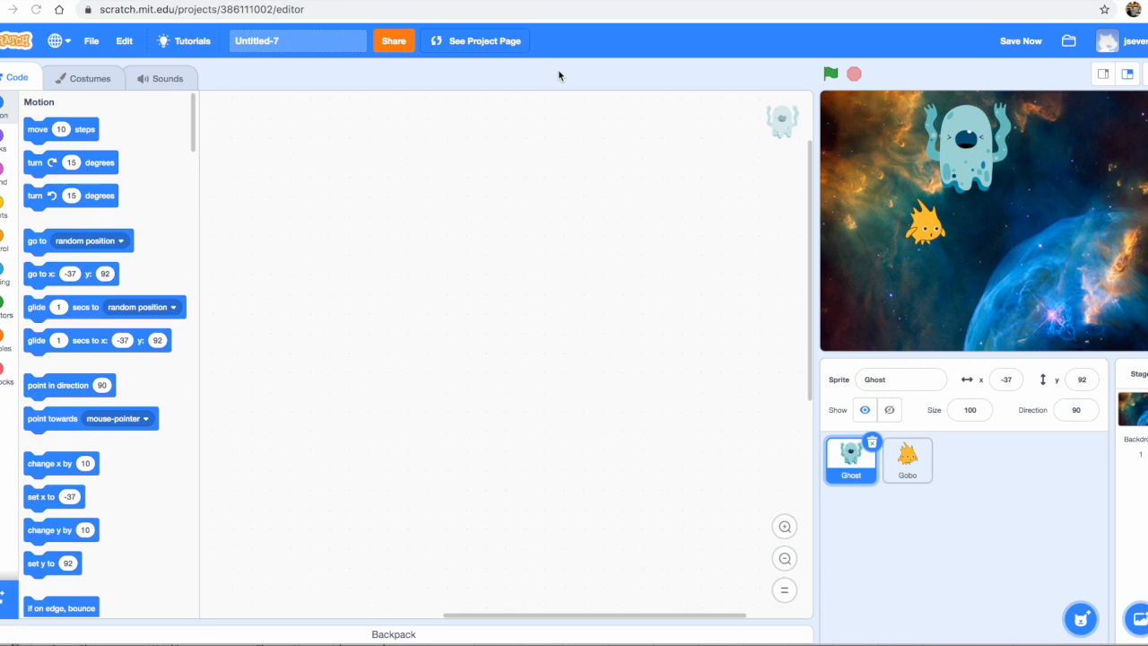
{"action": "mouse_move", "coordinate": [523, 69]}
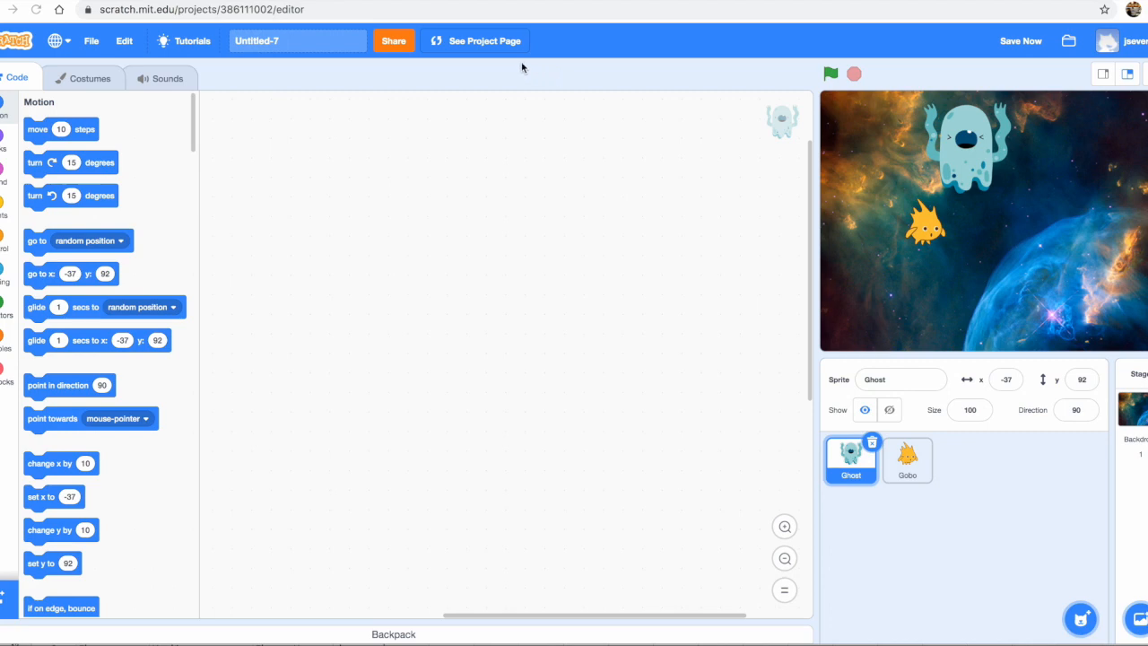
{"action": "mouse_move", "coordinate": [767, 69]}
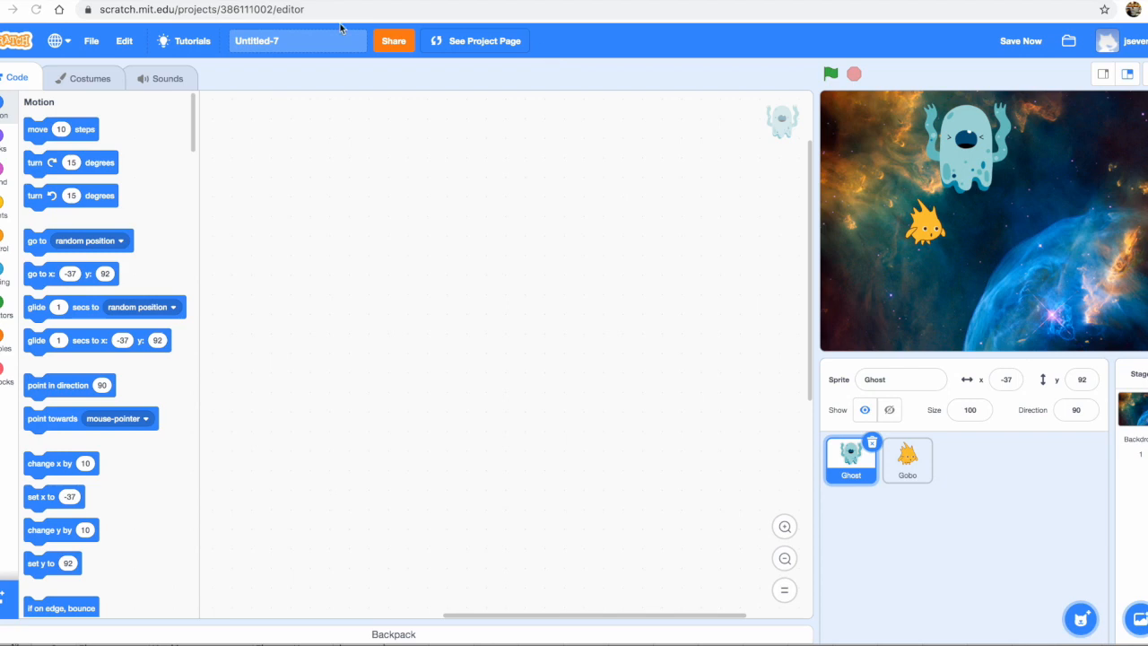
{"action": "mouse_move", "coordinate": [287, 45]}
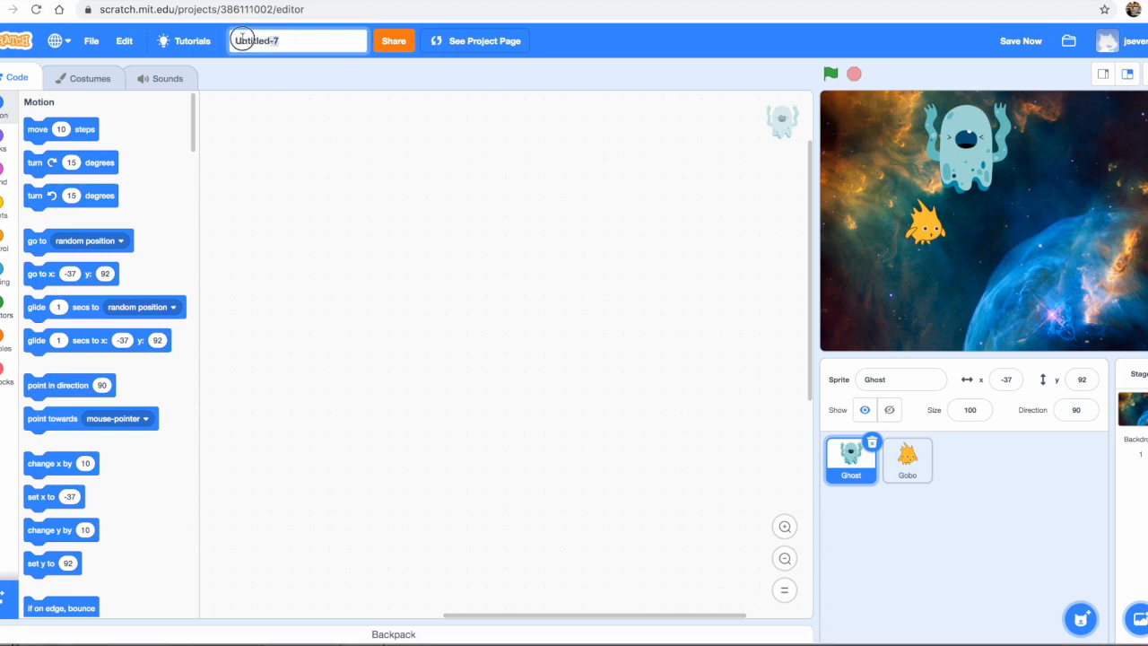
Title the project 'Space Ghost Tutorial' and save it via File > Save now
{"action": "type", "text": "Space Ghost T"}
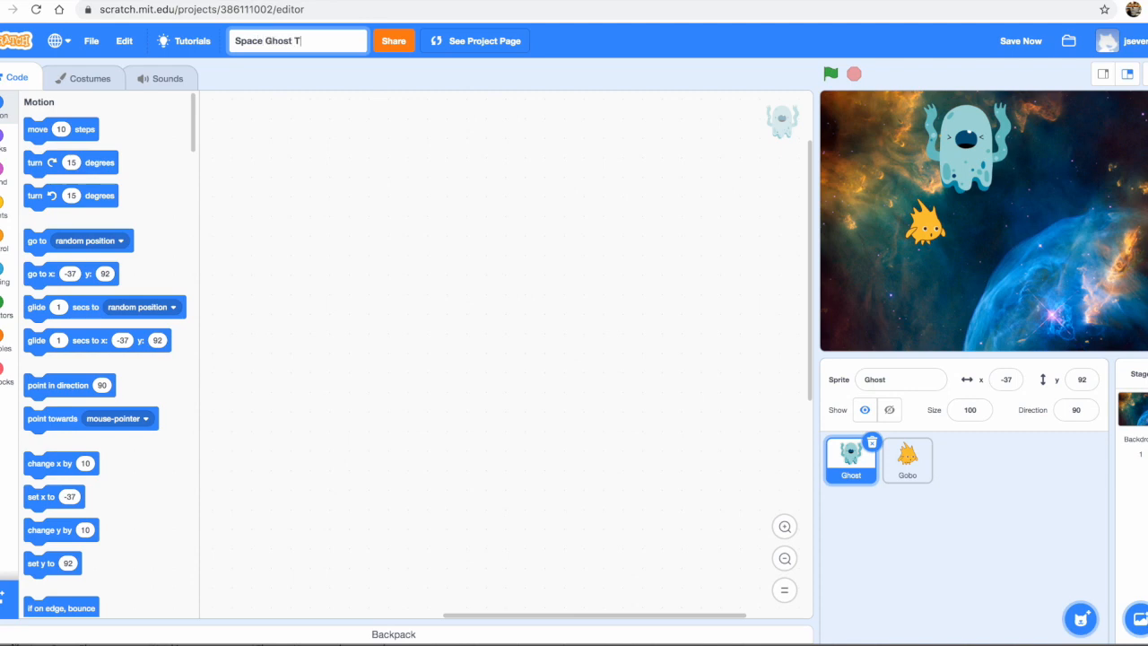
{"action": "type", "text": "utorial"}
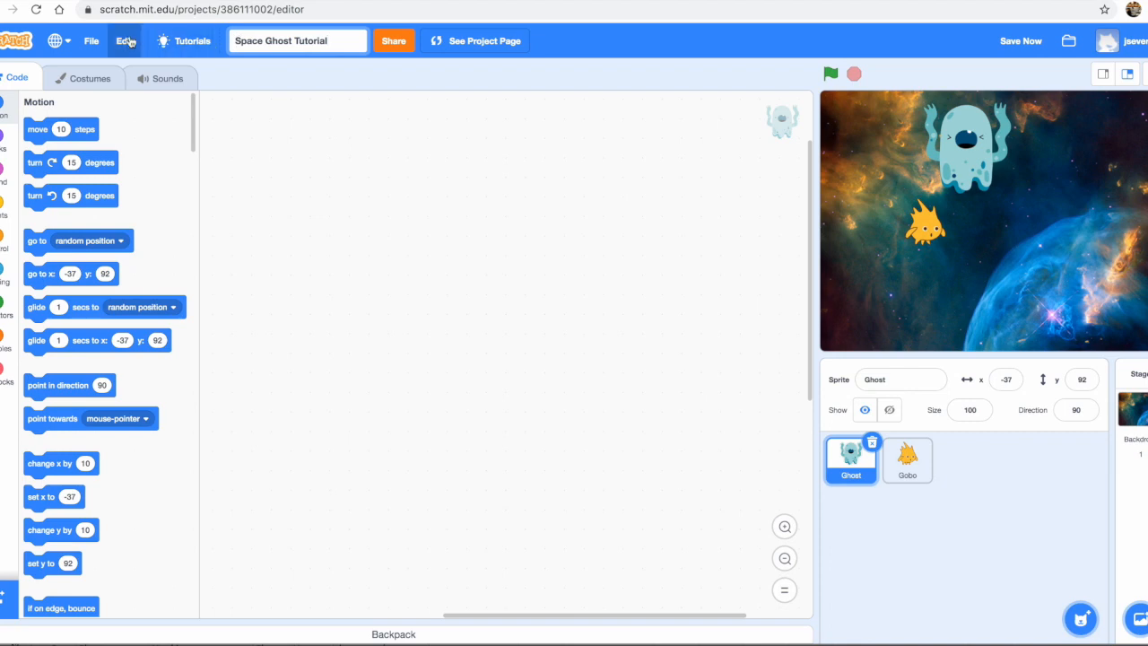
{"action": "left_click", "coordinate": [91, 41]}
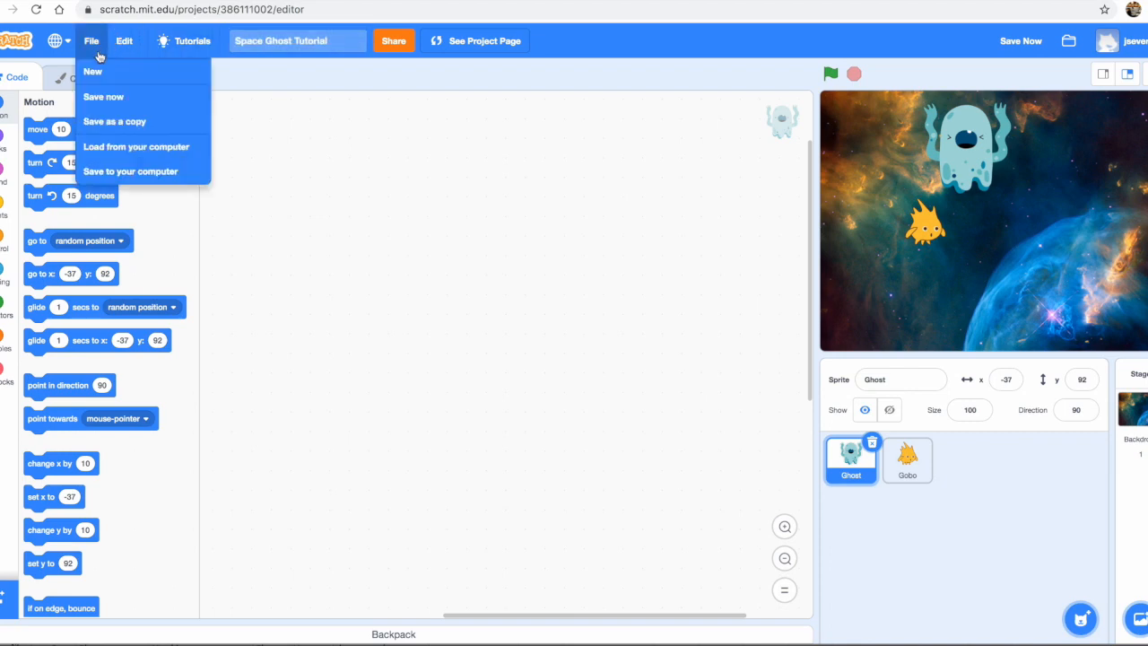
{"action": "left_click", "coordinate": [103, 96]}
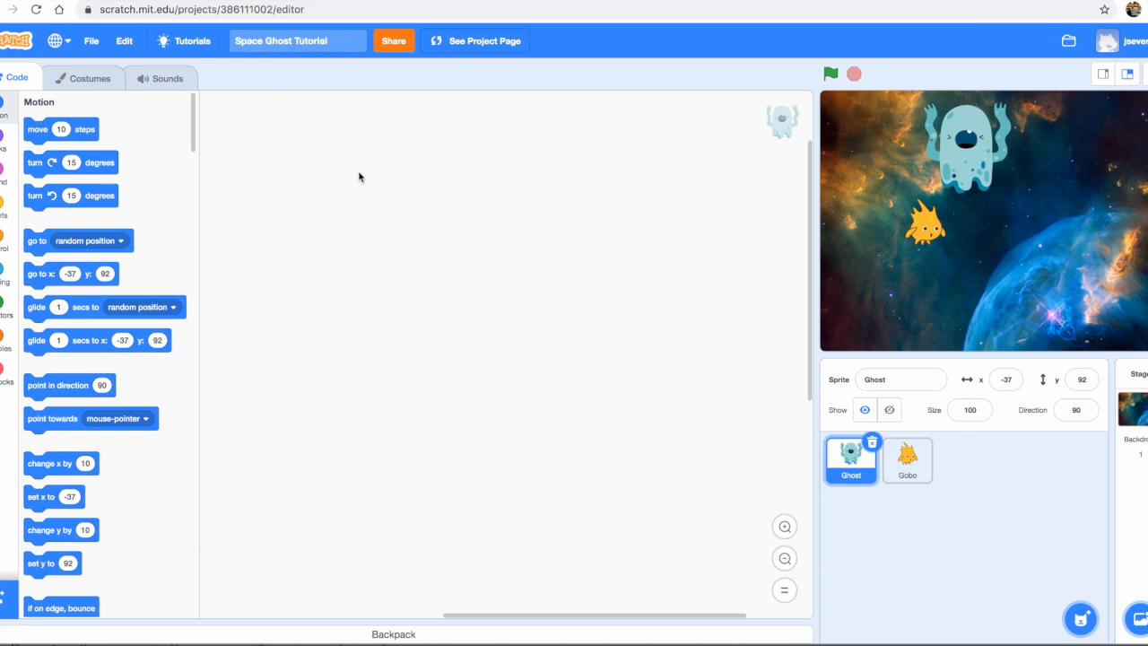
{"action": "mouse_move", "coordinate": [517, 184]}
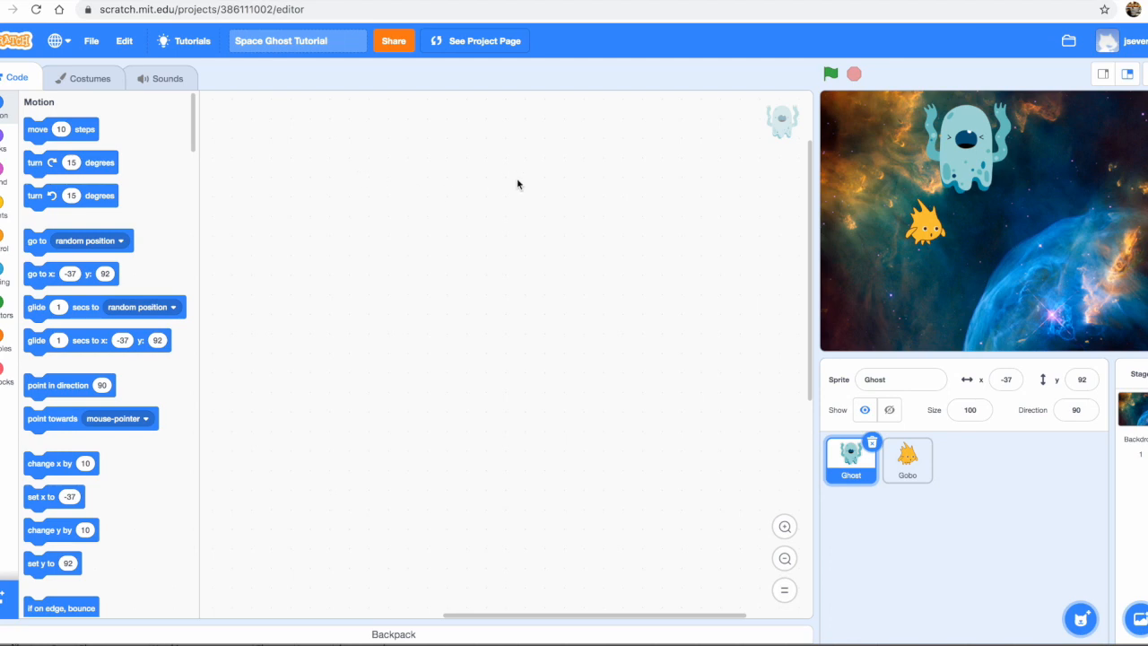
{"action": "mouse_move", "coordinate": [705, 159]}
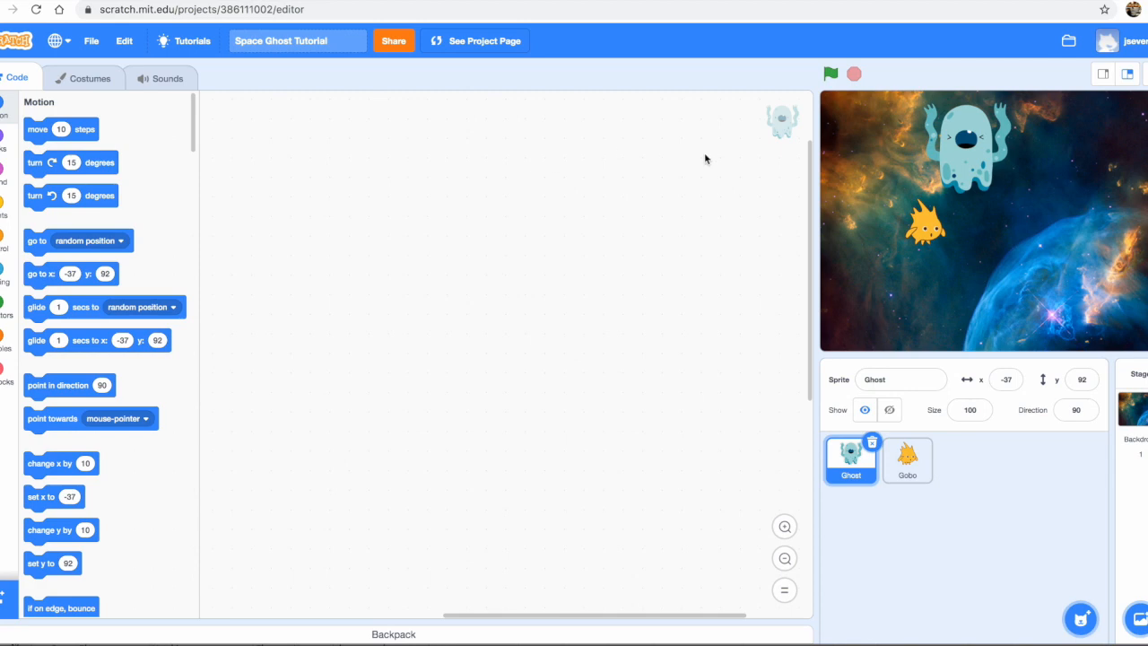
{"action": "mouse_move", "coordinate": [843, 394]}
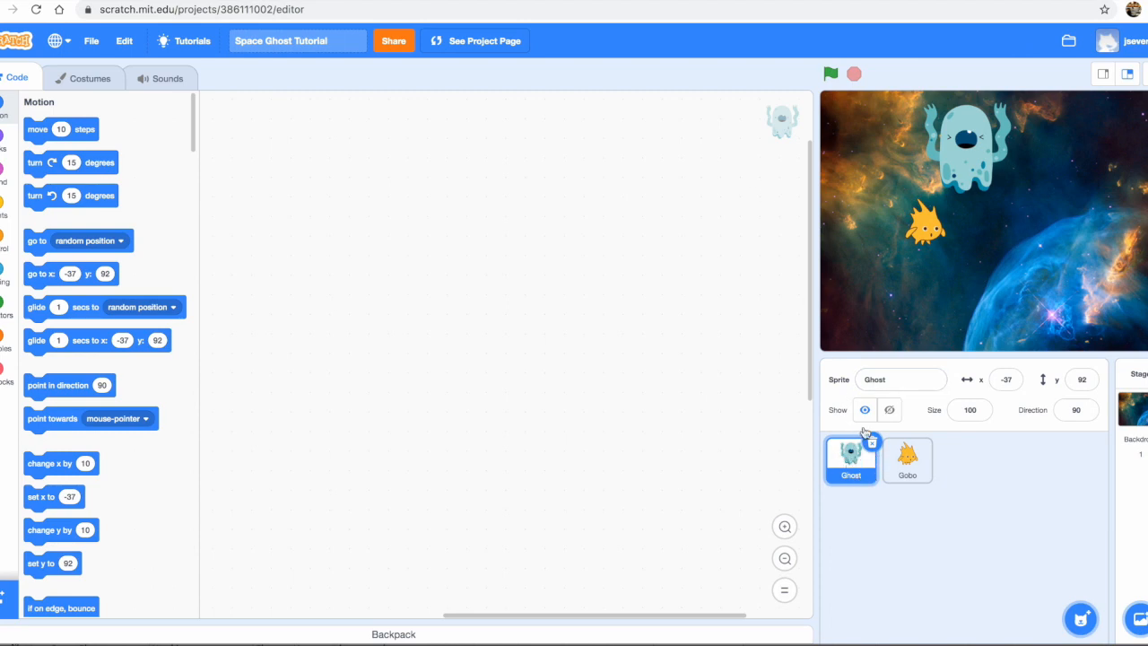
{"action": "mouse_move", "coordinate": [489, 252]}
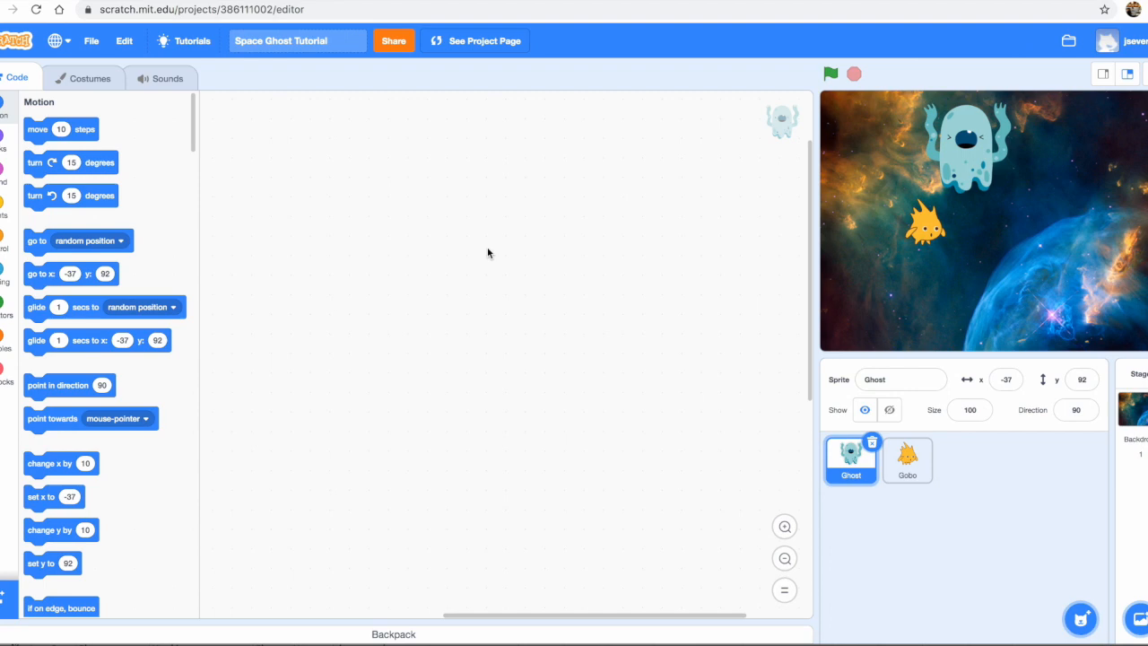
{"action": "mouse_move", "coordinate": [430, 215]}
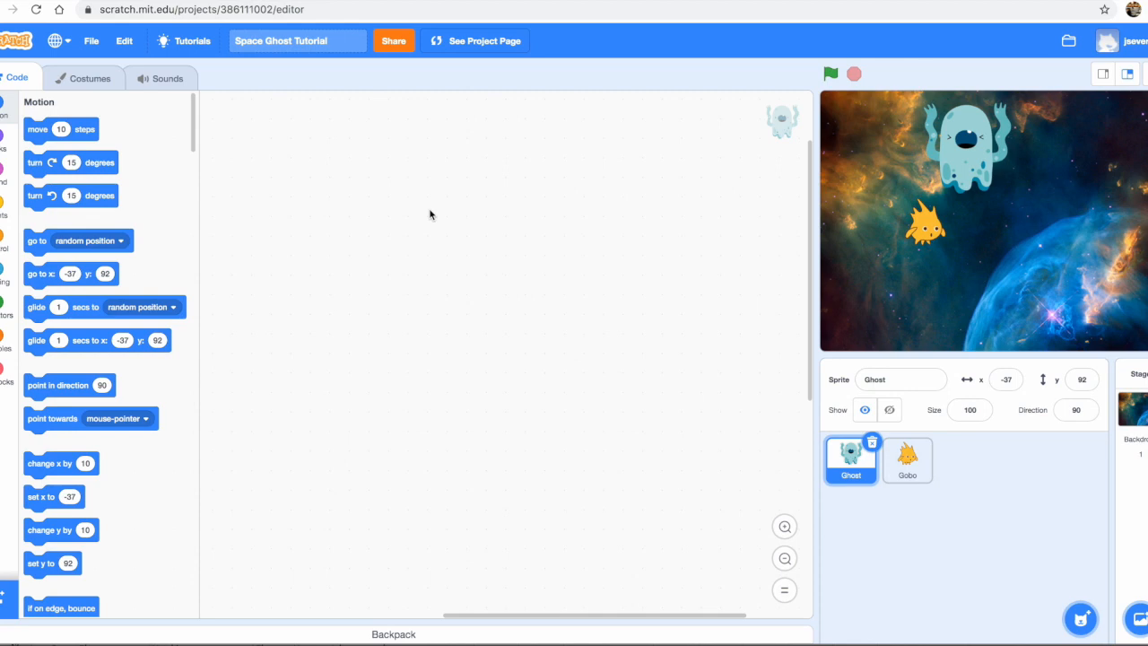
{"action": "mouse_move", "coordinate": [266, 109]}
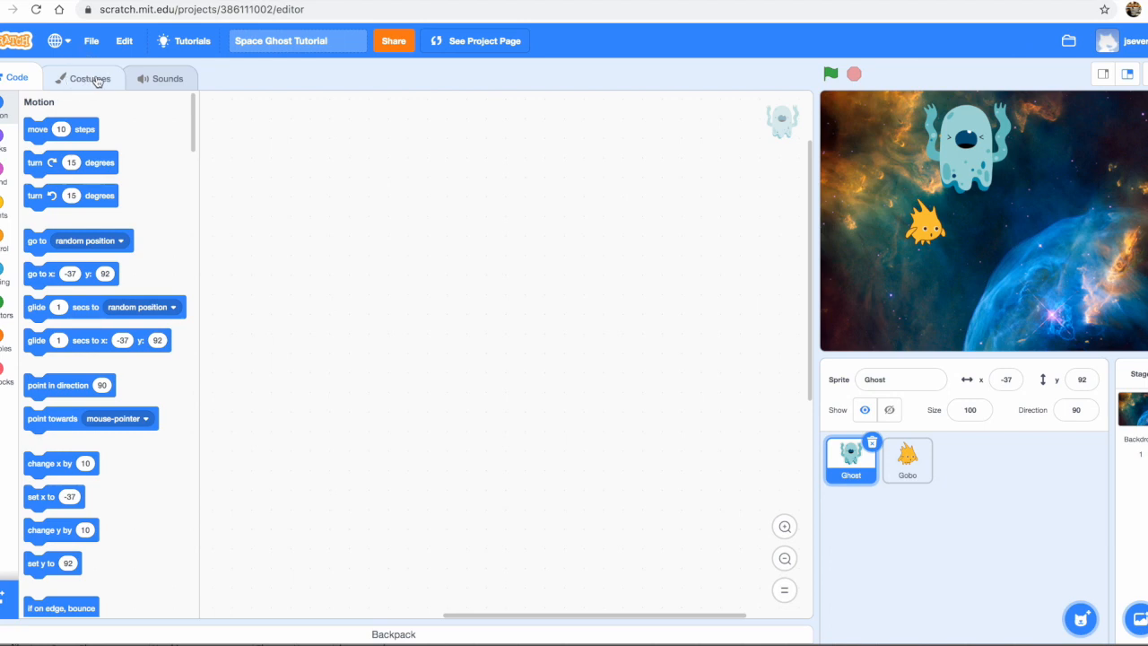
Look at the Ghost's costumes, then return to its Code tab and scroll the block palette
{"action": "left_click", "coordinate": [86, 78]}
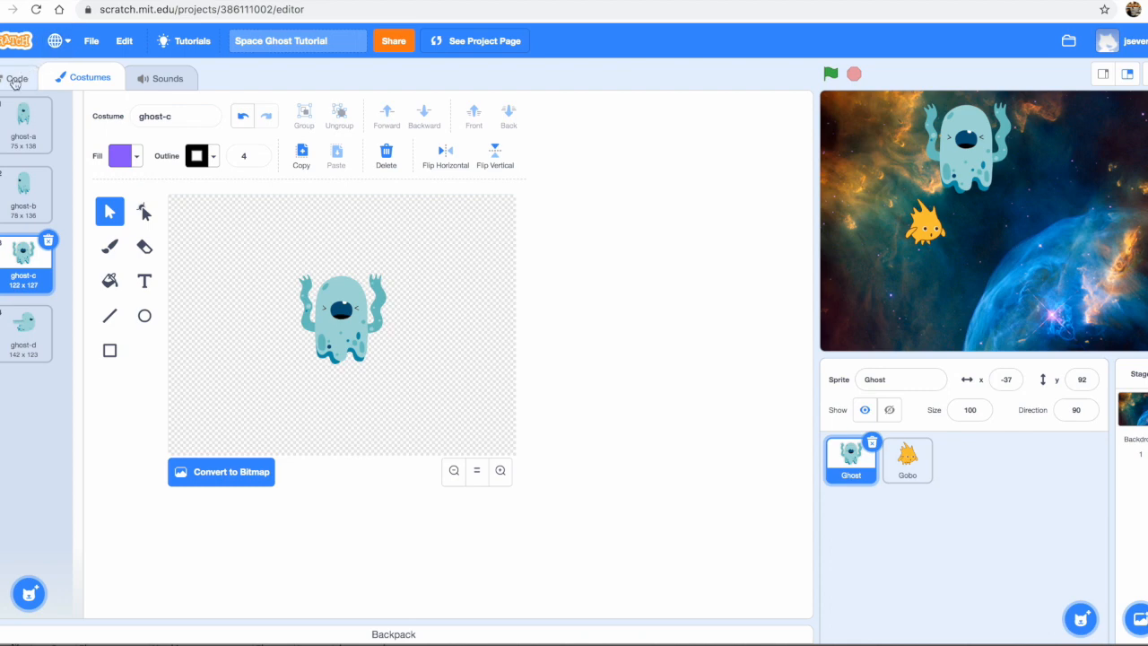
{"action": "left_click", "coordinate": [16, 78]}
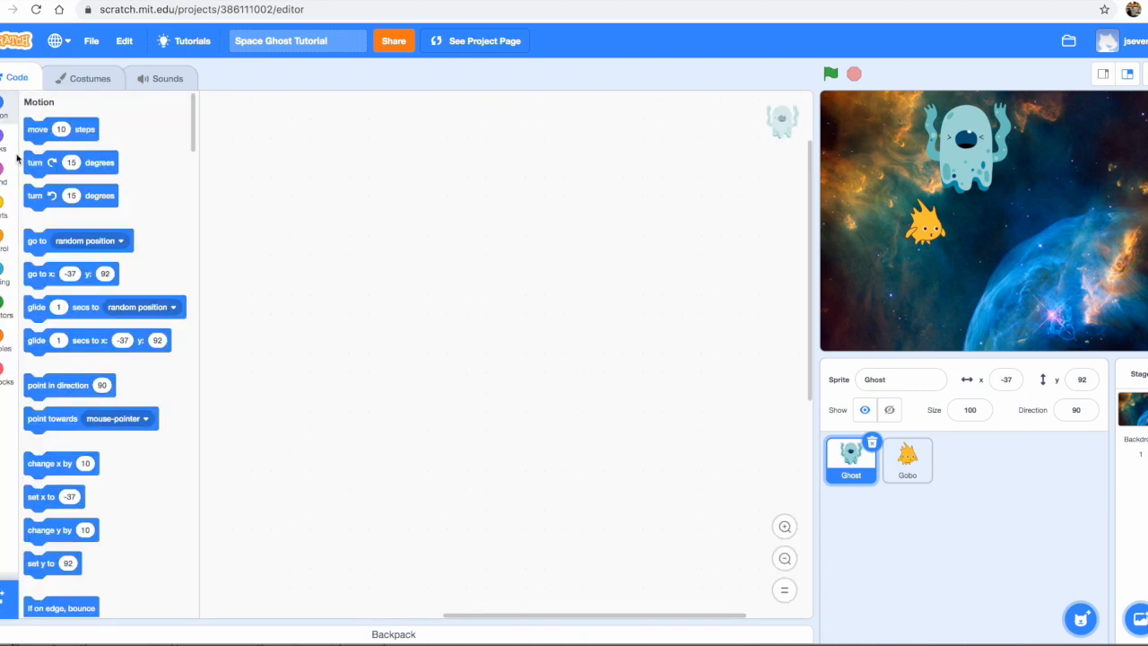
{"action": "scroll", "scroll_direction": "down", "scroll_amount": 3}
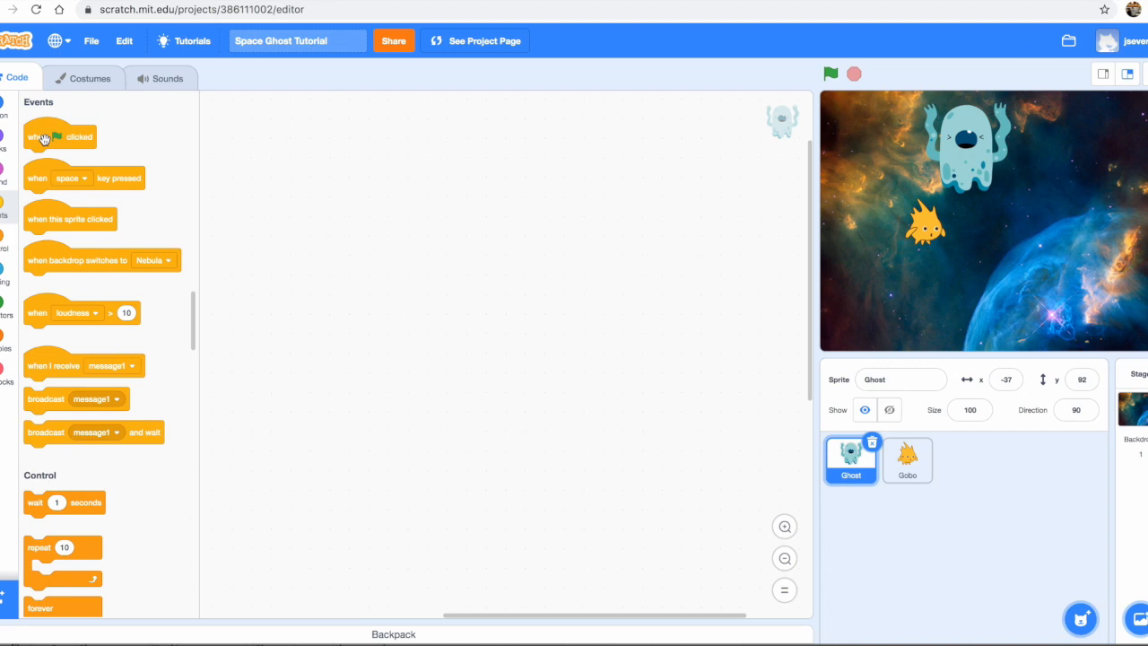
Drag a 'when green flag clicked' block into the Ghost's code area
{"action": "left_click_drag", "start_coordinate": [59, 136], "coordinate": [278, 152]}
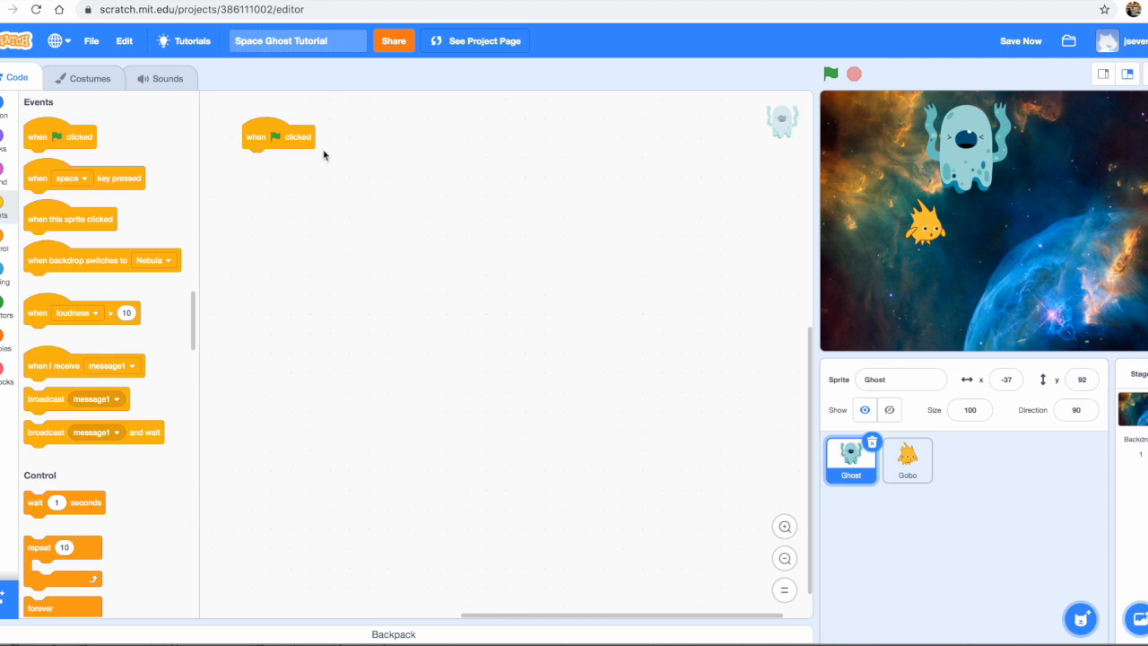
{"action": "mouse_move", "coordinate": [475, 101]}
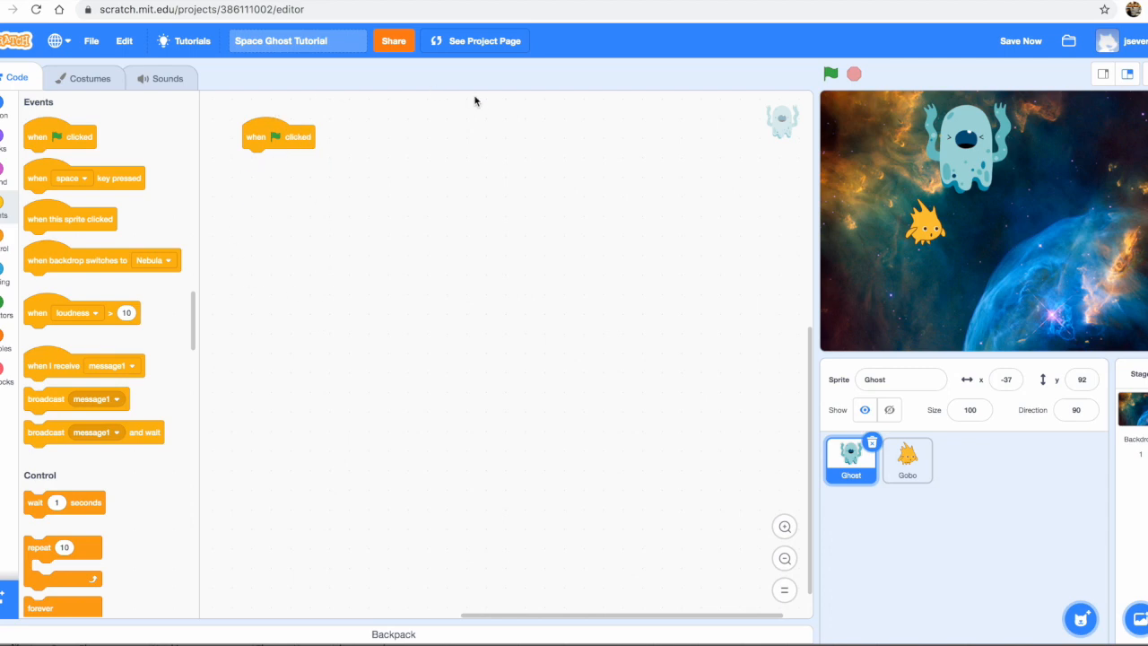
{"action": "mouse_move", "coordinate": [855, 194]}
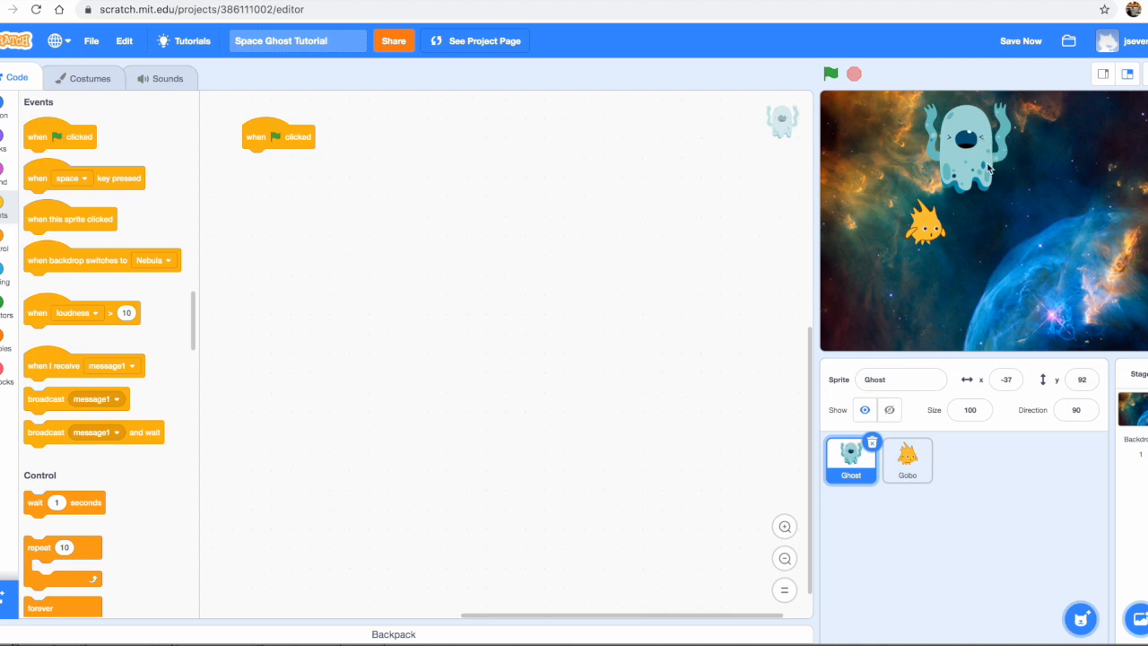
{"action": "mouse_move", "coordinate": [1079, 255]}
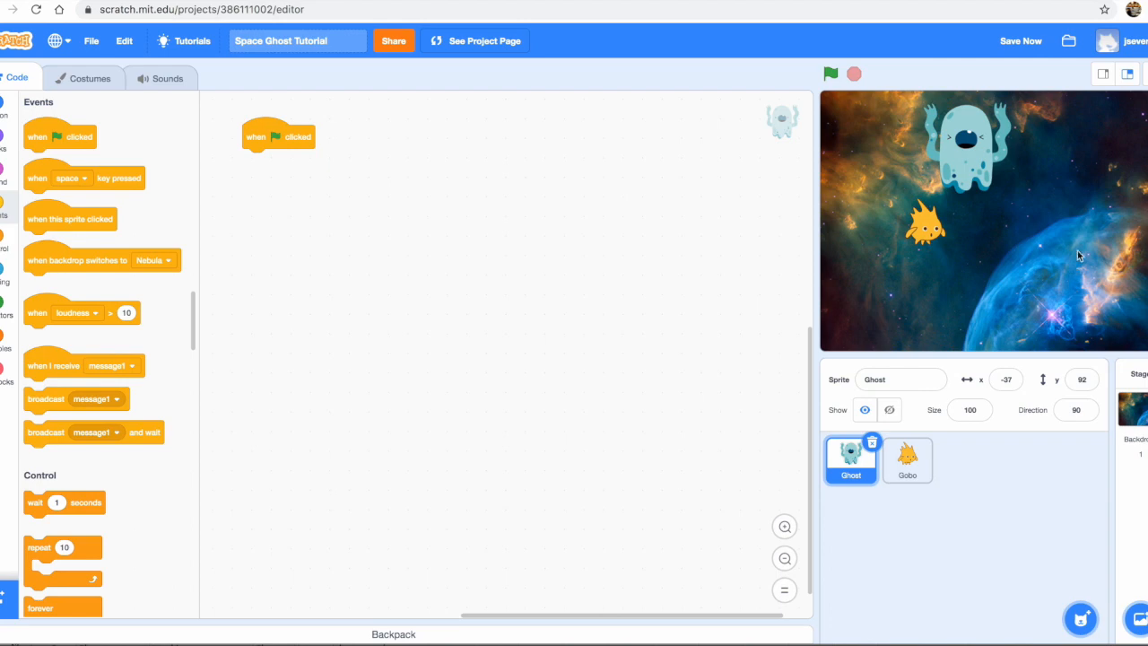
{"action": "mouse_move", "coordinate": [1068, 195]}
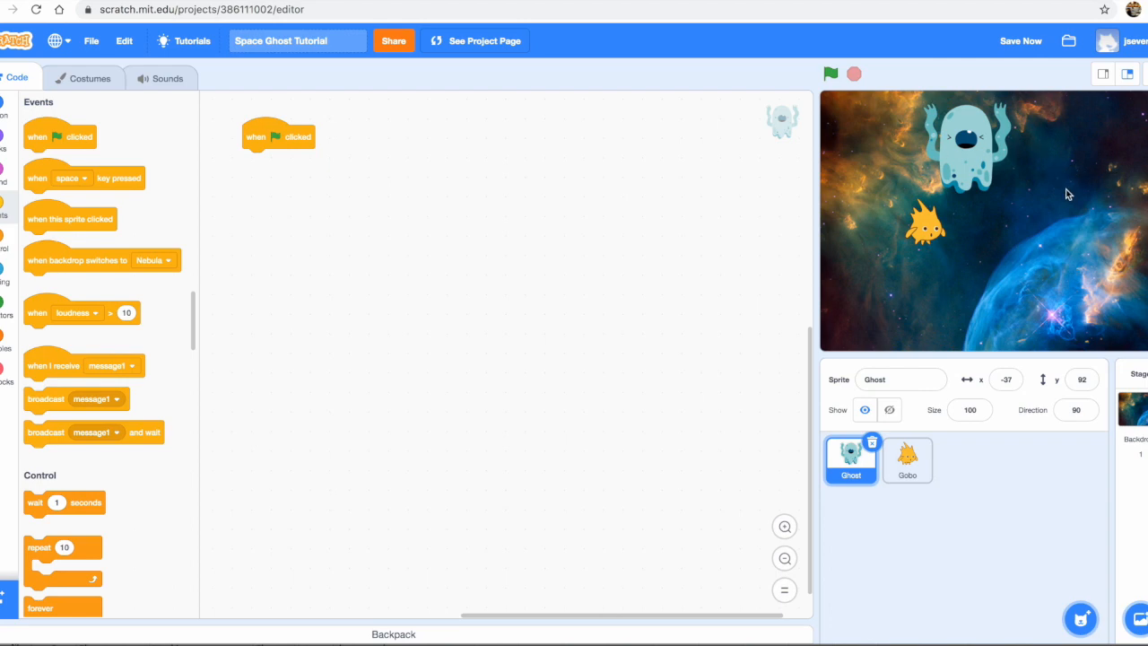
{"action": "mouse_move", "coordinate": [619, 155]}
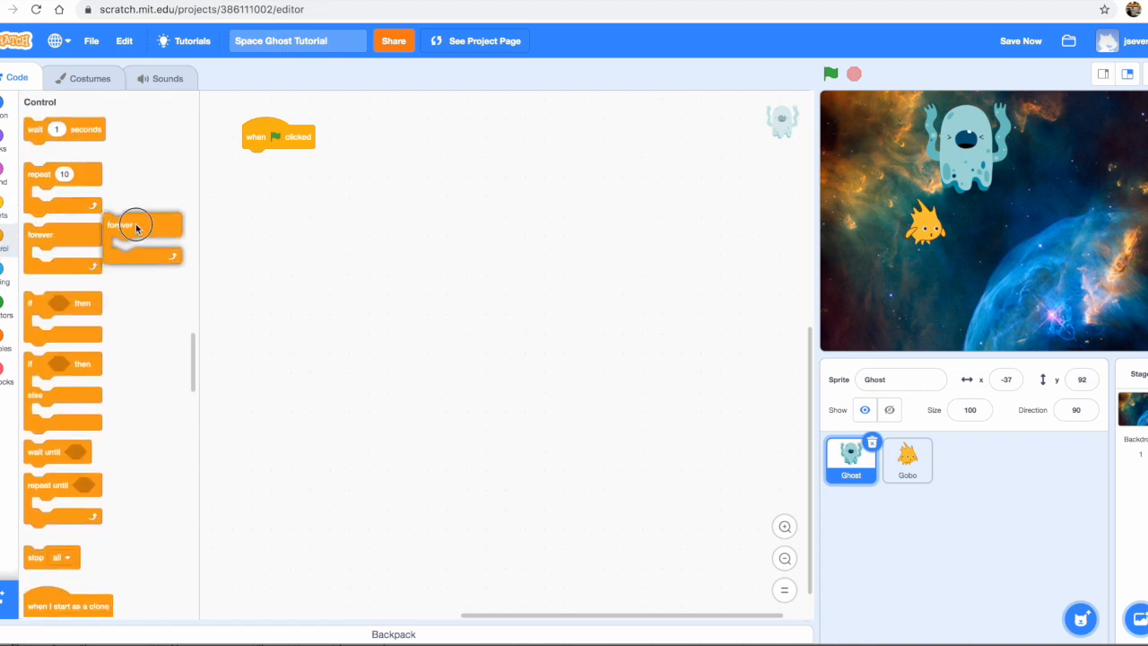
Snap a 'forever' block beneath the Ghost's green-flag block
{"action": "left_click_drag", "start_coordinate": [135, 224], "coordinate": [280, 166]}
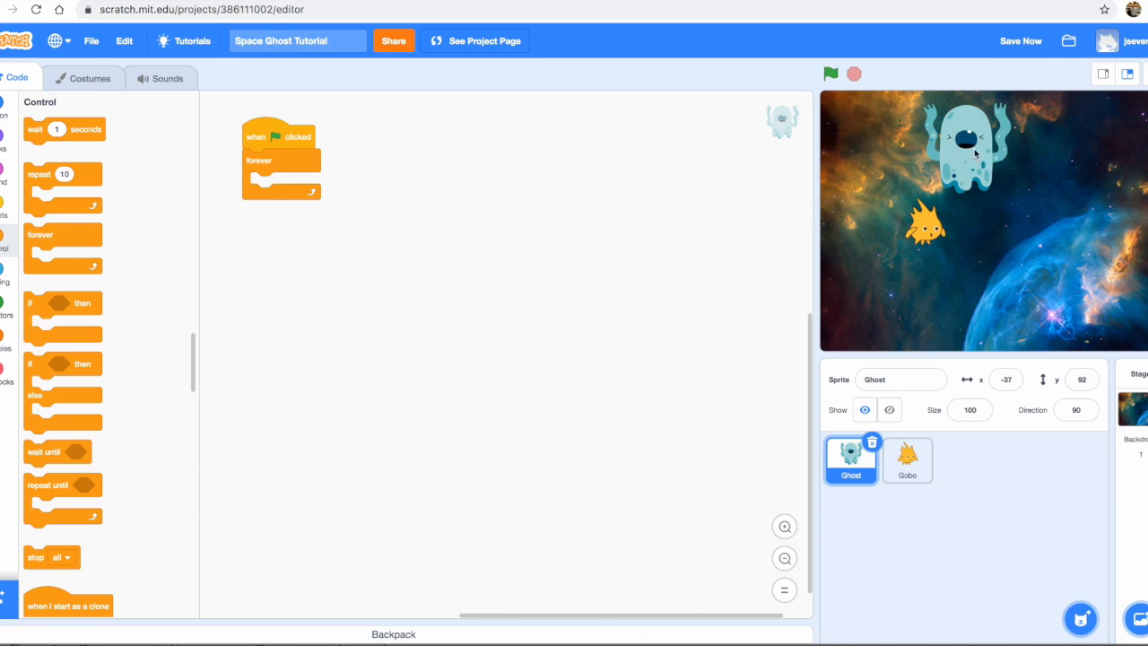
{"action": "mouse_move", "coordinate": [1018, 264]}
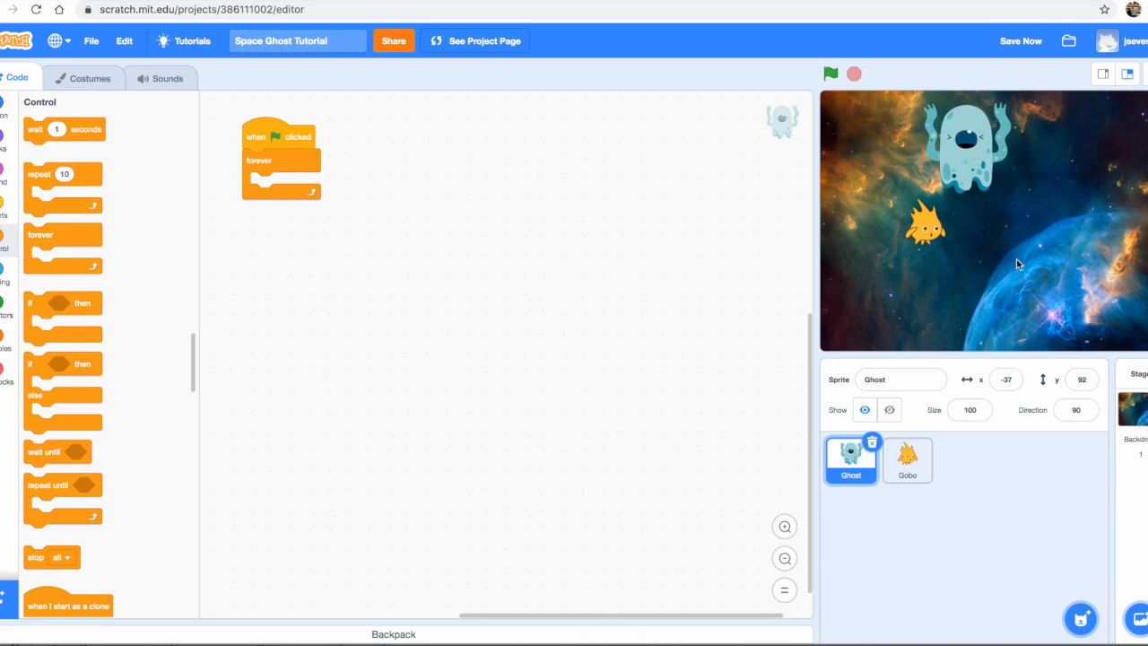
{"action": "mouse_move", "coordinate": [1078, 243]}
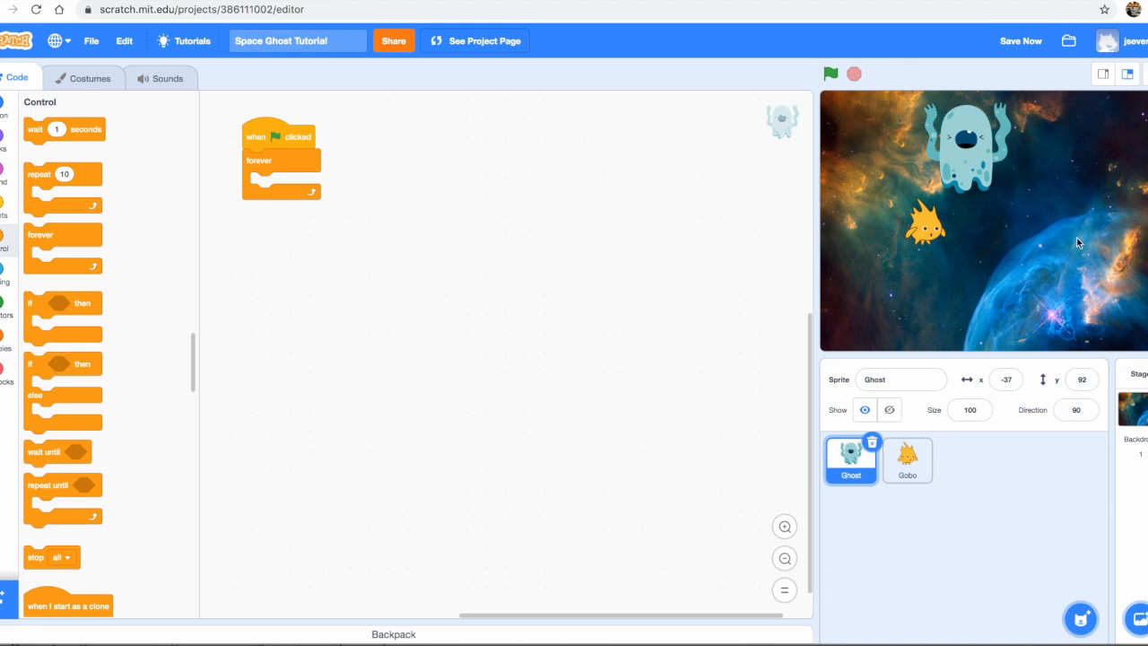
{"action": "mouse_move", "coordinate": [650, 192]}
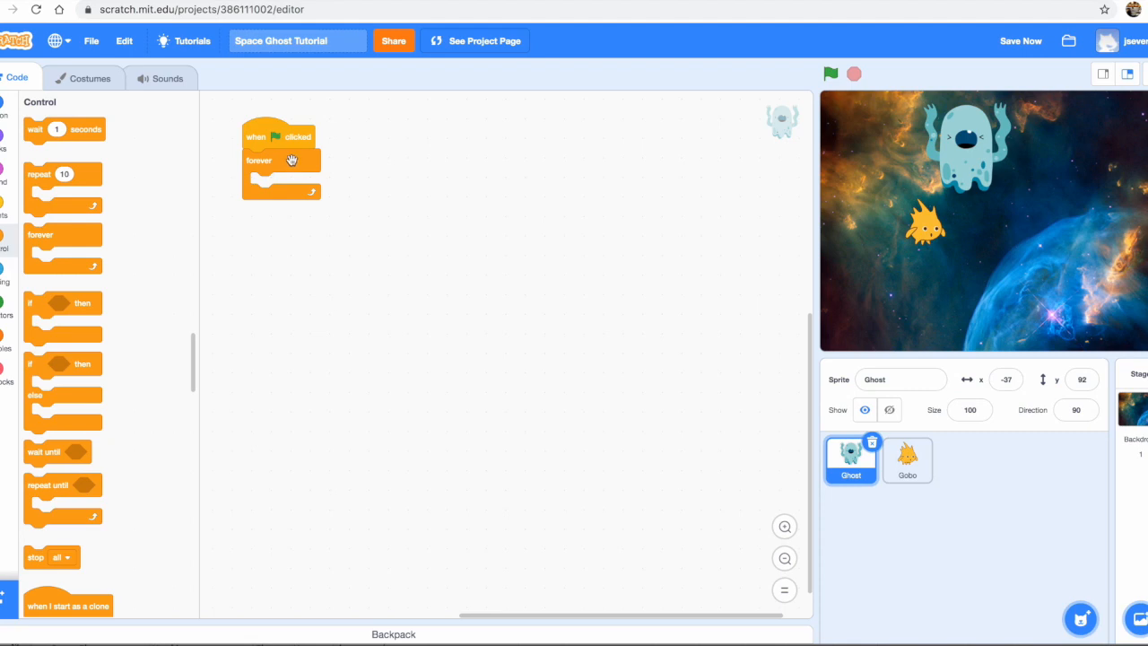
{"action": "mouse_move", "coordinate": [4, 115]}
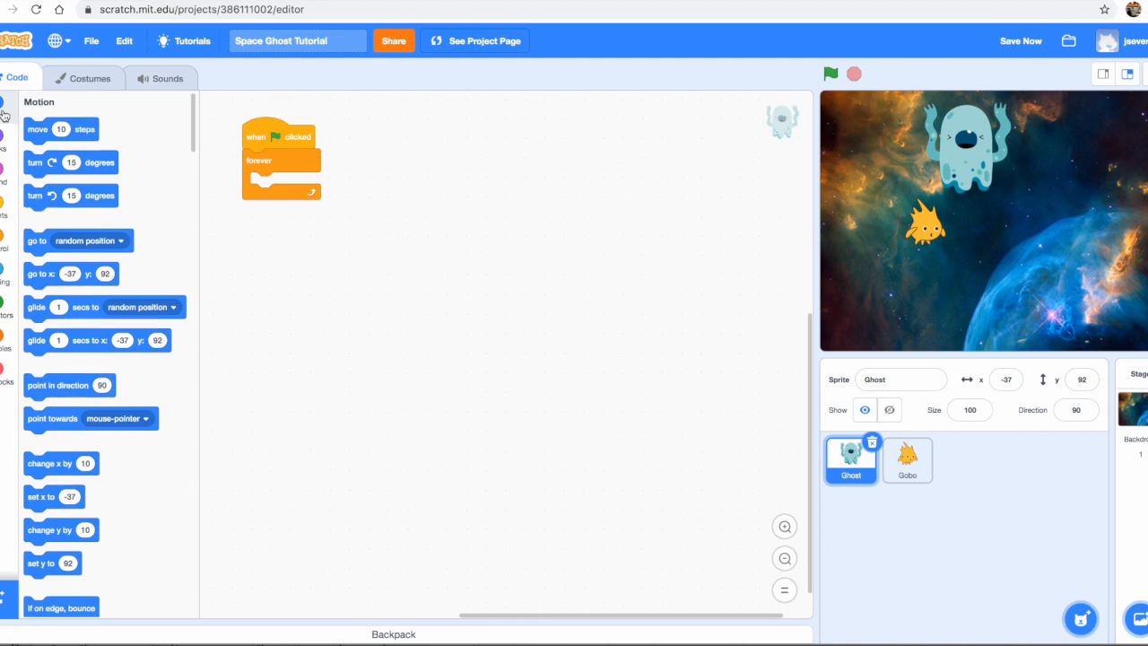
{"action": "mouse_move", "coordinate": [36, 162]}
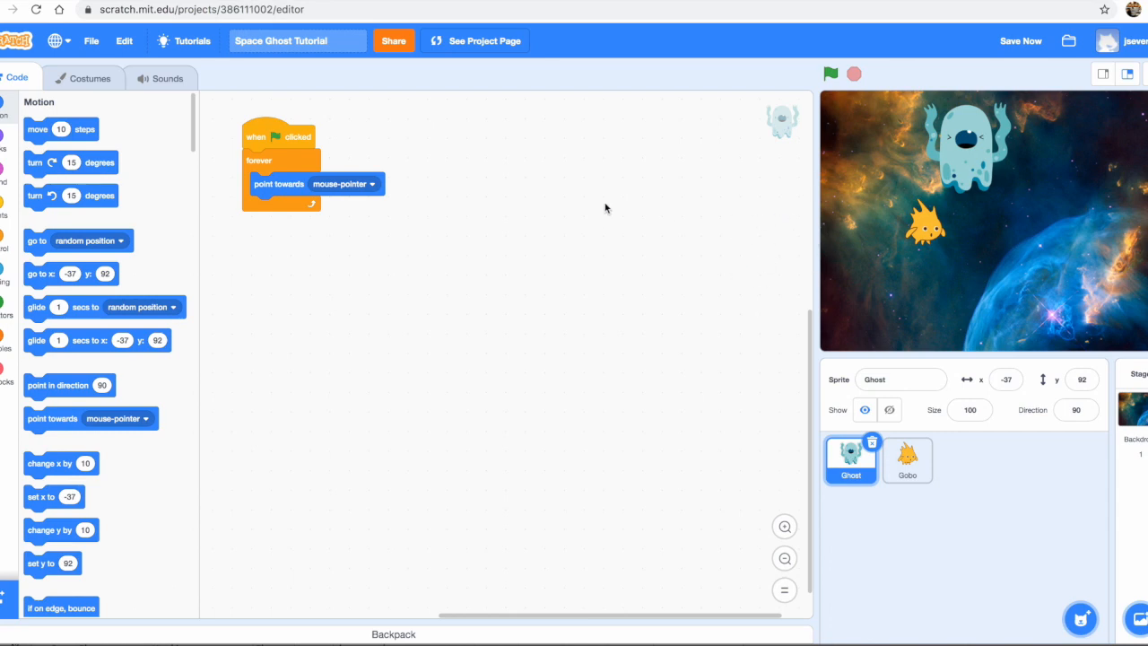
{"action": "mouse_move", "coordinate": [38, 133]}
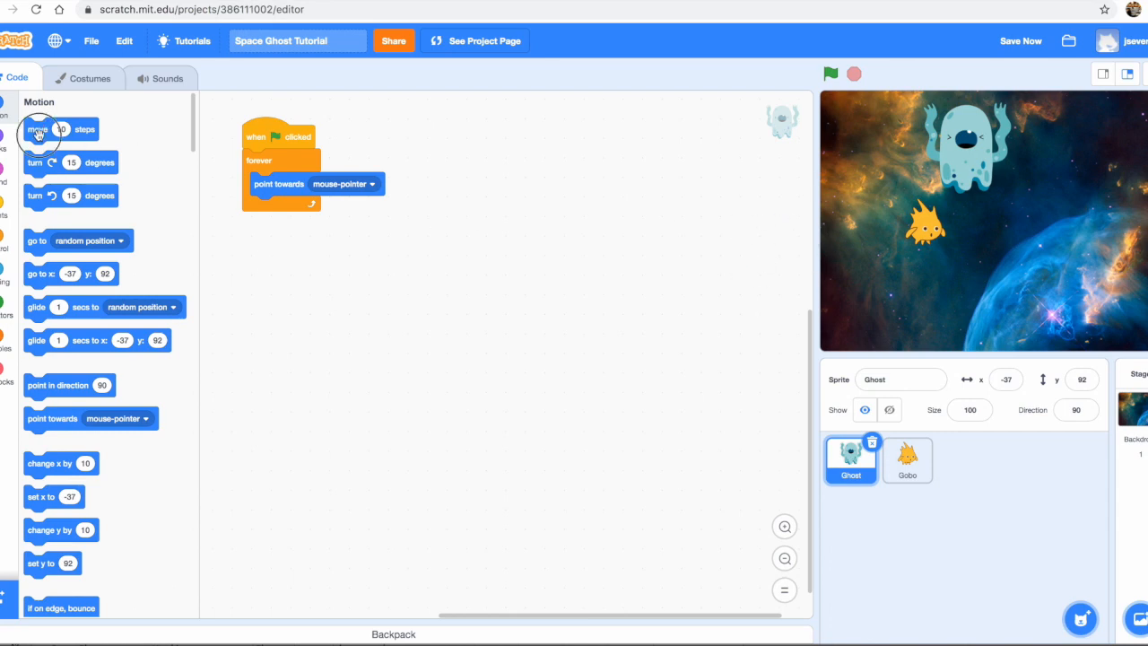
Attach a move block beneath 'point towards mouse-pointer' and set it to 4 steps
{"action": "left_click_drag", "start_coordinate": [38, 128], "coordinate": [269, 221]}
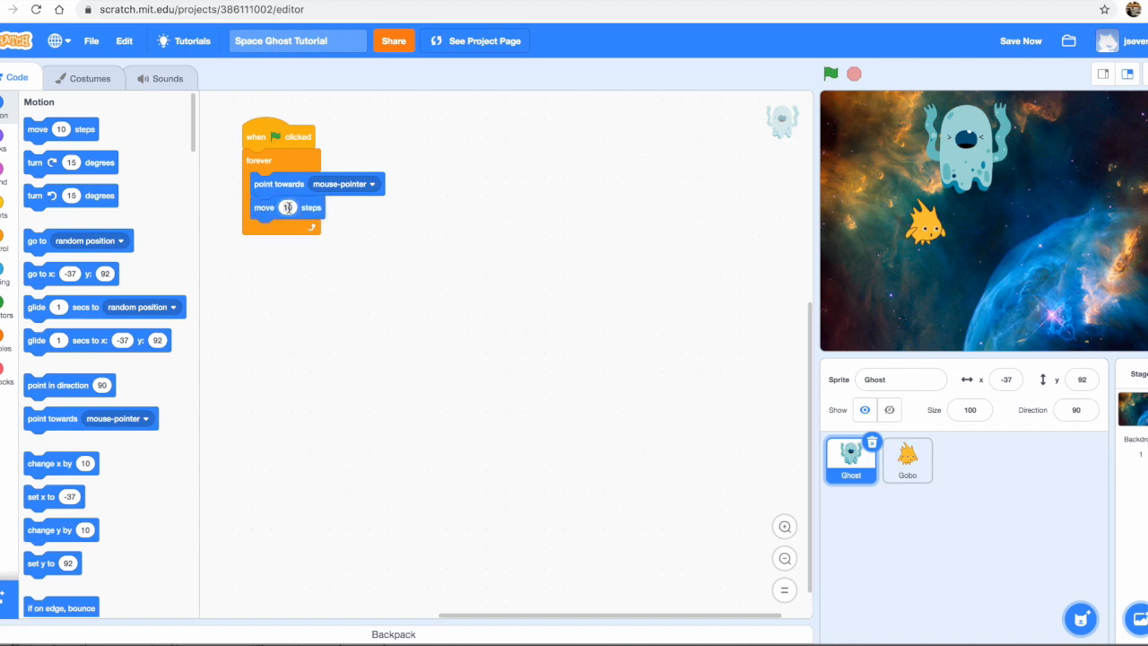
{"action": "type", "text": "4"}
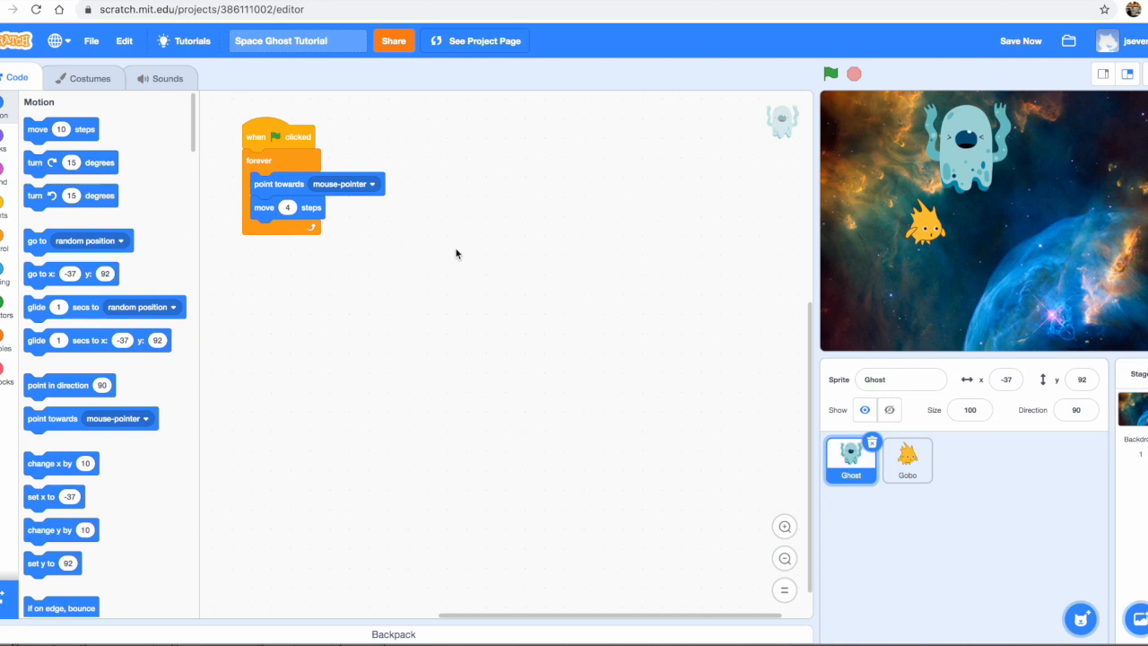
{"action": "mouse_move", "coordinate": [433, 263]}
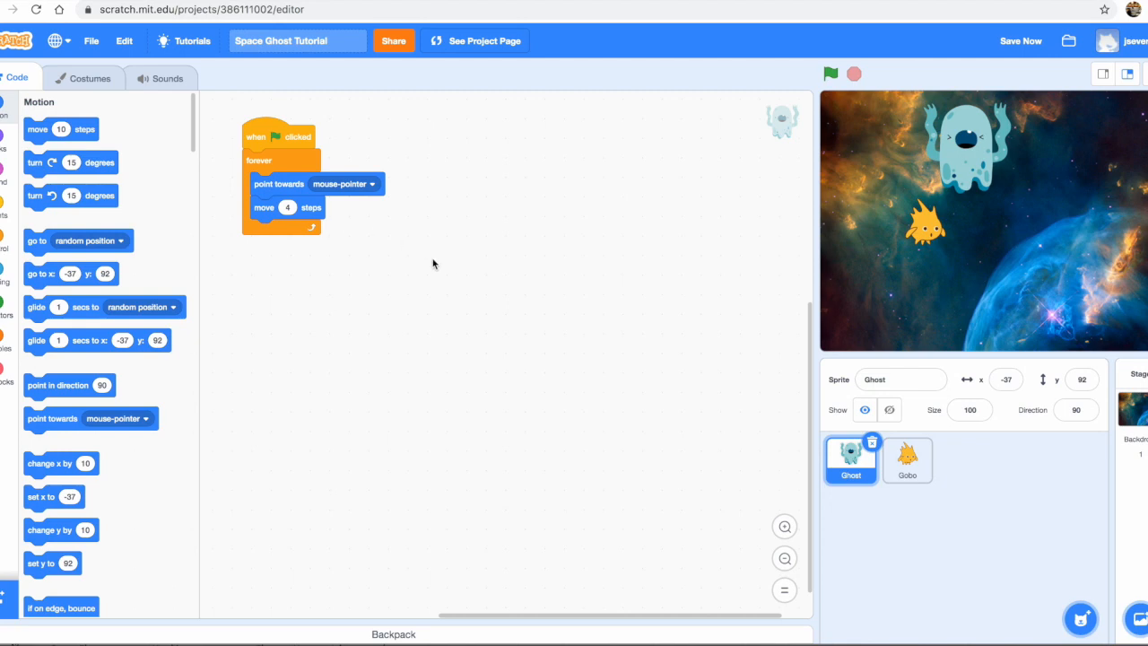
{"action": "mouse_move", "coordinate": [443, 247]}
{"action": "type", "text": "5"}
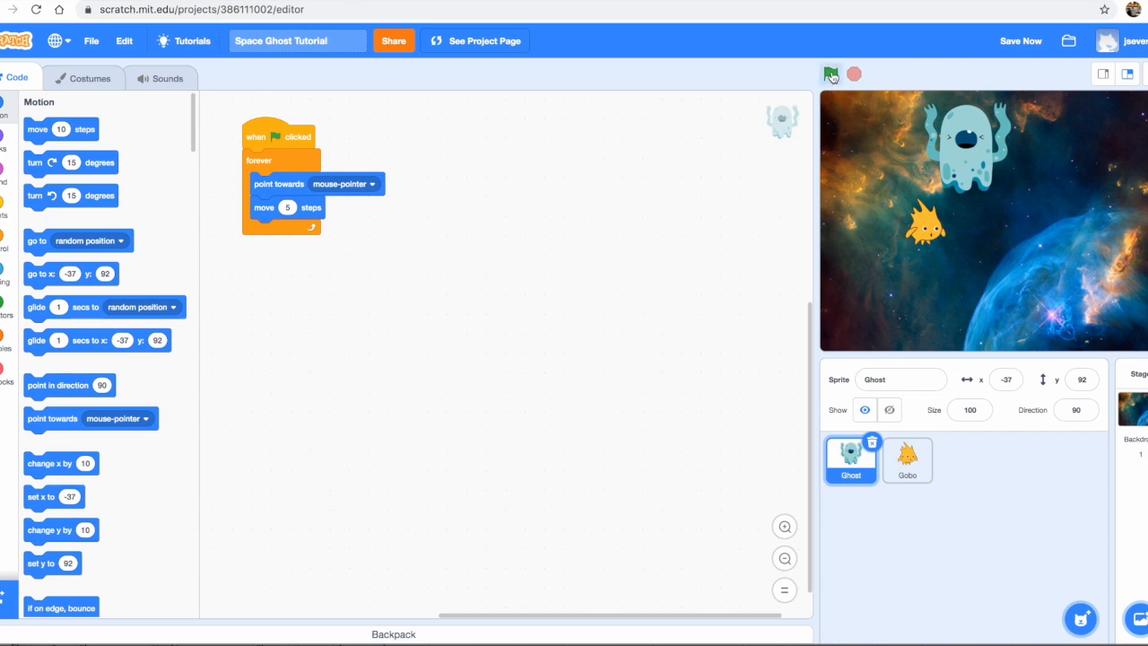
Run the green-flag chase script to test the Ghost, then stop it
{"action": "left_click", "coordinate": [830, 73]}
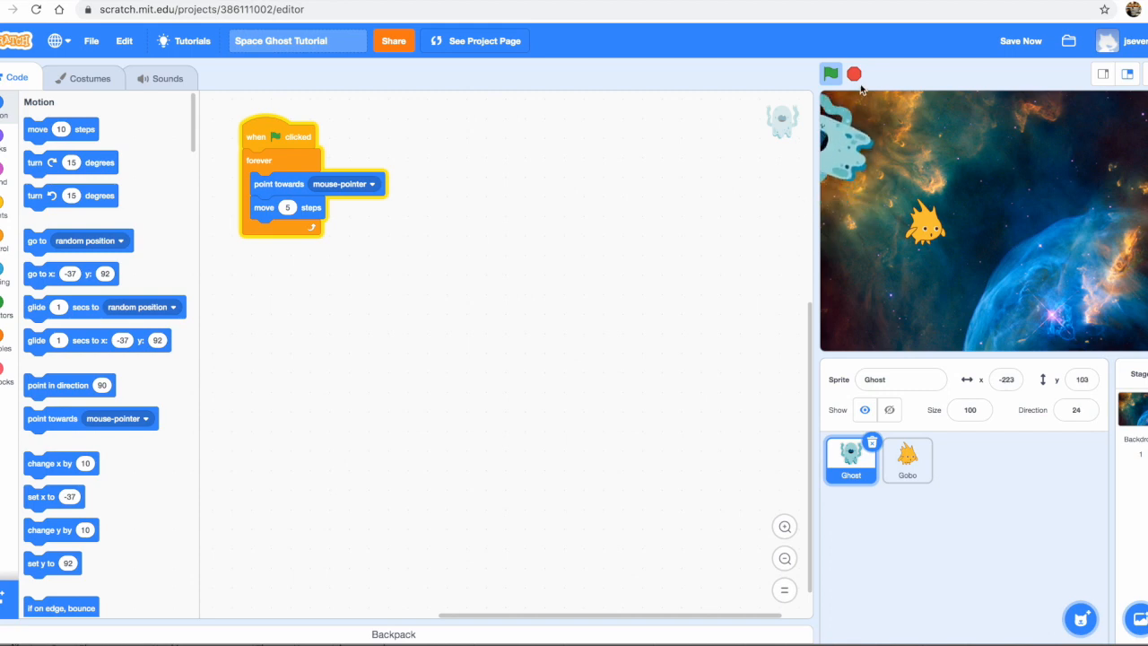
{"action": "left_click", "coordinate": [830, 73]}
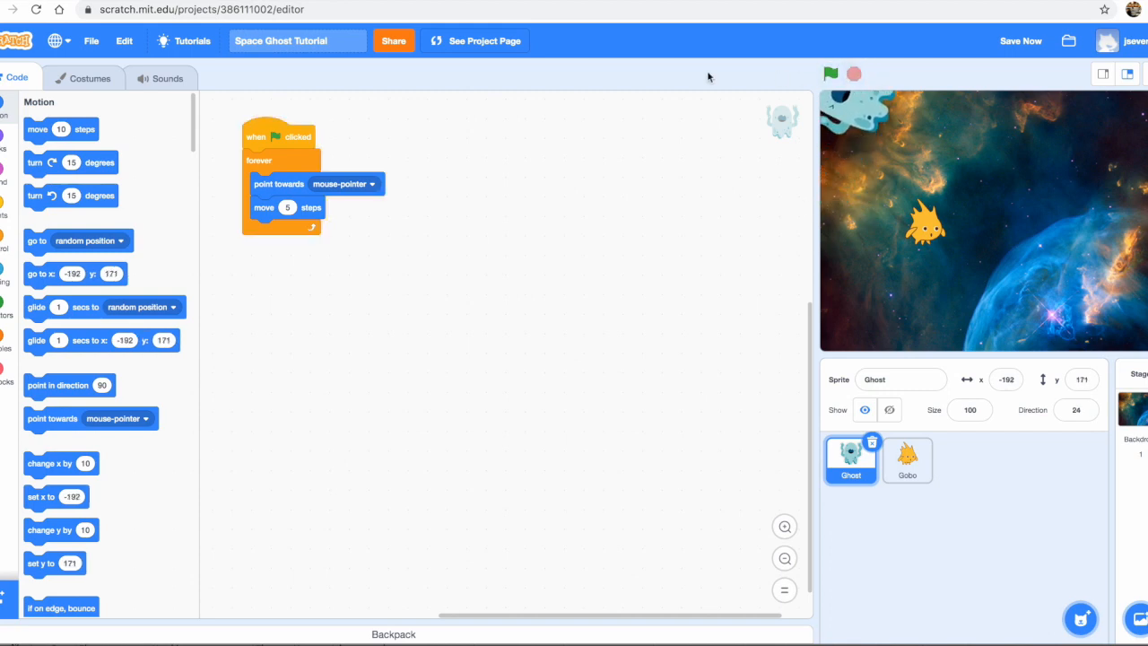
Attach 'if on edge, bounce' below 'move 5 steps', then run and stop a test
{"action": "scroll", "scroll_direction": "down", "scroll_amount": 3}
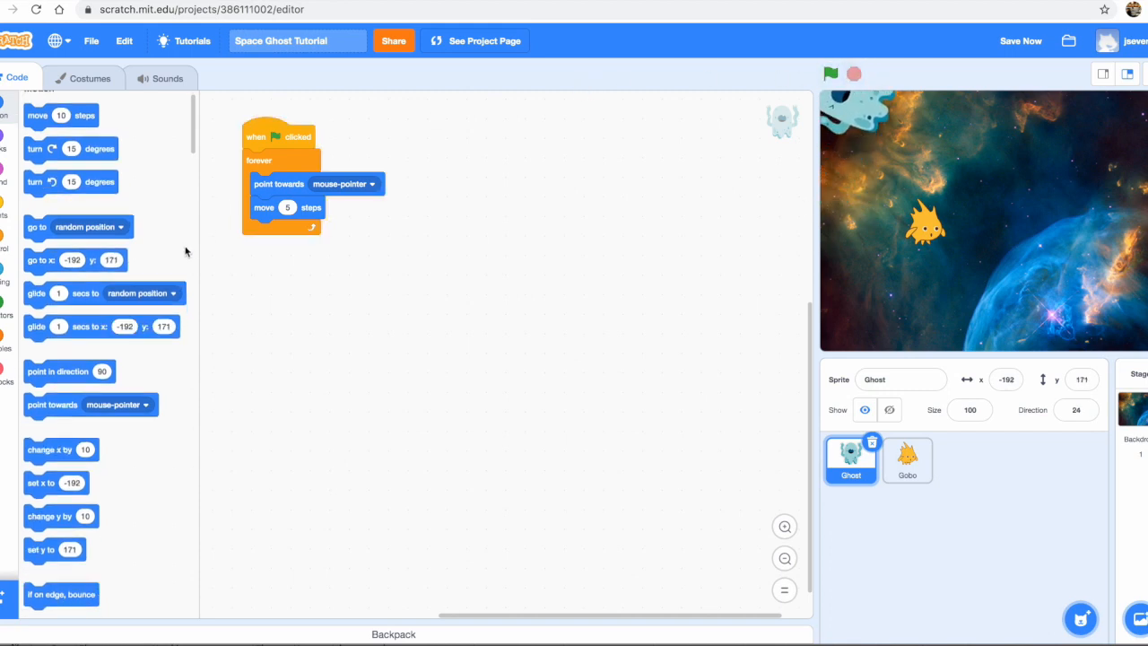
{"action": "scroll", "scroll_direction": "down", "scroll_amount": 3}
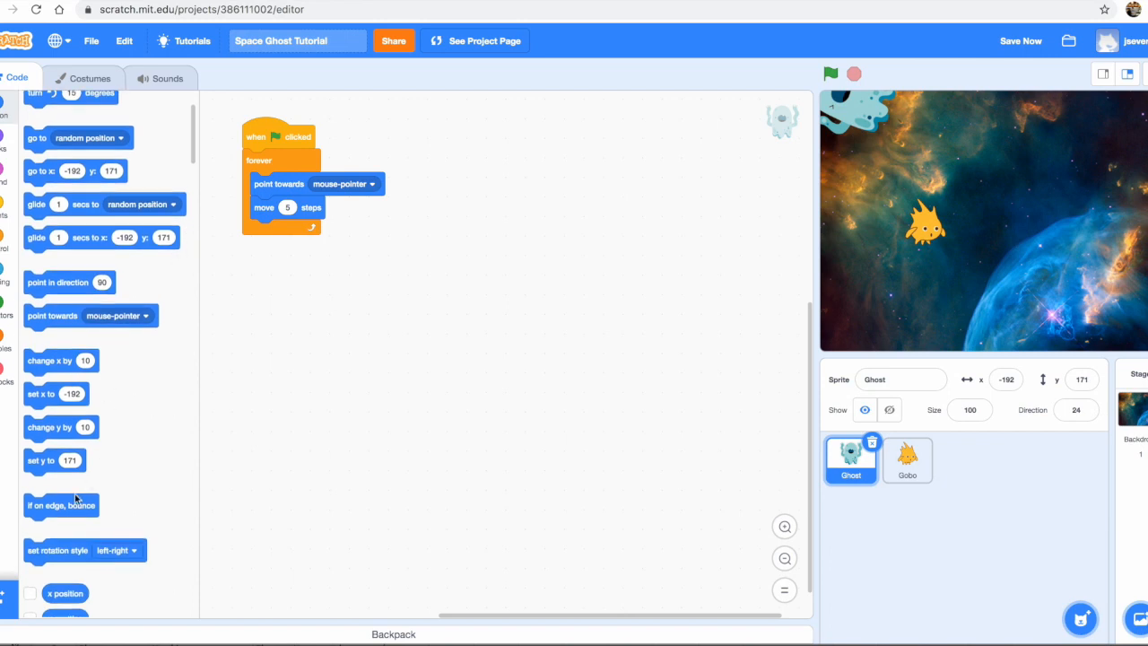
{"action": "left_click_drag", "start_coordinate": [61, 505], "coordinate": [235, 321]}
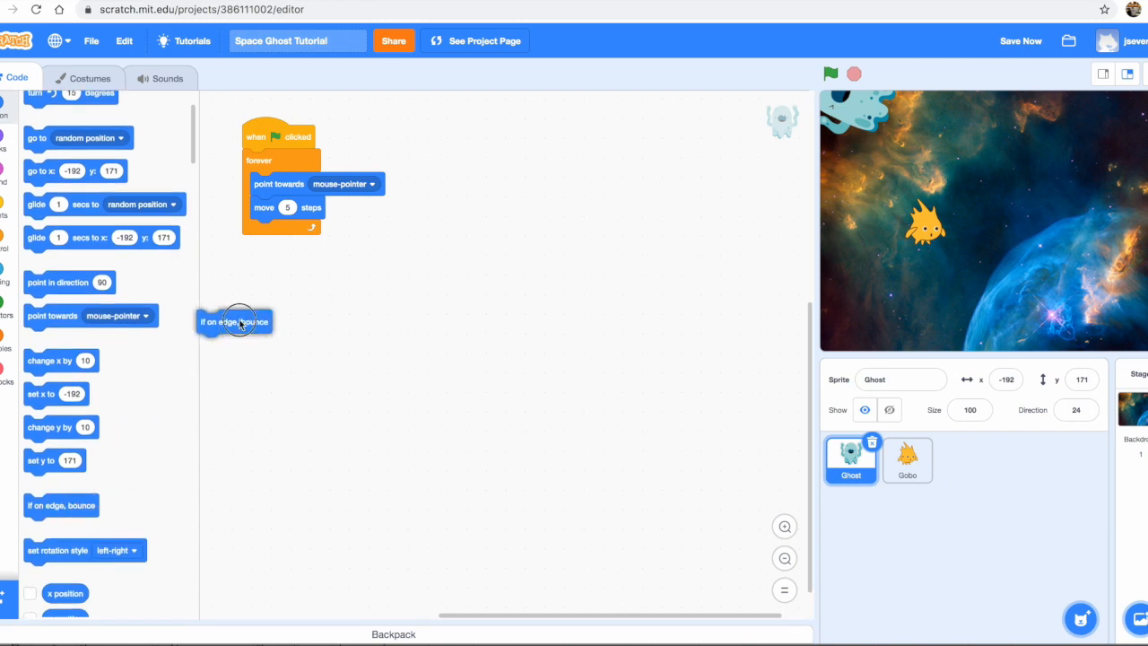
{"action": "left_click_drag", "start_coordinate": [234, 321], "coordinate": [287, 230]}
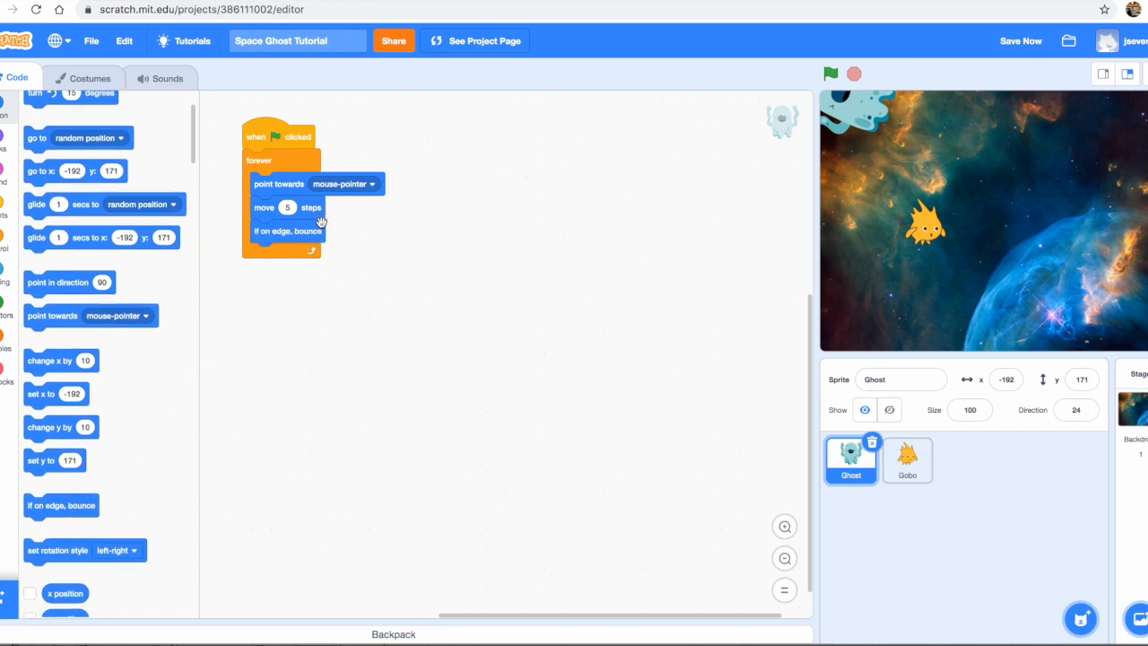
{"action": "left_click", "coordinate": [830, 74]}
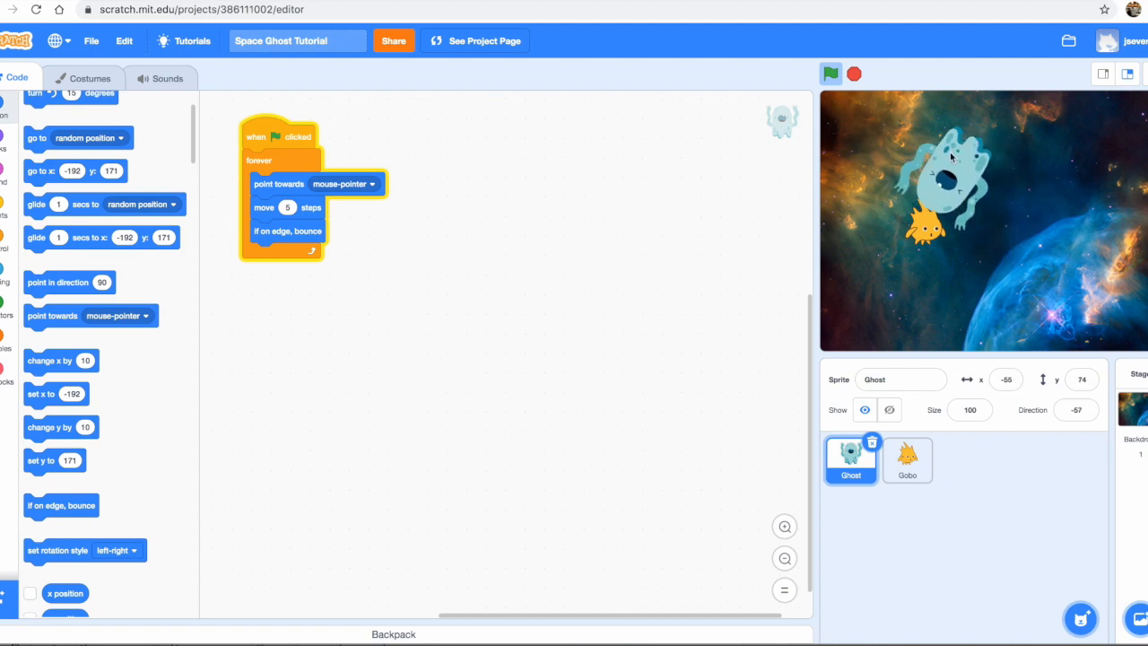
{"action": "mouse_move", "coordinate": [982, 182]}
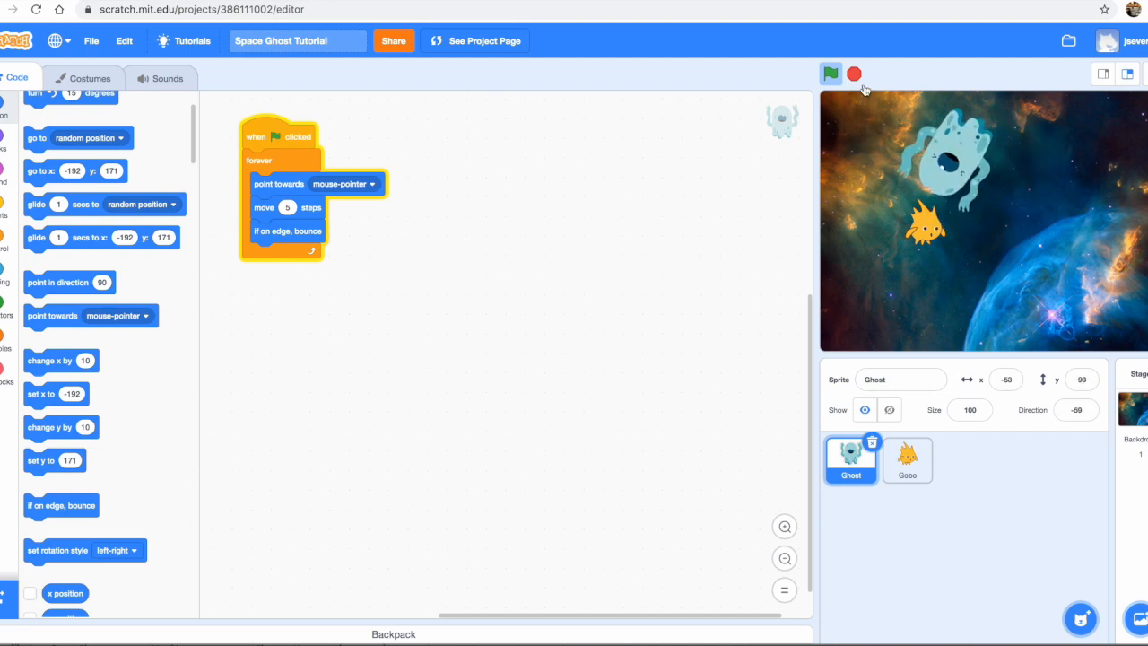
{"action": "left_click", "coordinate": [830, 73]}
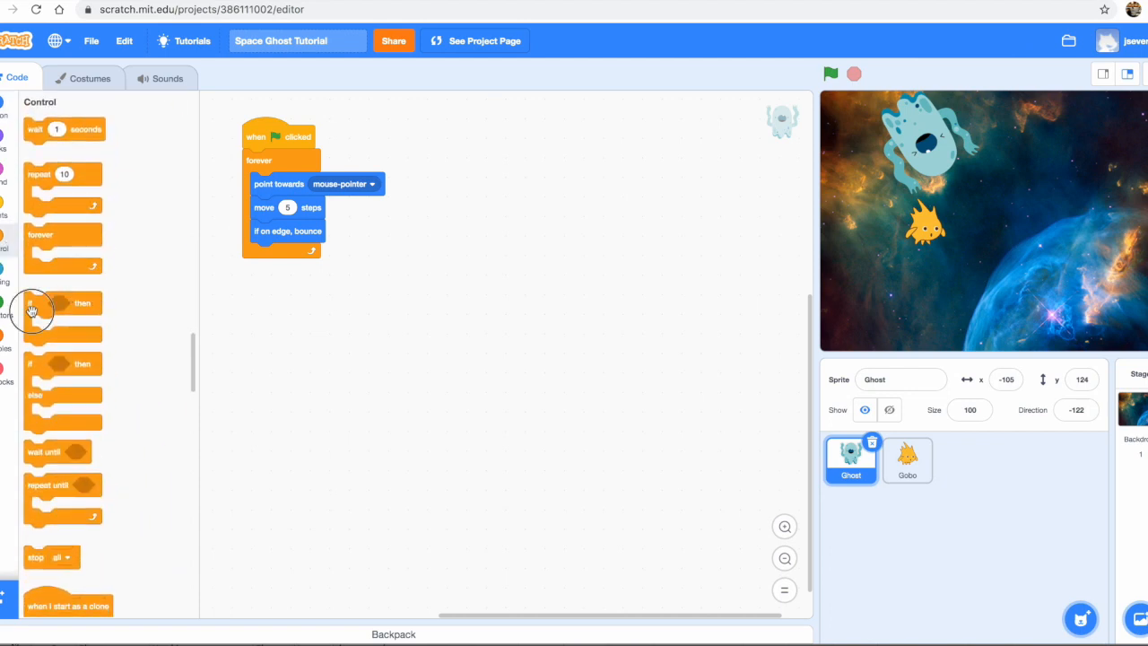
Add 'if touching mouse-pointer then go to mouse-pointer' inside the loop and start a test run
{"action": "left_click_drag", "start_coordinate": [63, 303], "coordinate": [283, 269]}
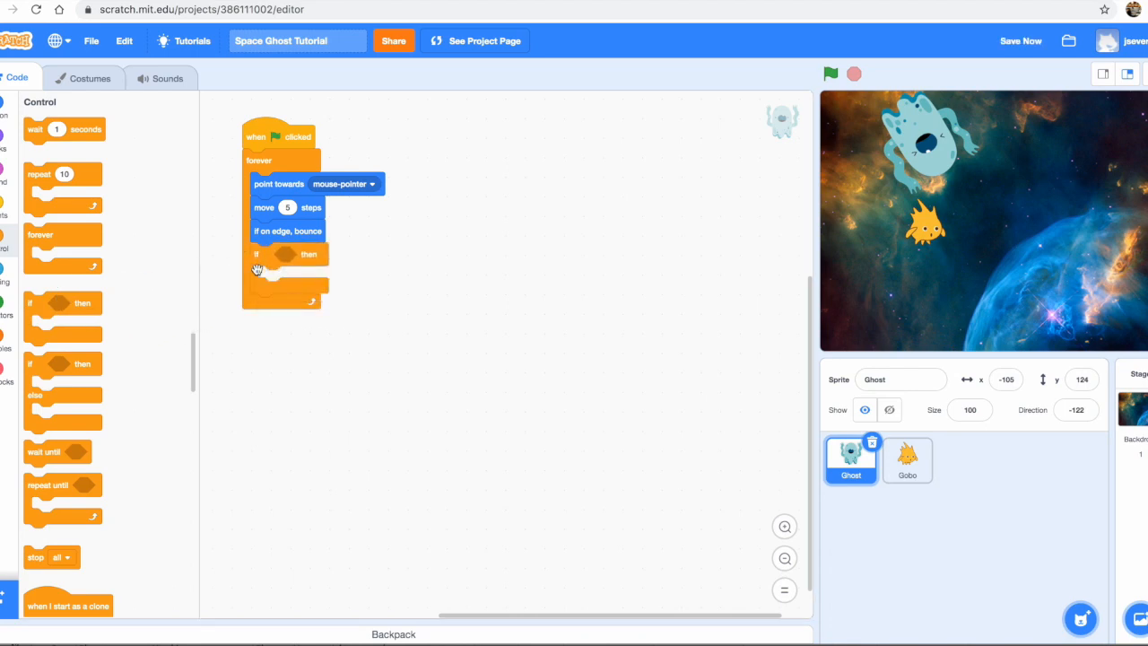
{"action": "mouse_move", "coordinate": [296, 257]}
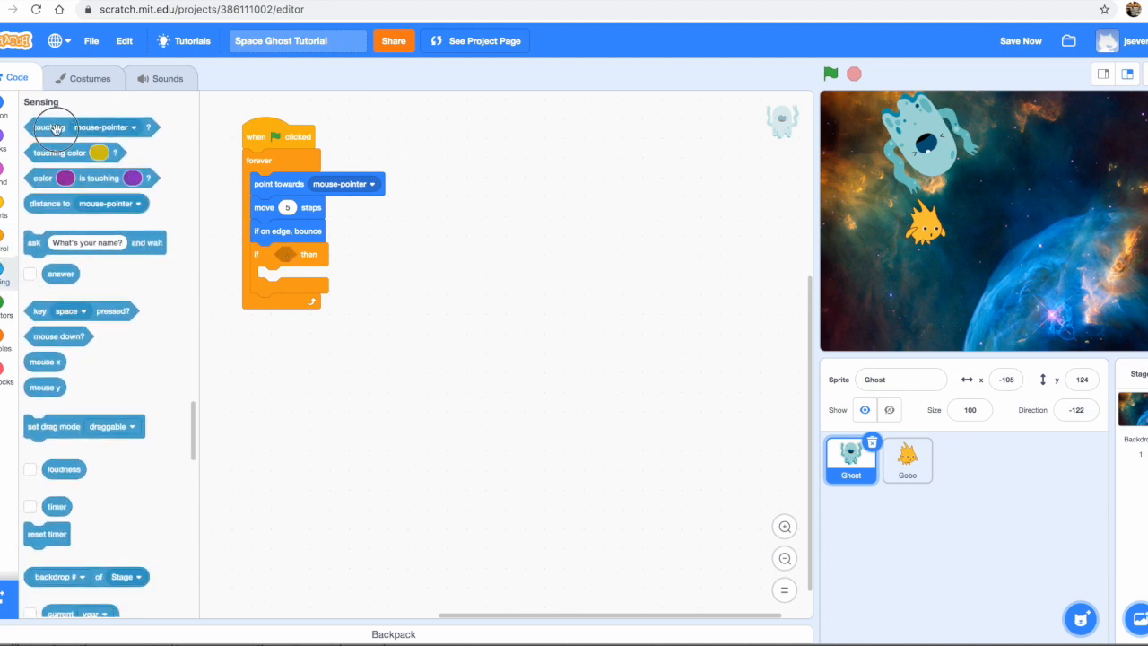
{"action": "left_click_drag", "start_coordinate": [50, 126], "coordinate": [278, 260]}
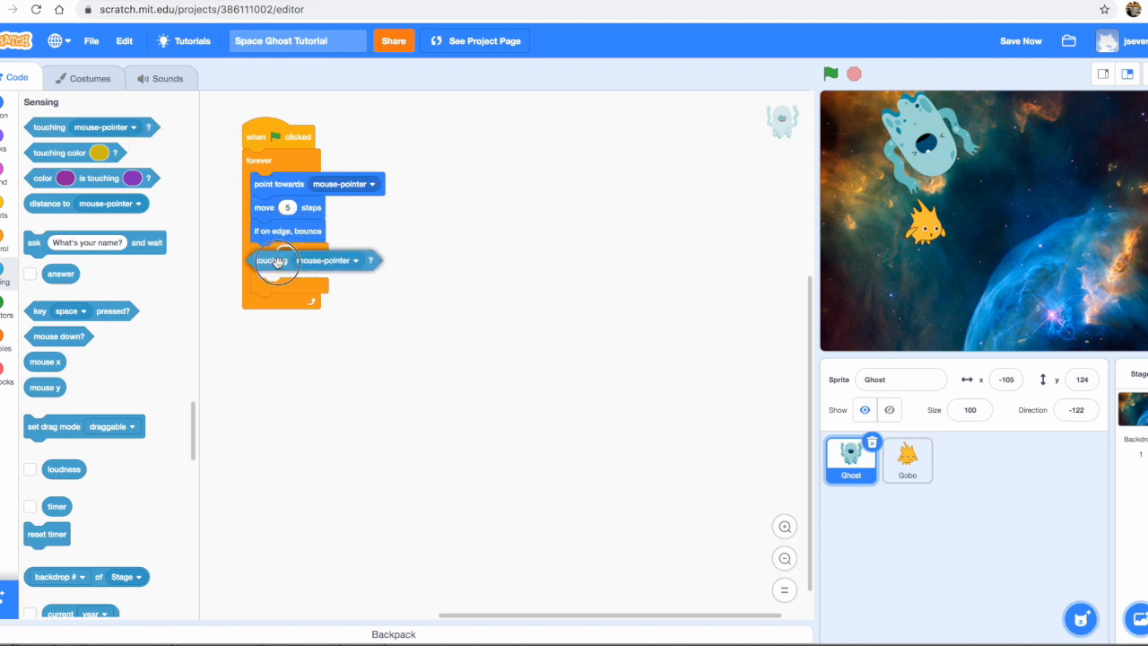
{"action": "left_click_drag", "start_coordinate": [277, 260], "coordinate": [332, 254]}
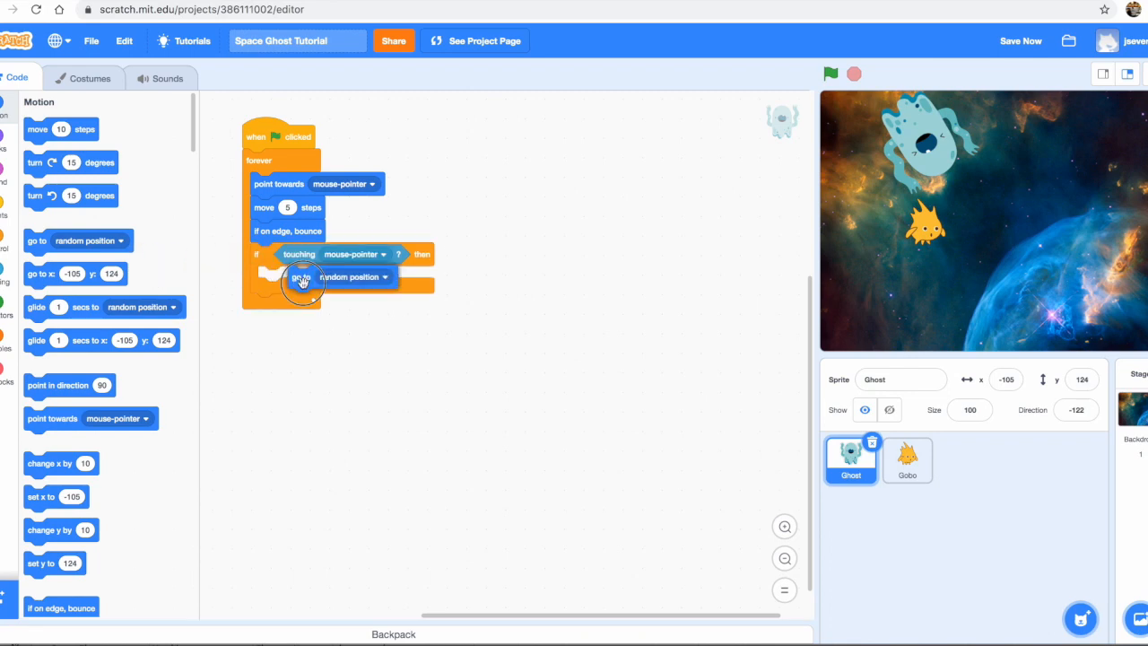
{"action": "left_click", "coordinate": [350, 276]}
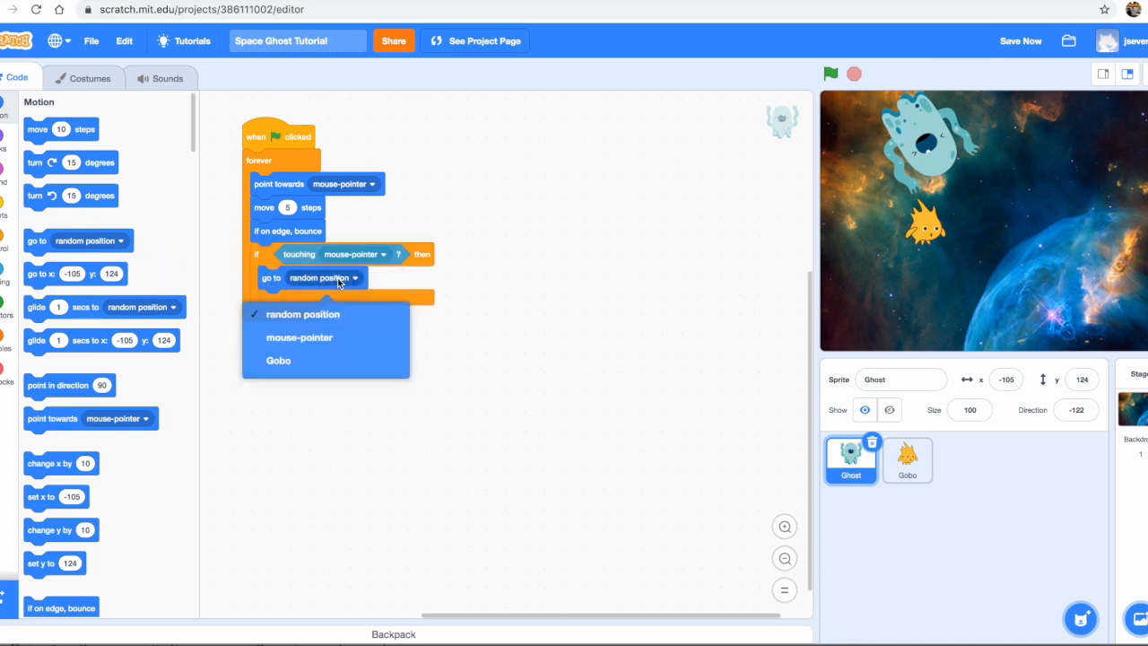
{"action": "left_click", "coordinate": [299, 337]}
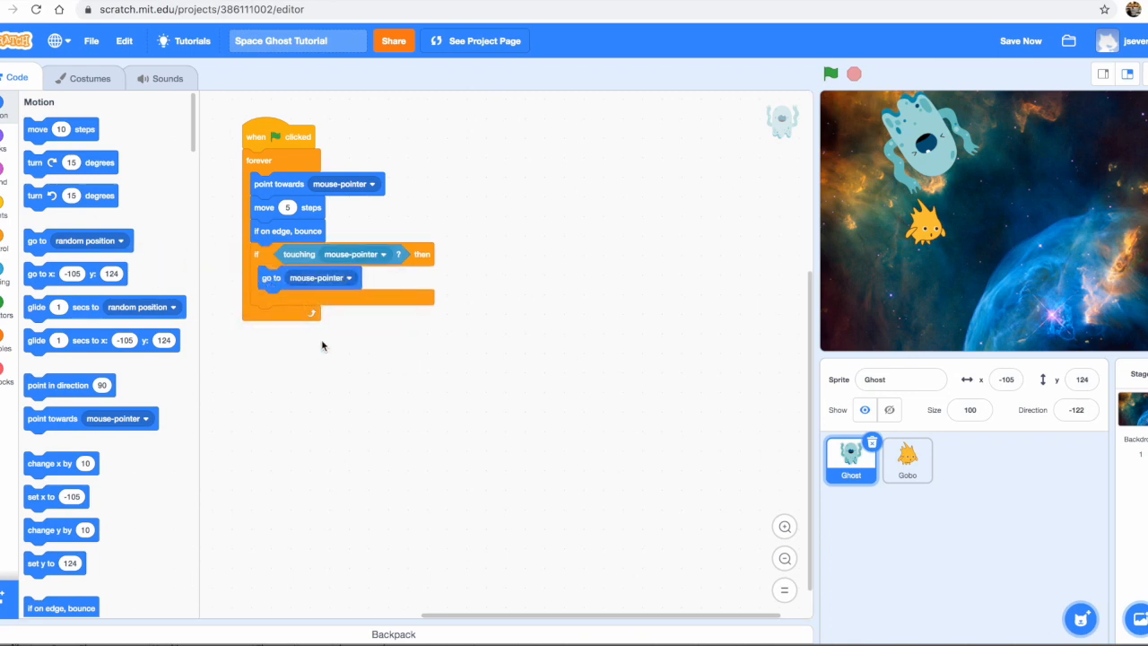
{"action": "left_click", "coordinate": [830, 74]}
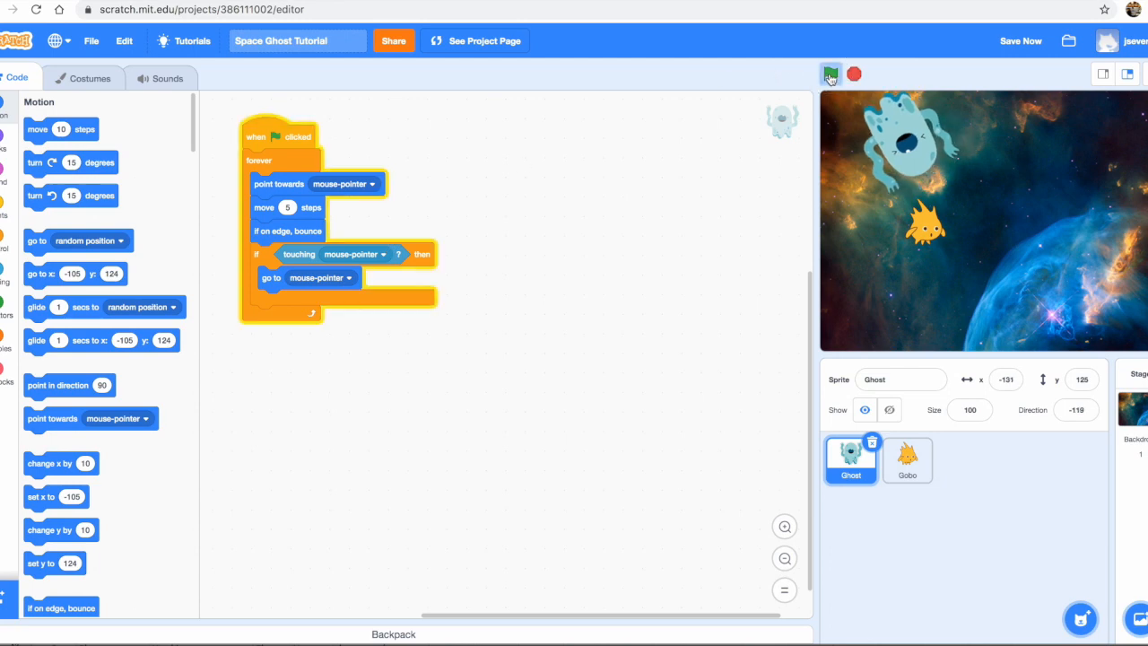
Start the green-flag run so the Ghost chases the mouse across the stage
{"action": "left_click", "coordinate": [830, 74]}
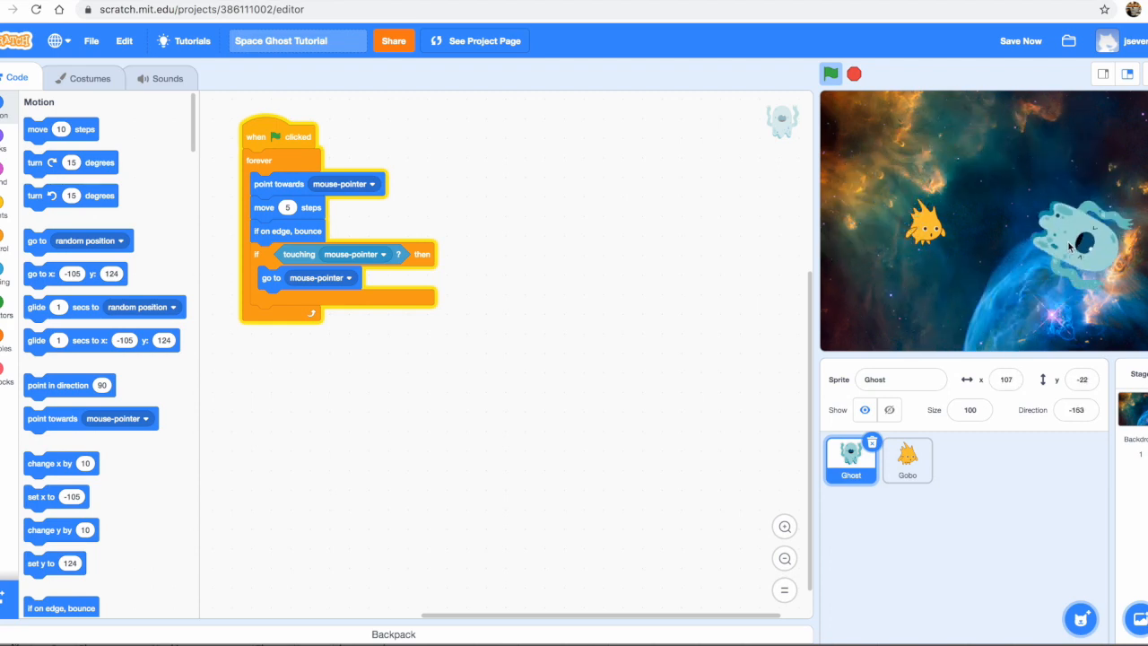
{"action": "mouse_move", "coordinate": [870, 270]}
{"action": "type", "text": "3"}
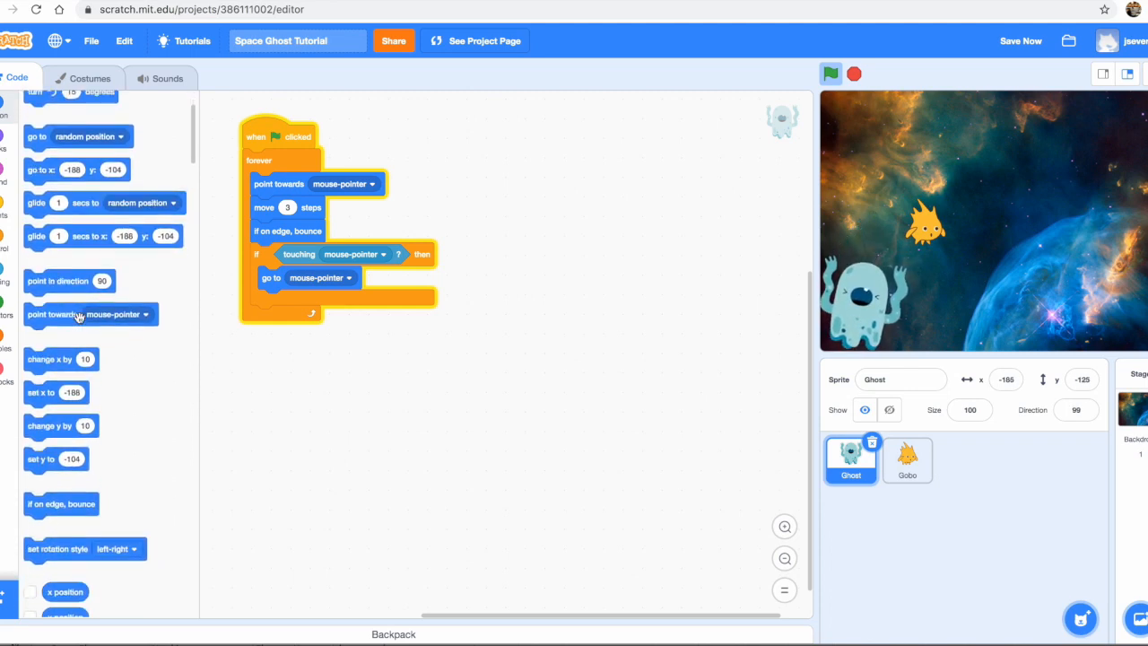
Place 'set rotation style' at the top of the forever loop, set to 'all around'
{"action": "scroll", "scroll_direction": "down", "scroll_amount": 3}
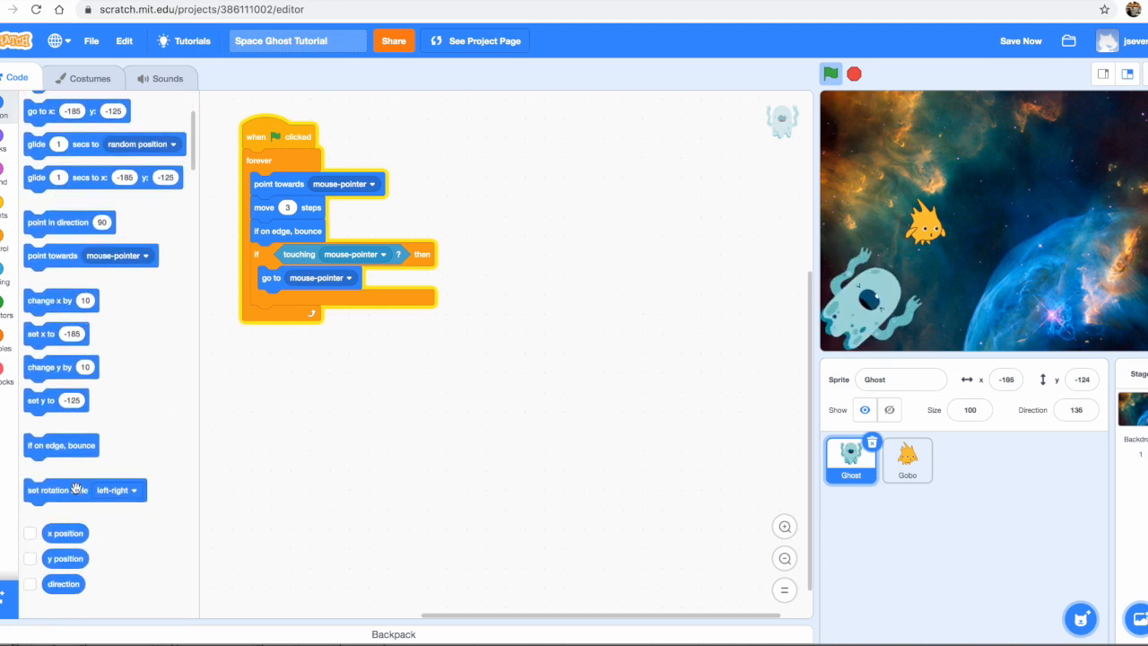
{"action": "left_click_drag", "start_coordinate": [81, 490], "coordinate": [313, 240]}
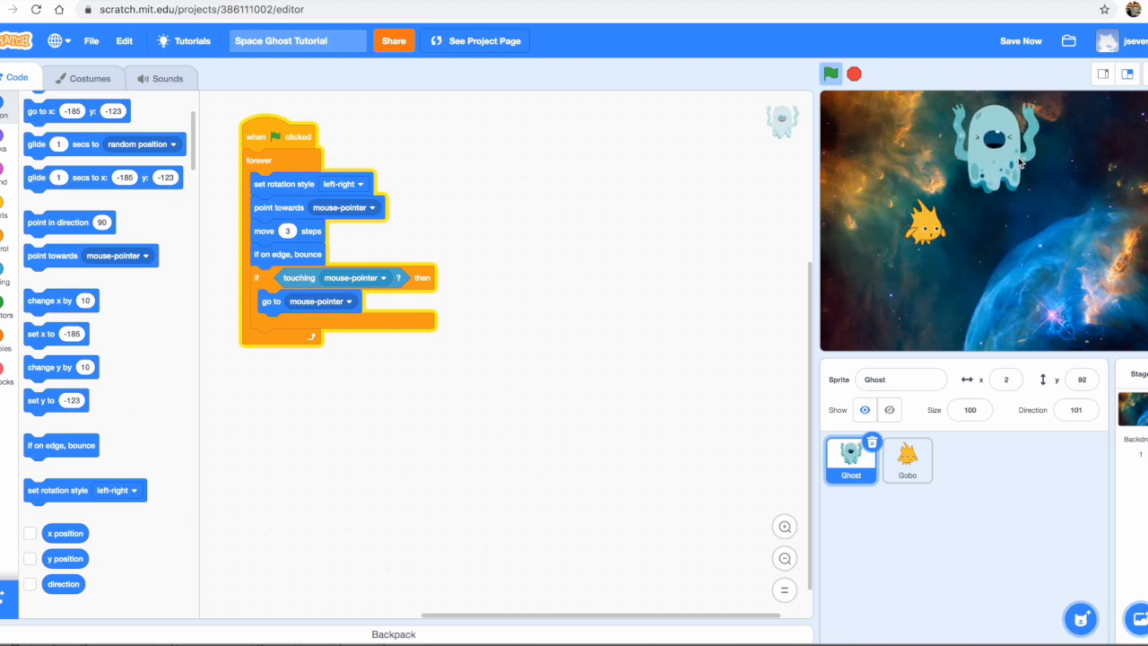
{"action": "mouse_move", "coordinate": [955, 170]}
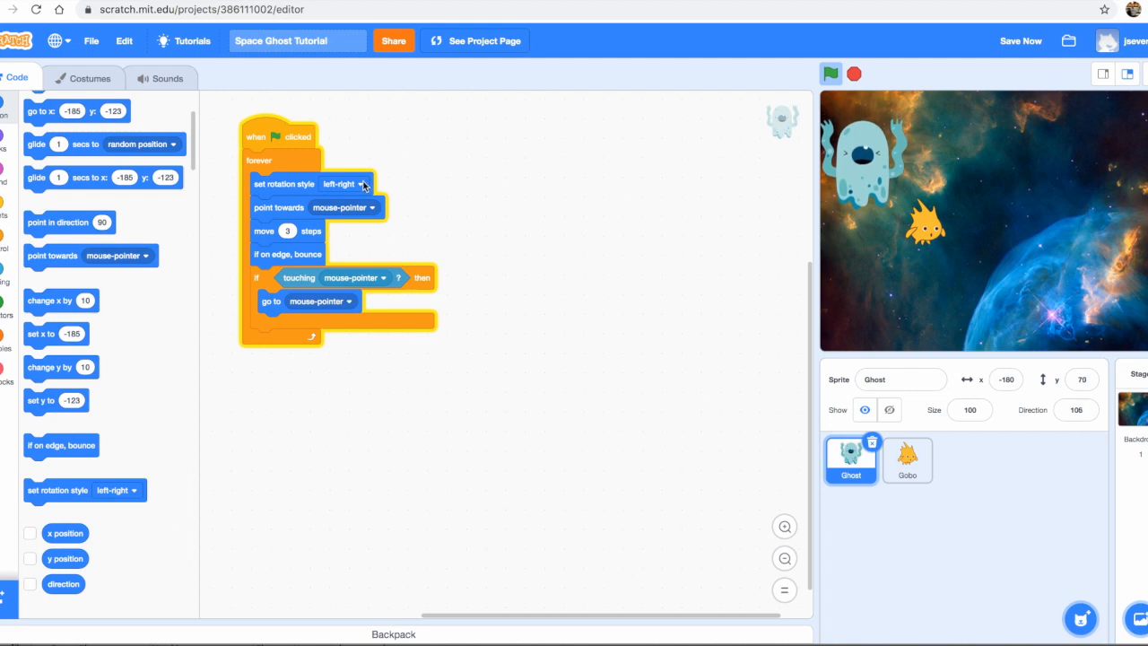
{"action": "left_click", "coordinate": [344, 184]}
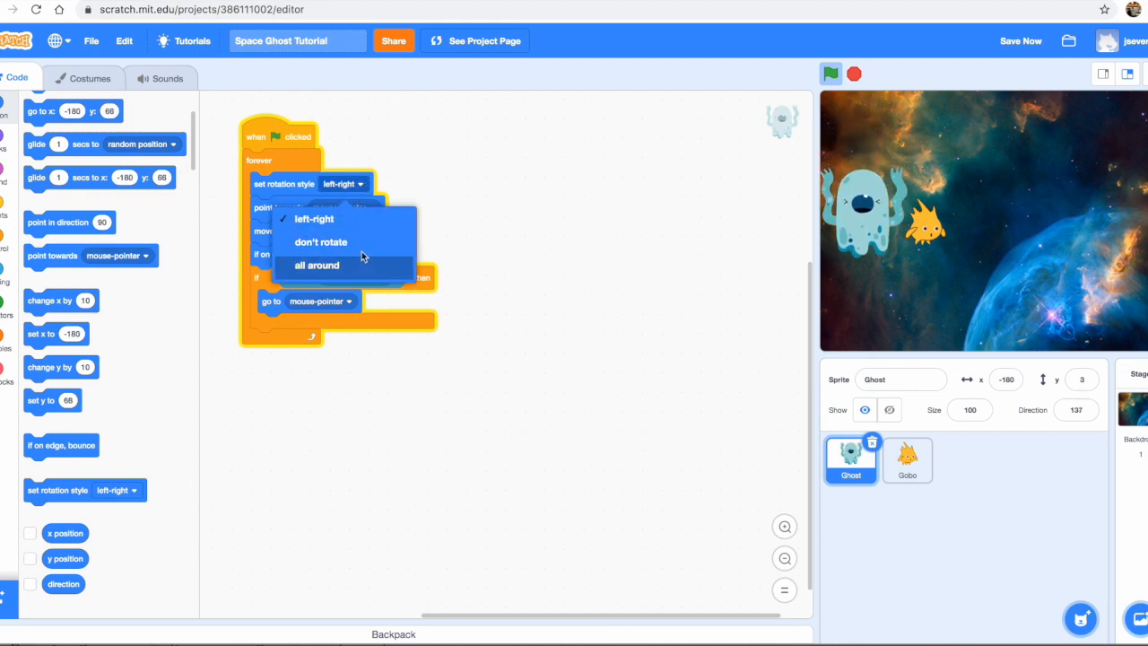
{"action": "left_click", "coordinate": [317, 265]}
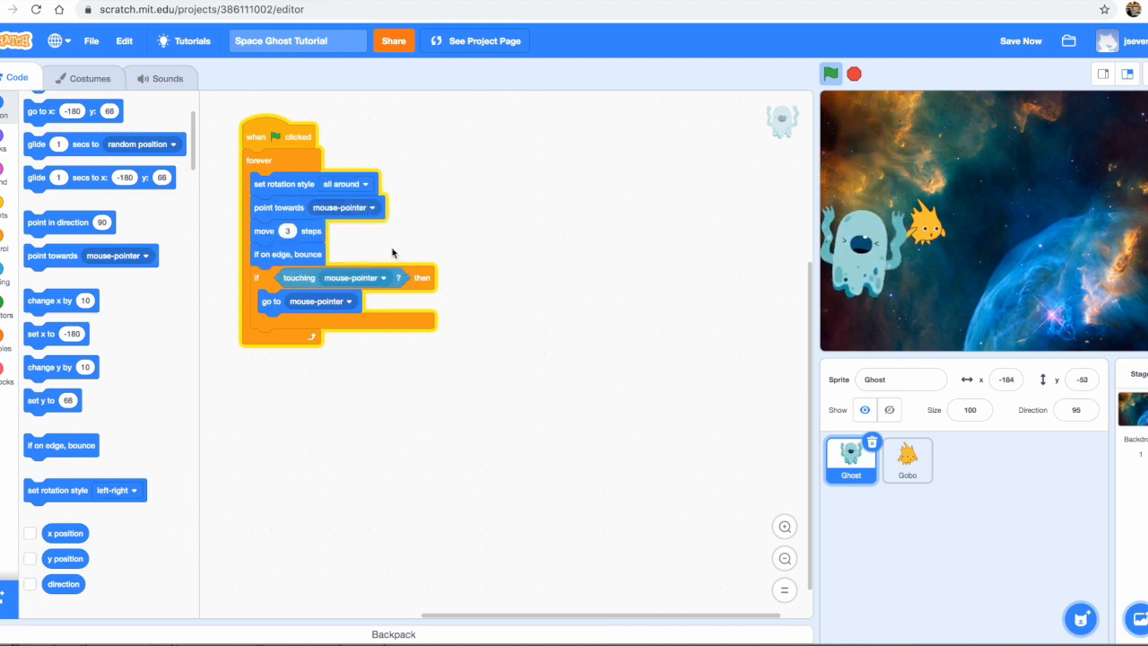